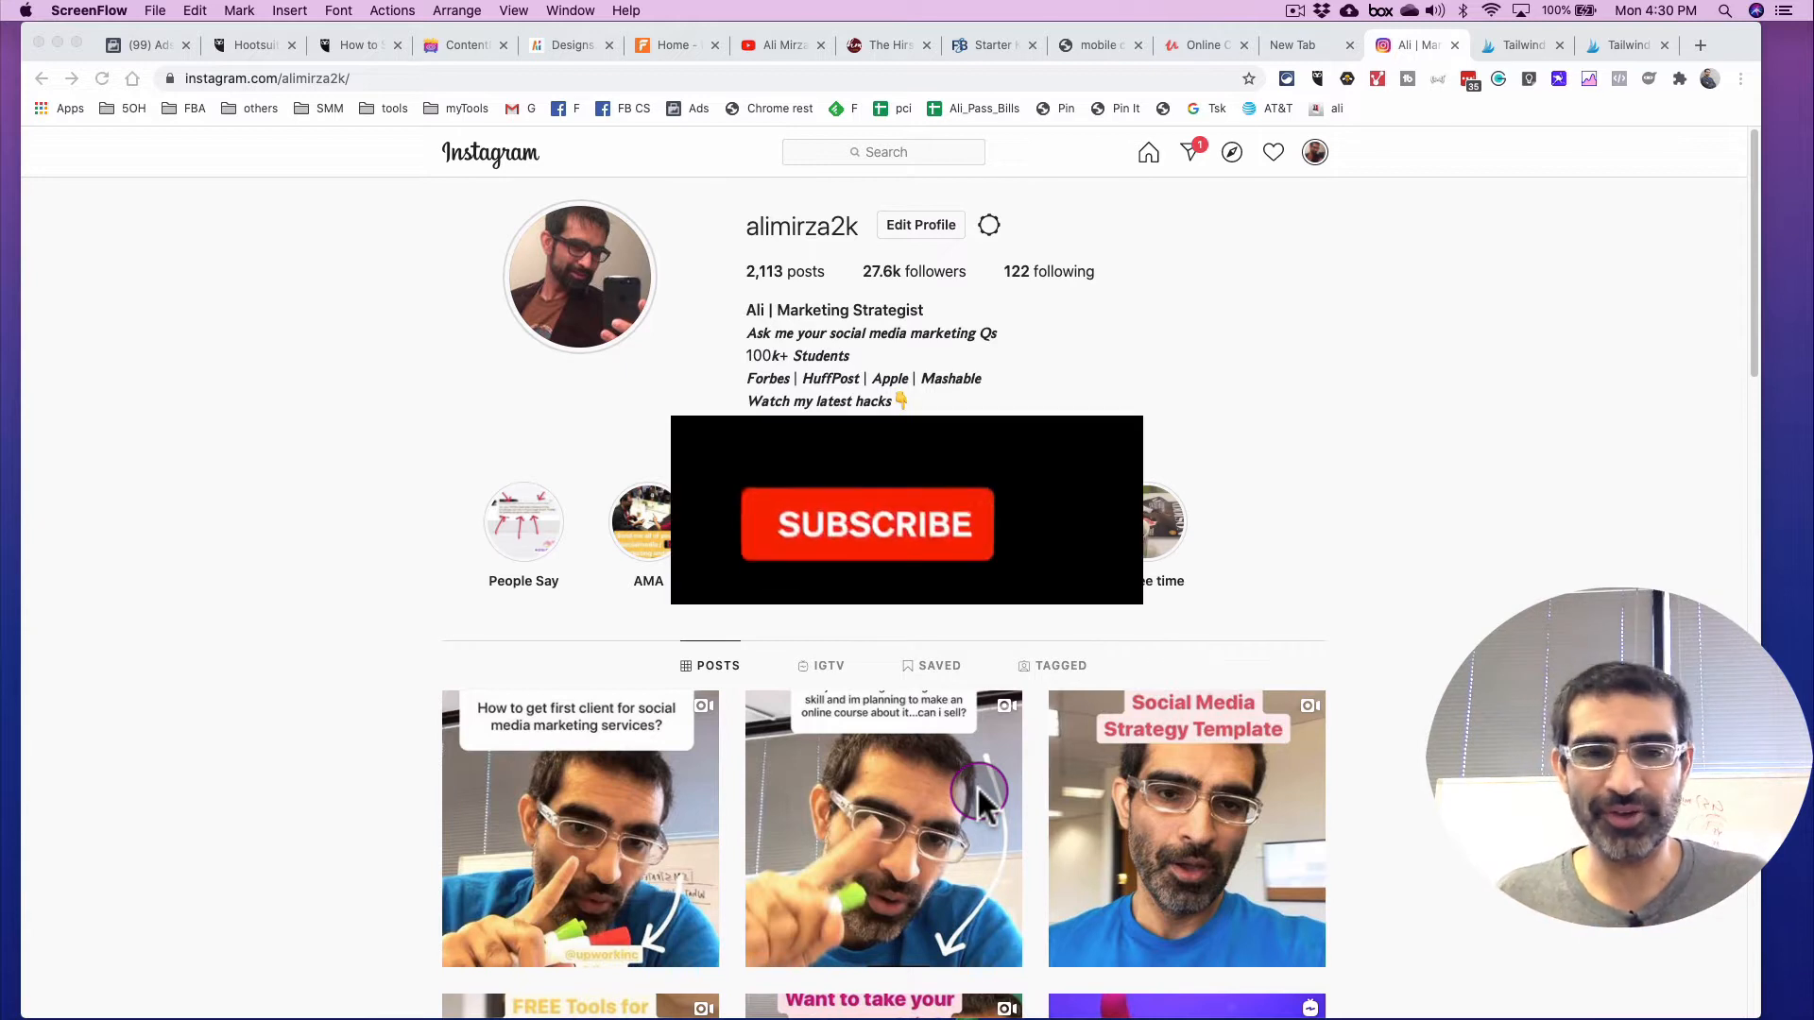
Step: Switch to the Tailwind tab and browse the tailwindapp.com homepage features, then return to the top
left_click(868, 524)
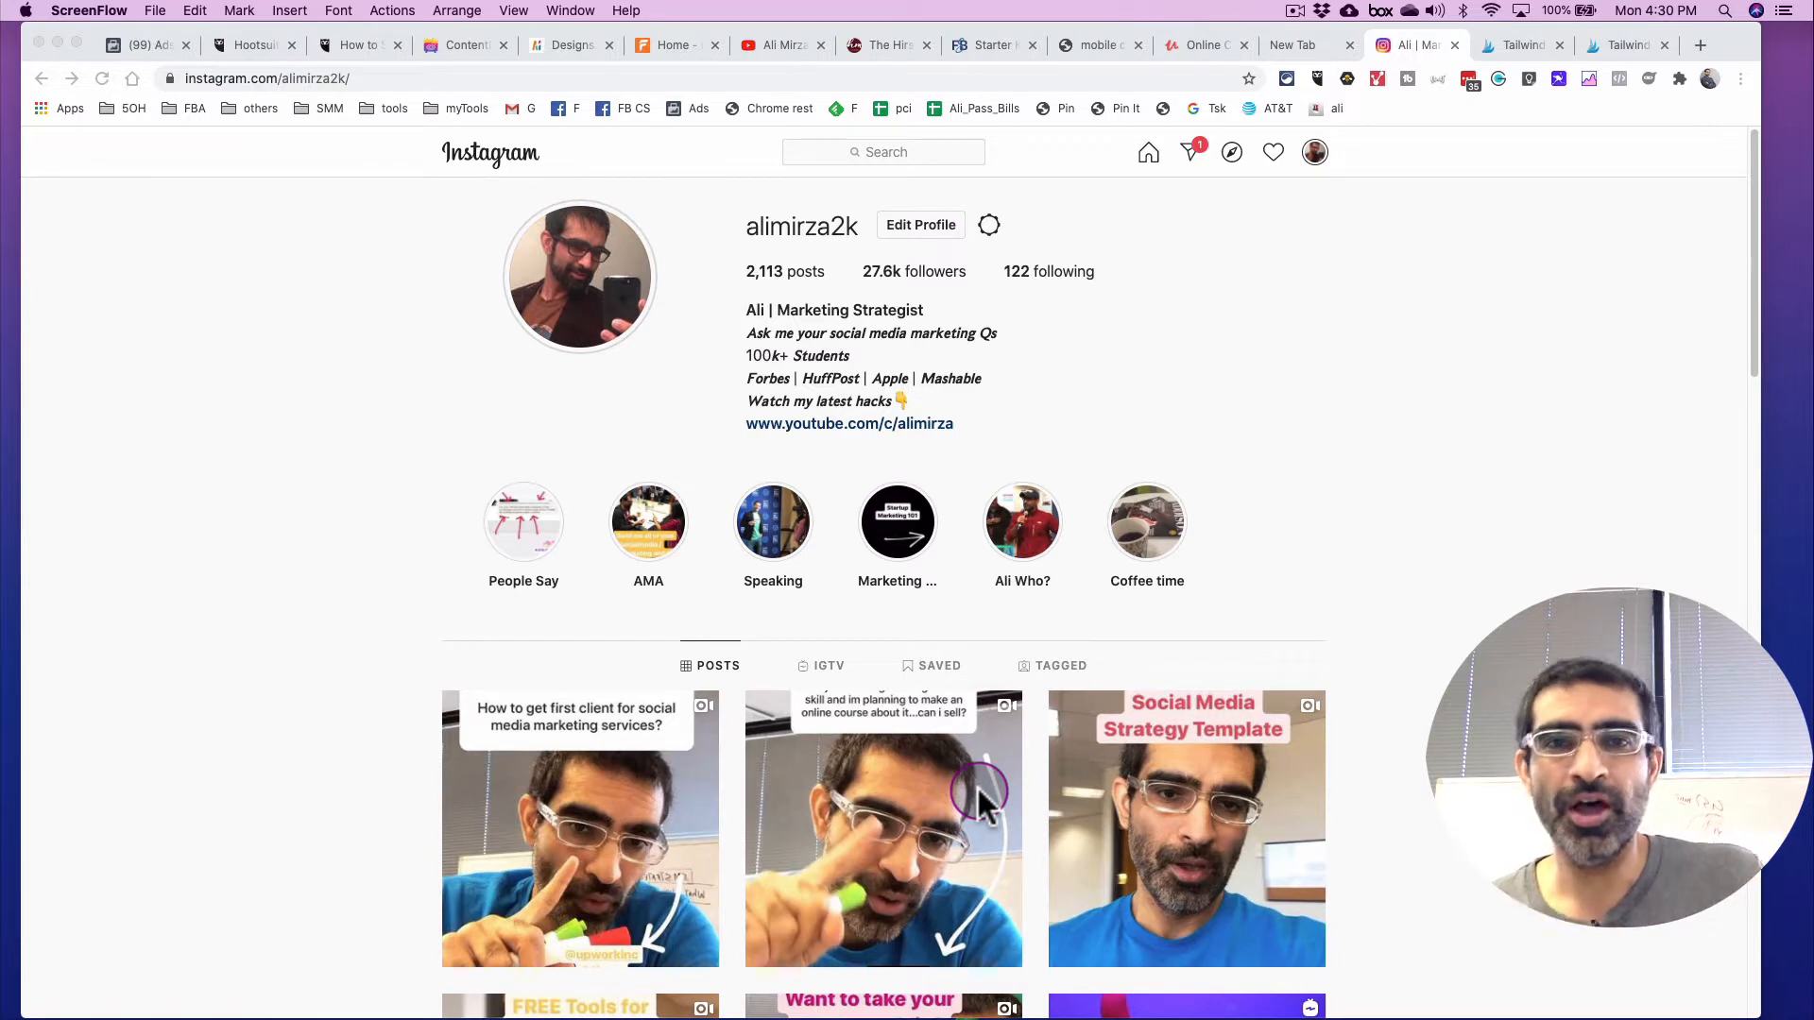
left_click(1525, 45)
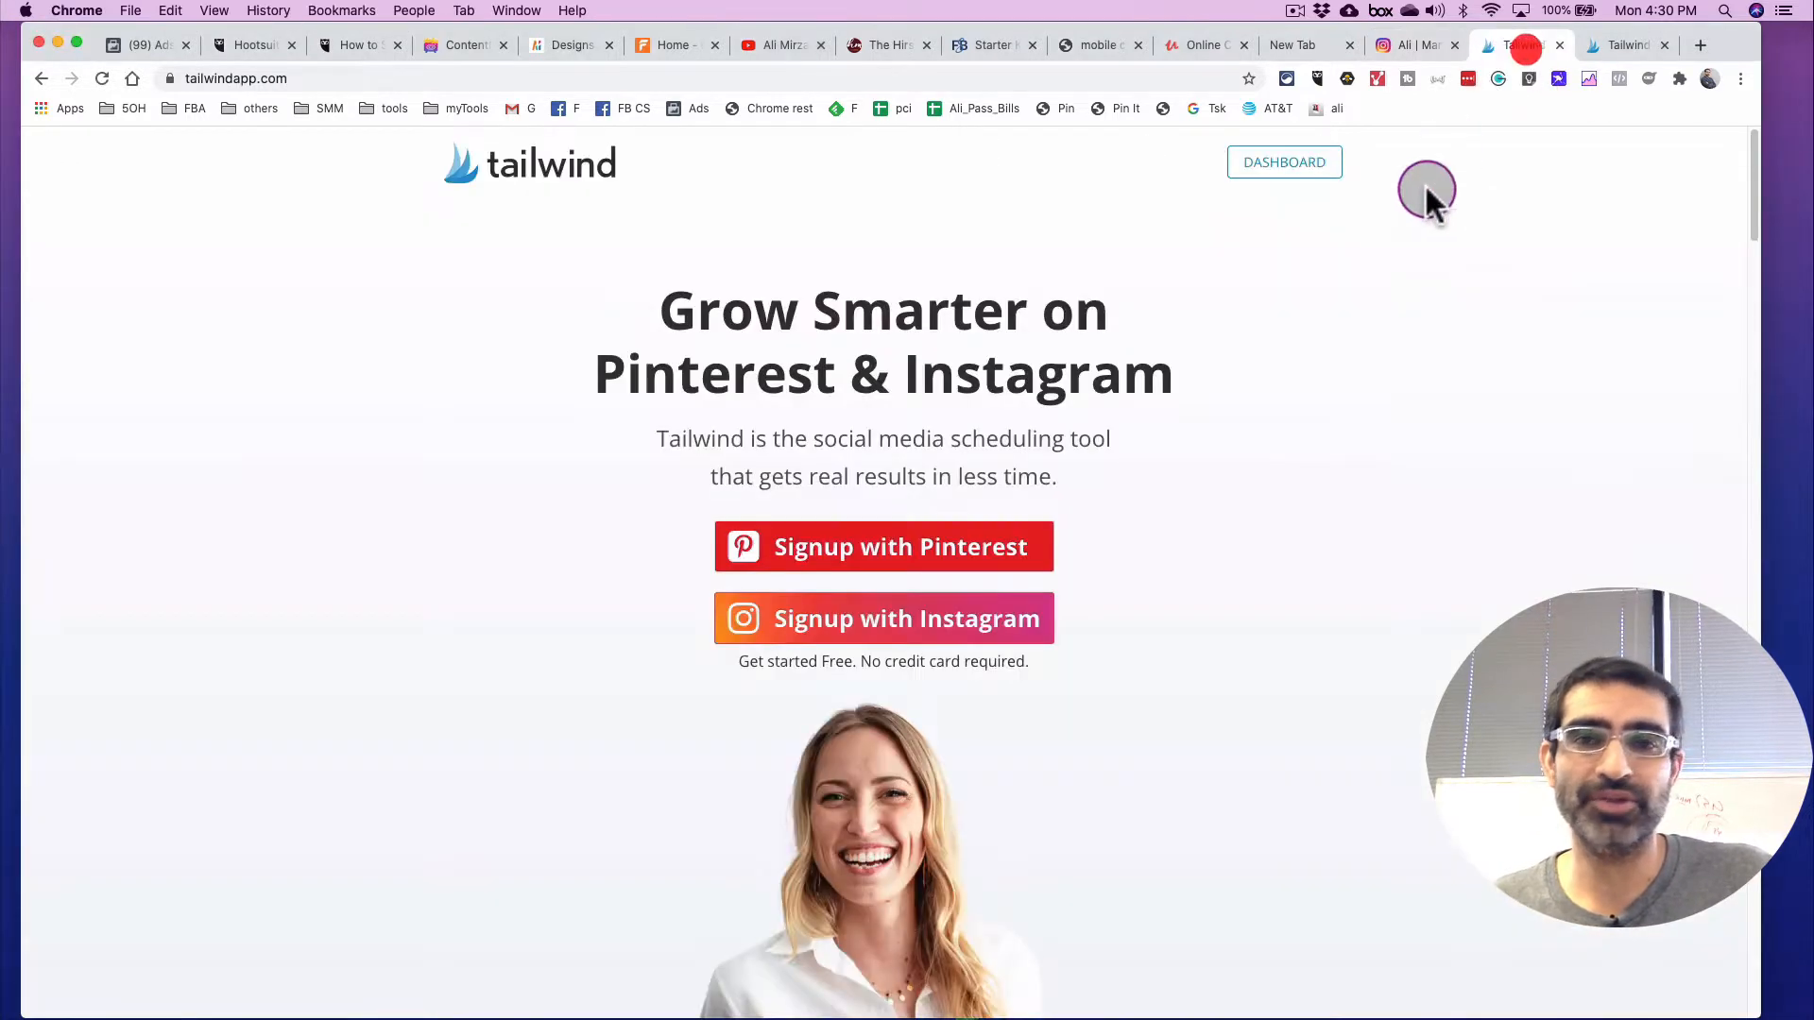
mouse_move(682, 370)
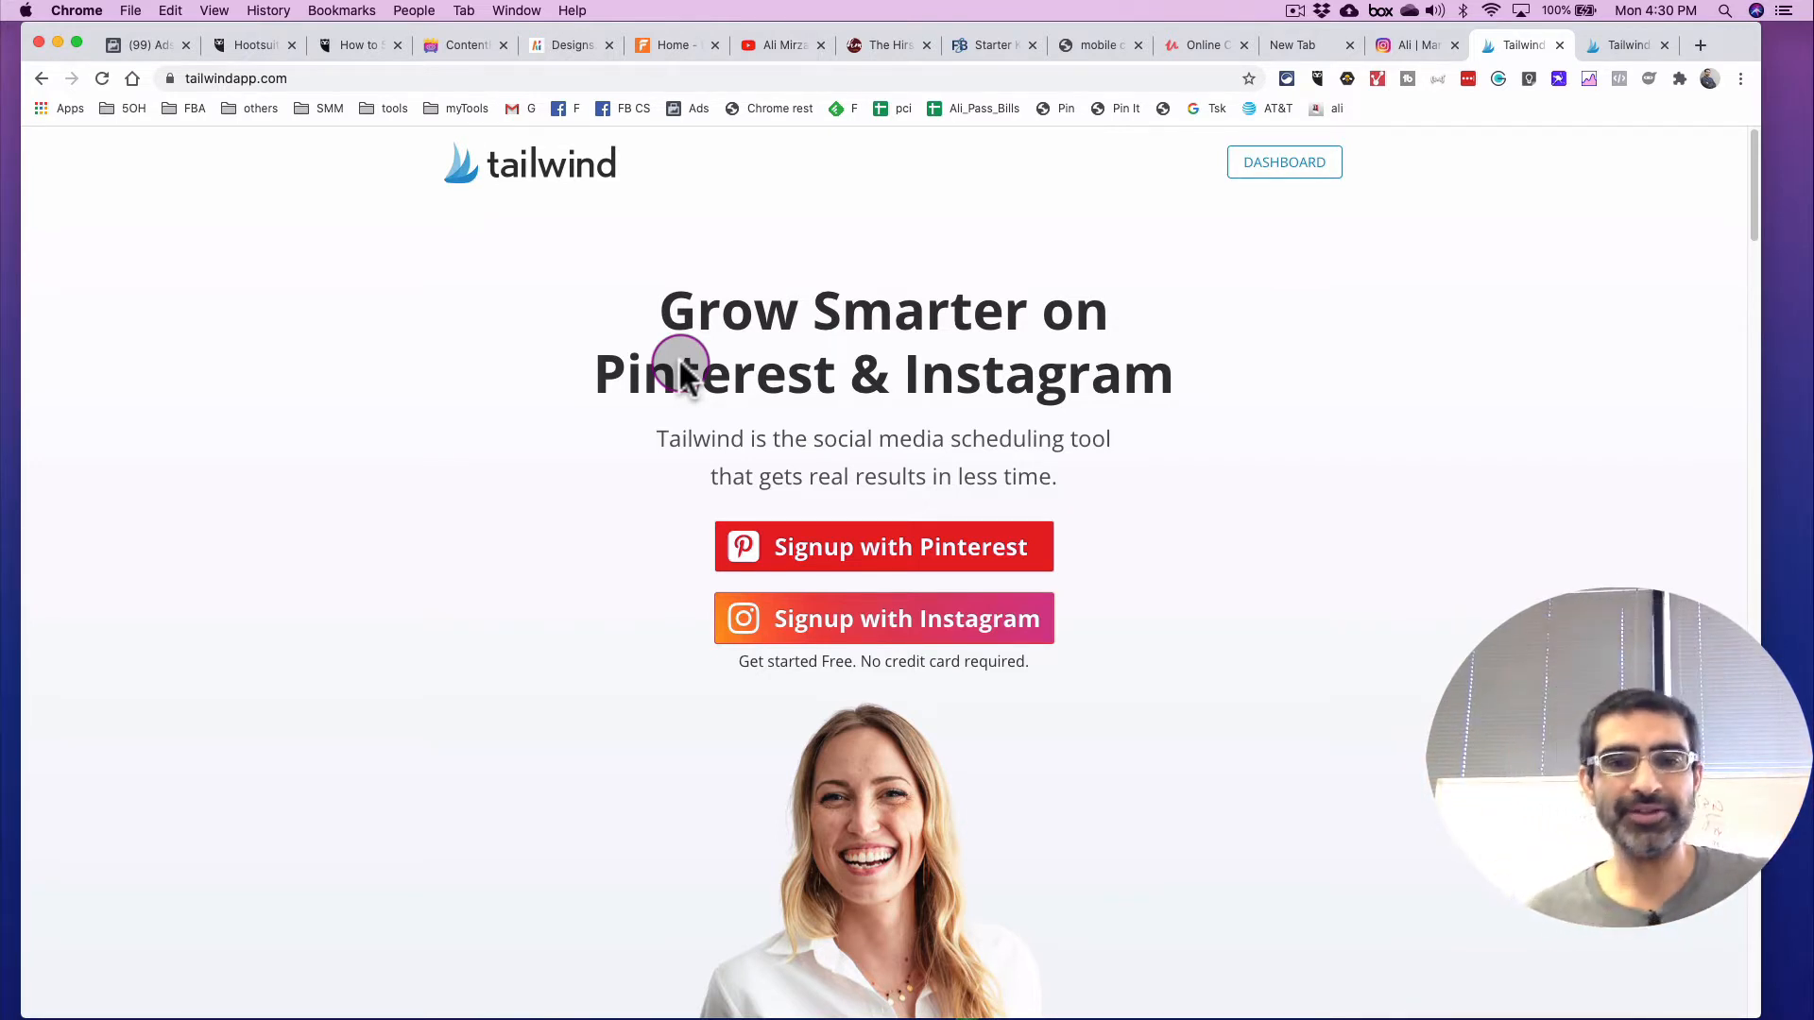
mouse_move(1232, 489)
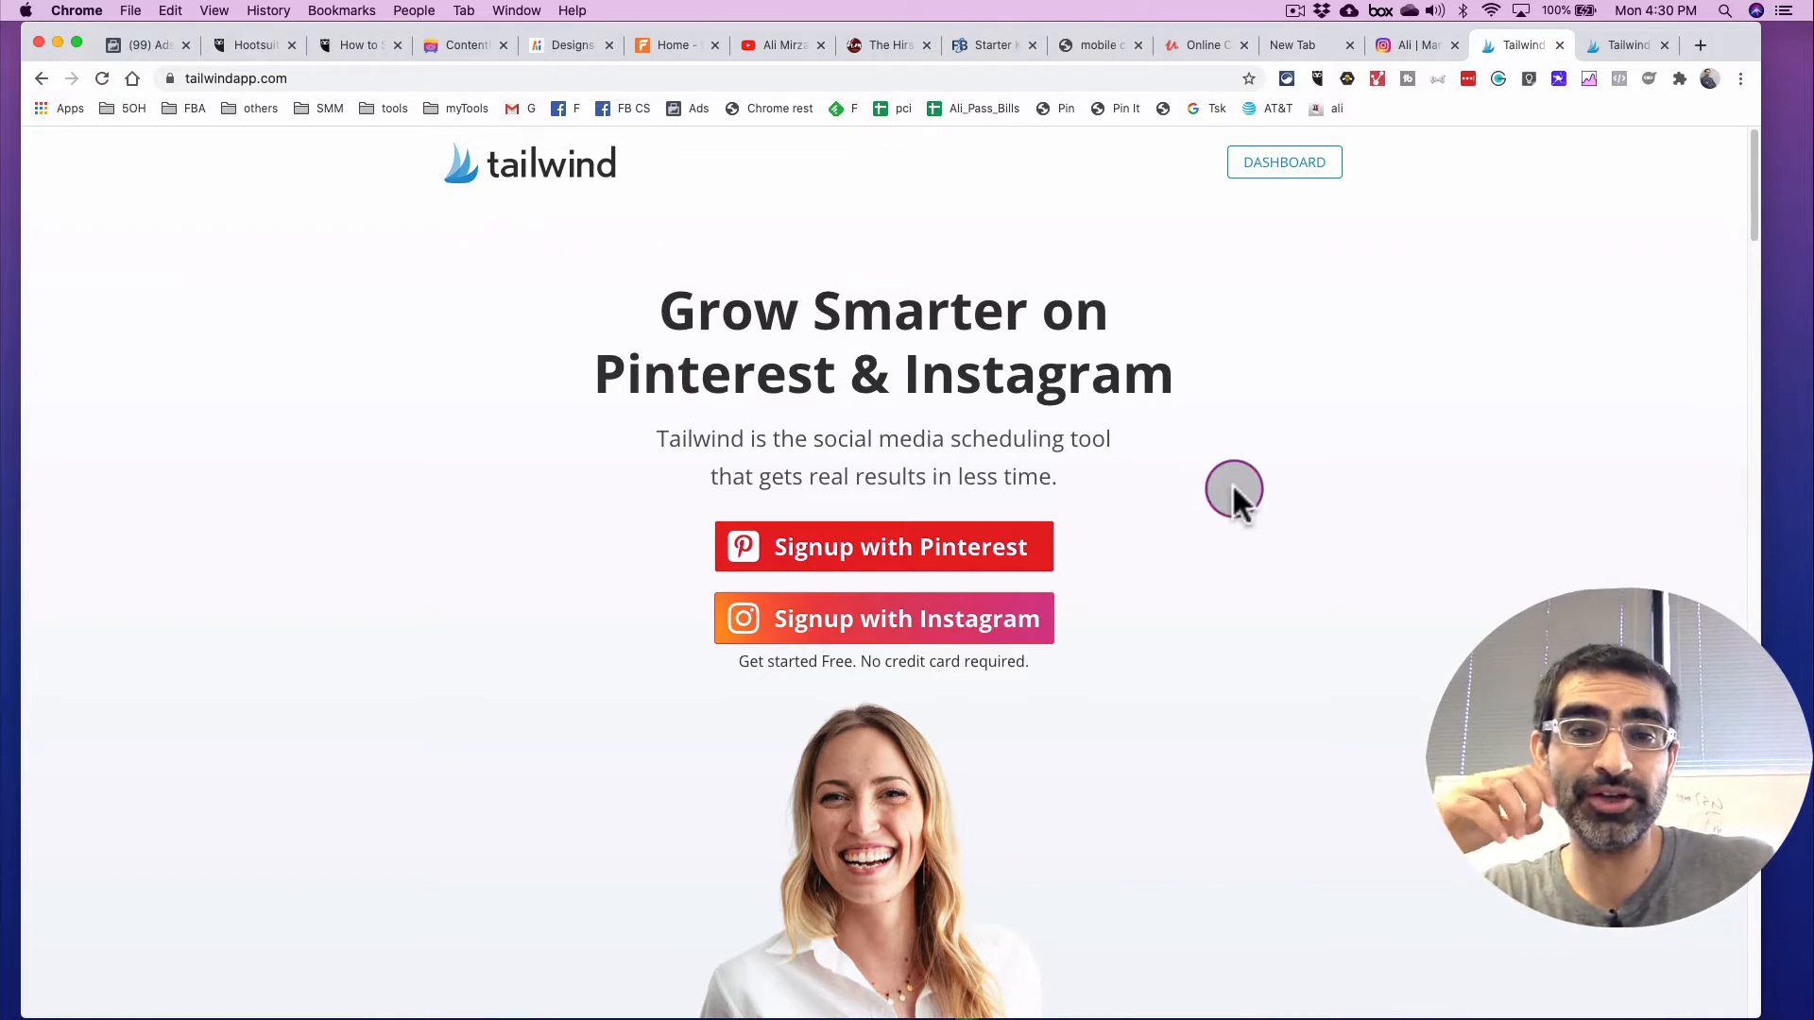
scroll("down", 3)
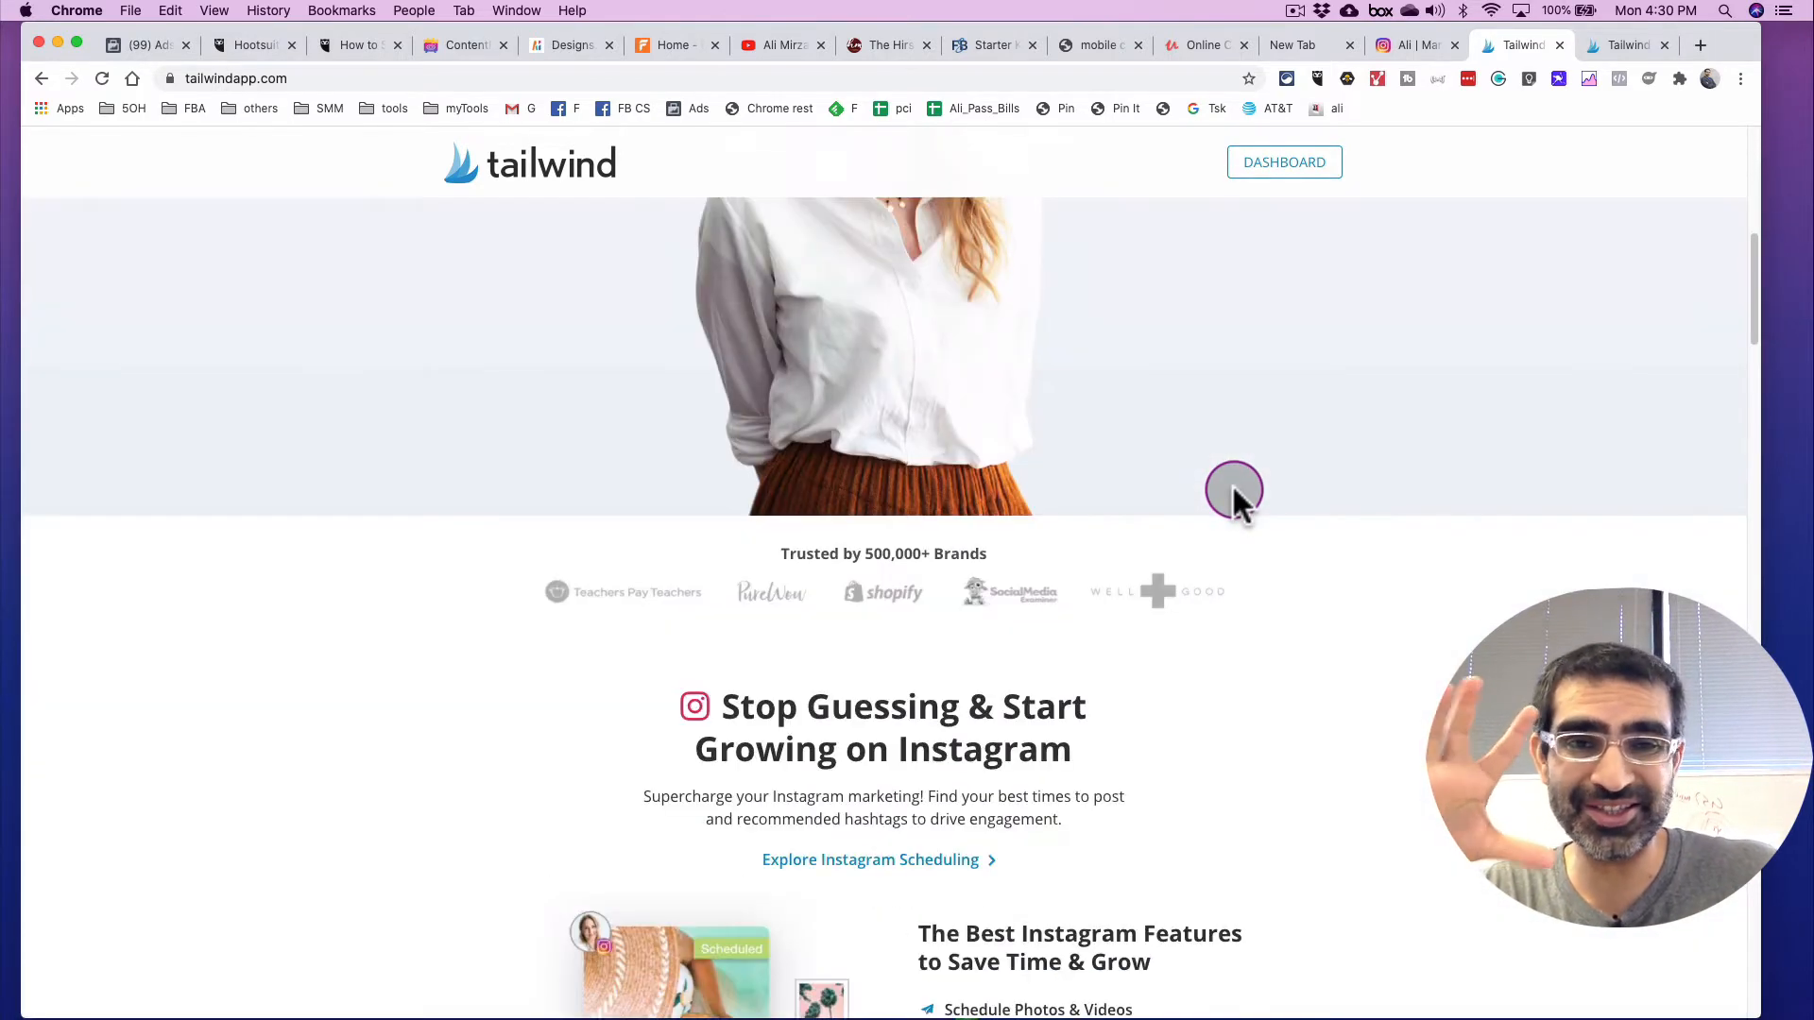
scroll("down", 3)
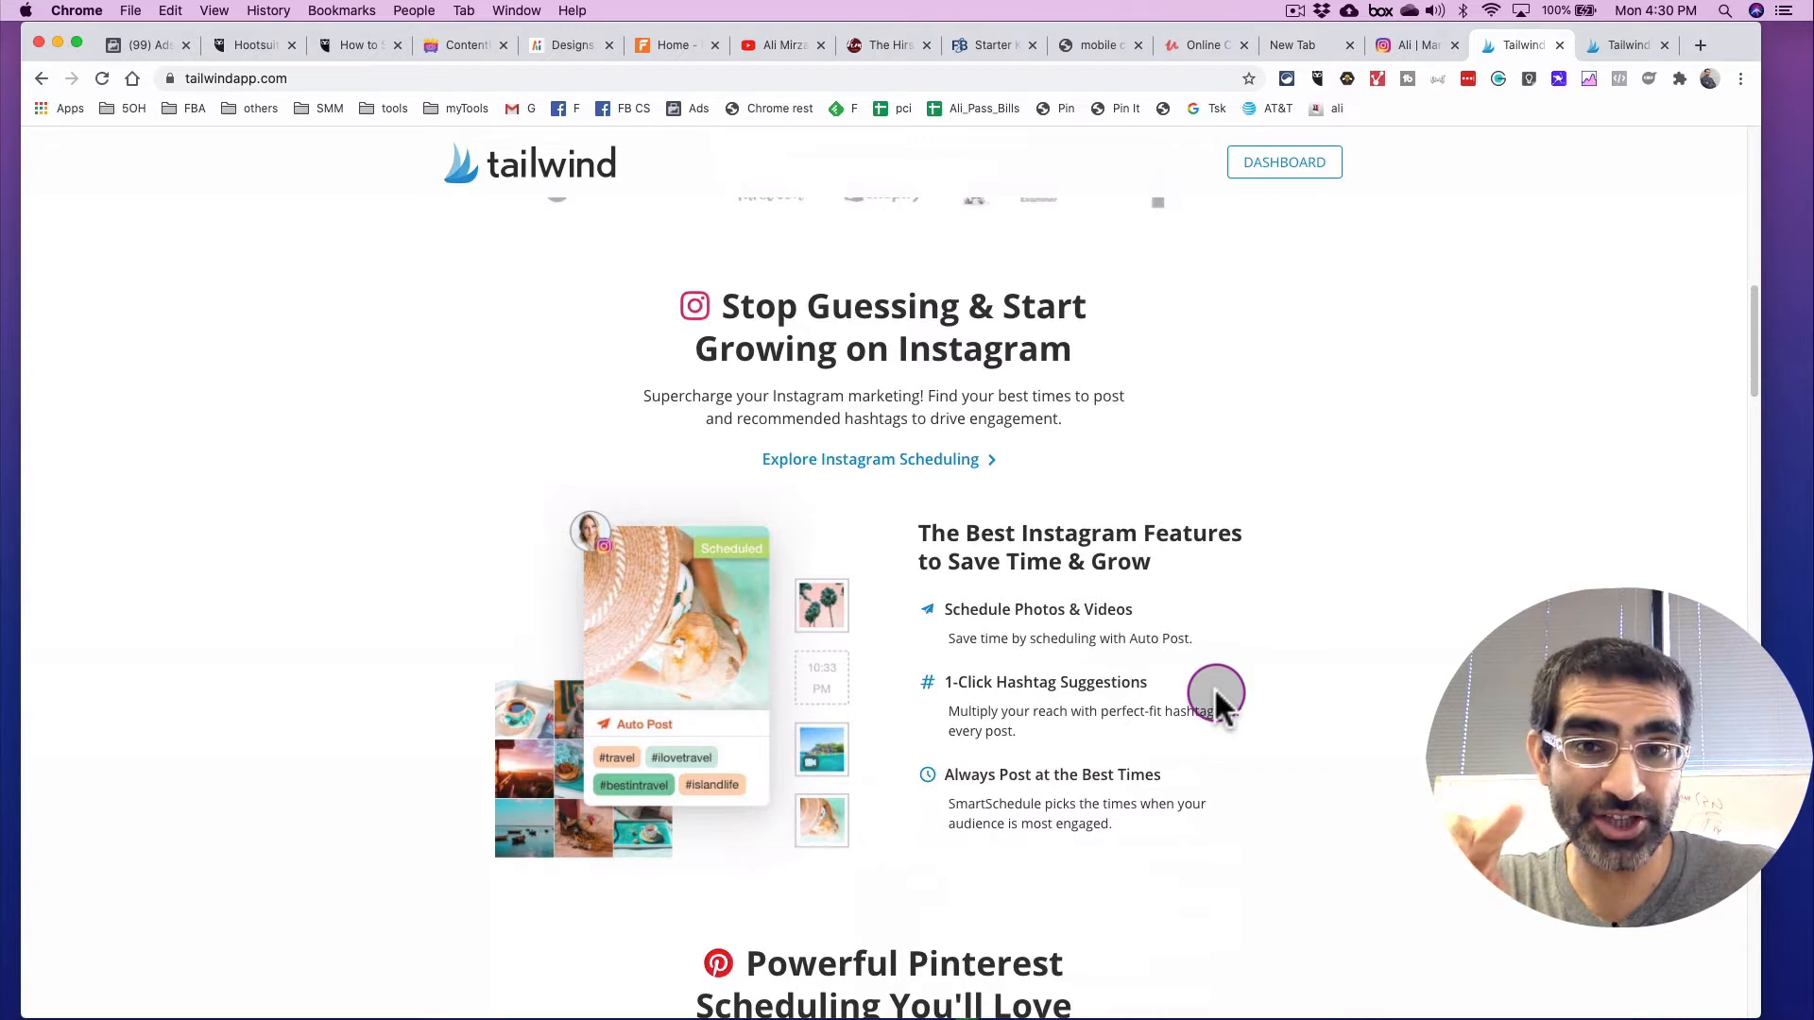
scroll("down", 3)
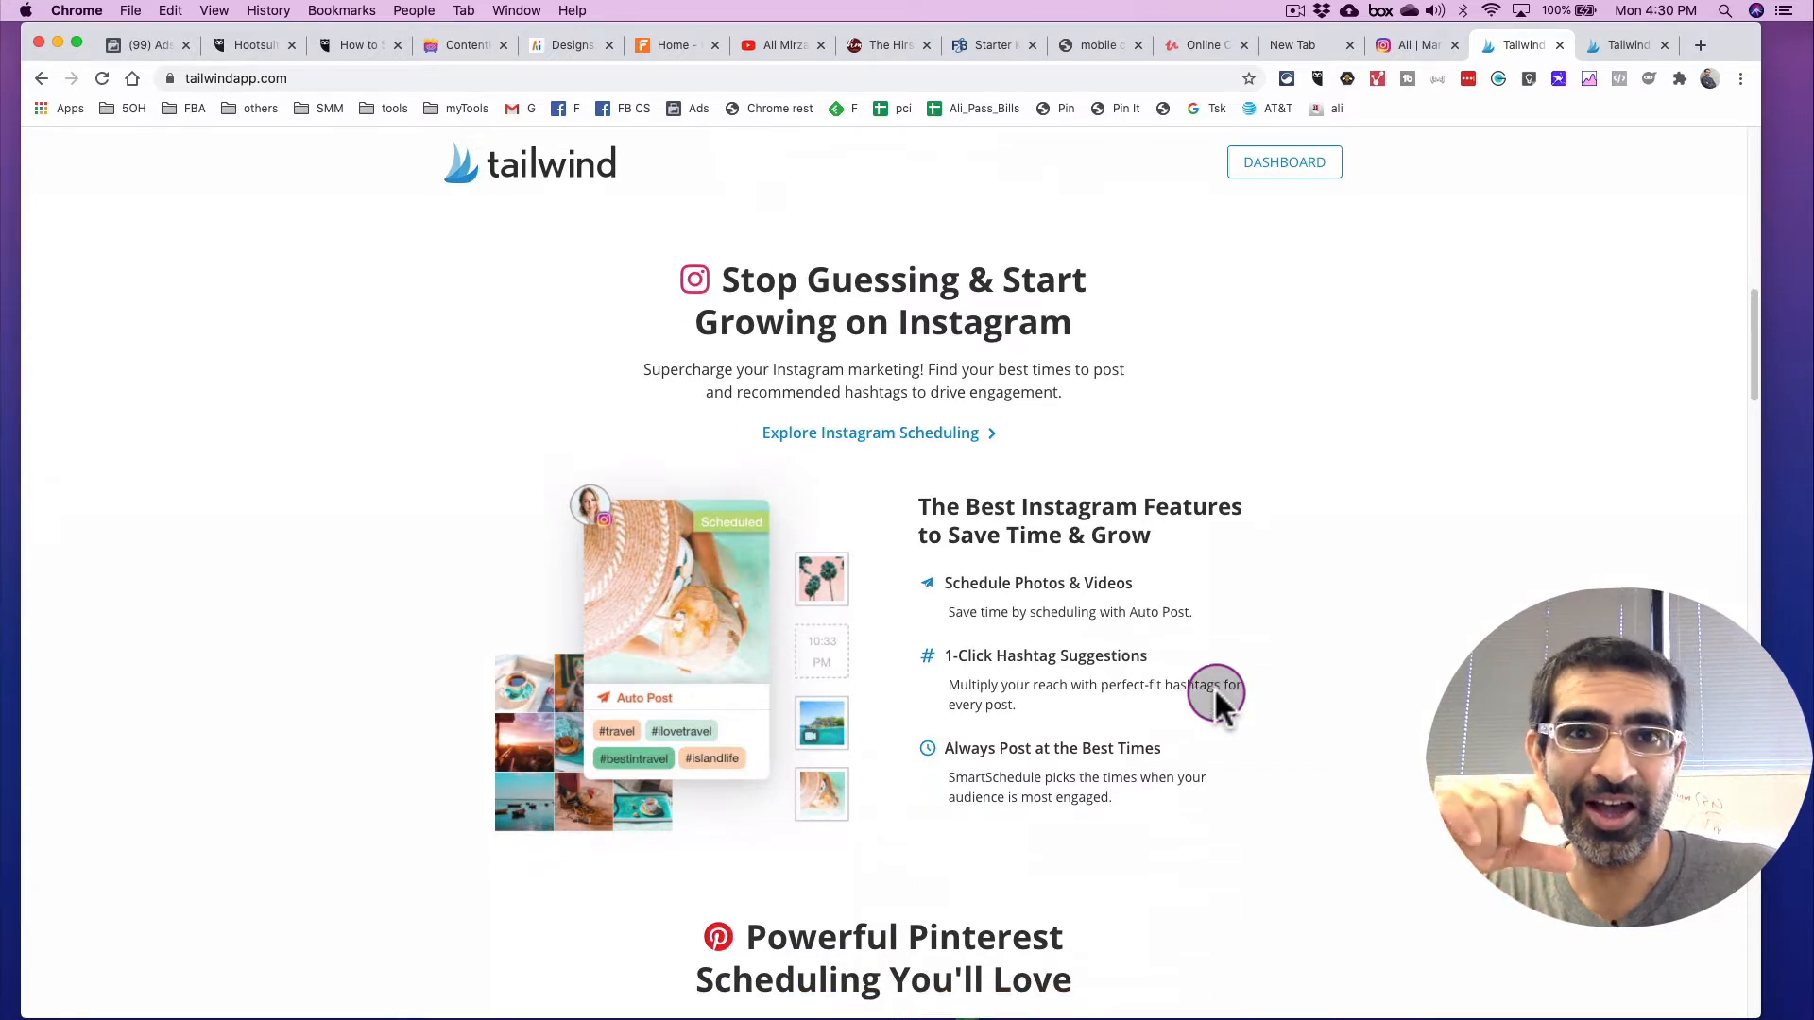
scroll("down", 3)
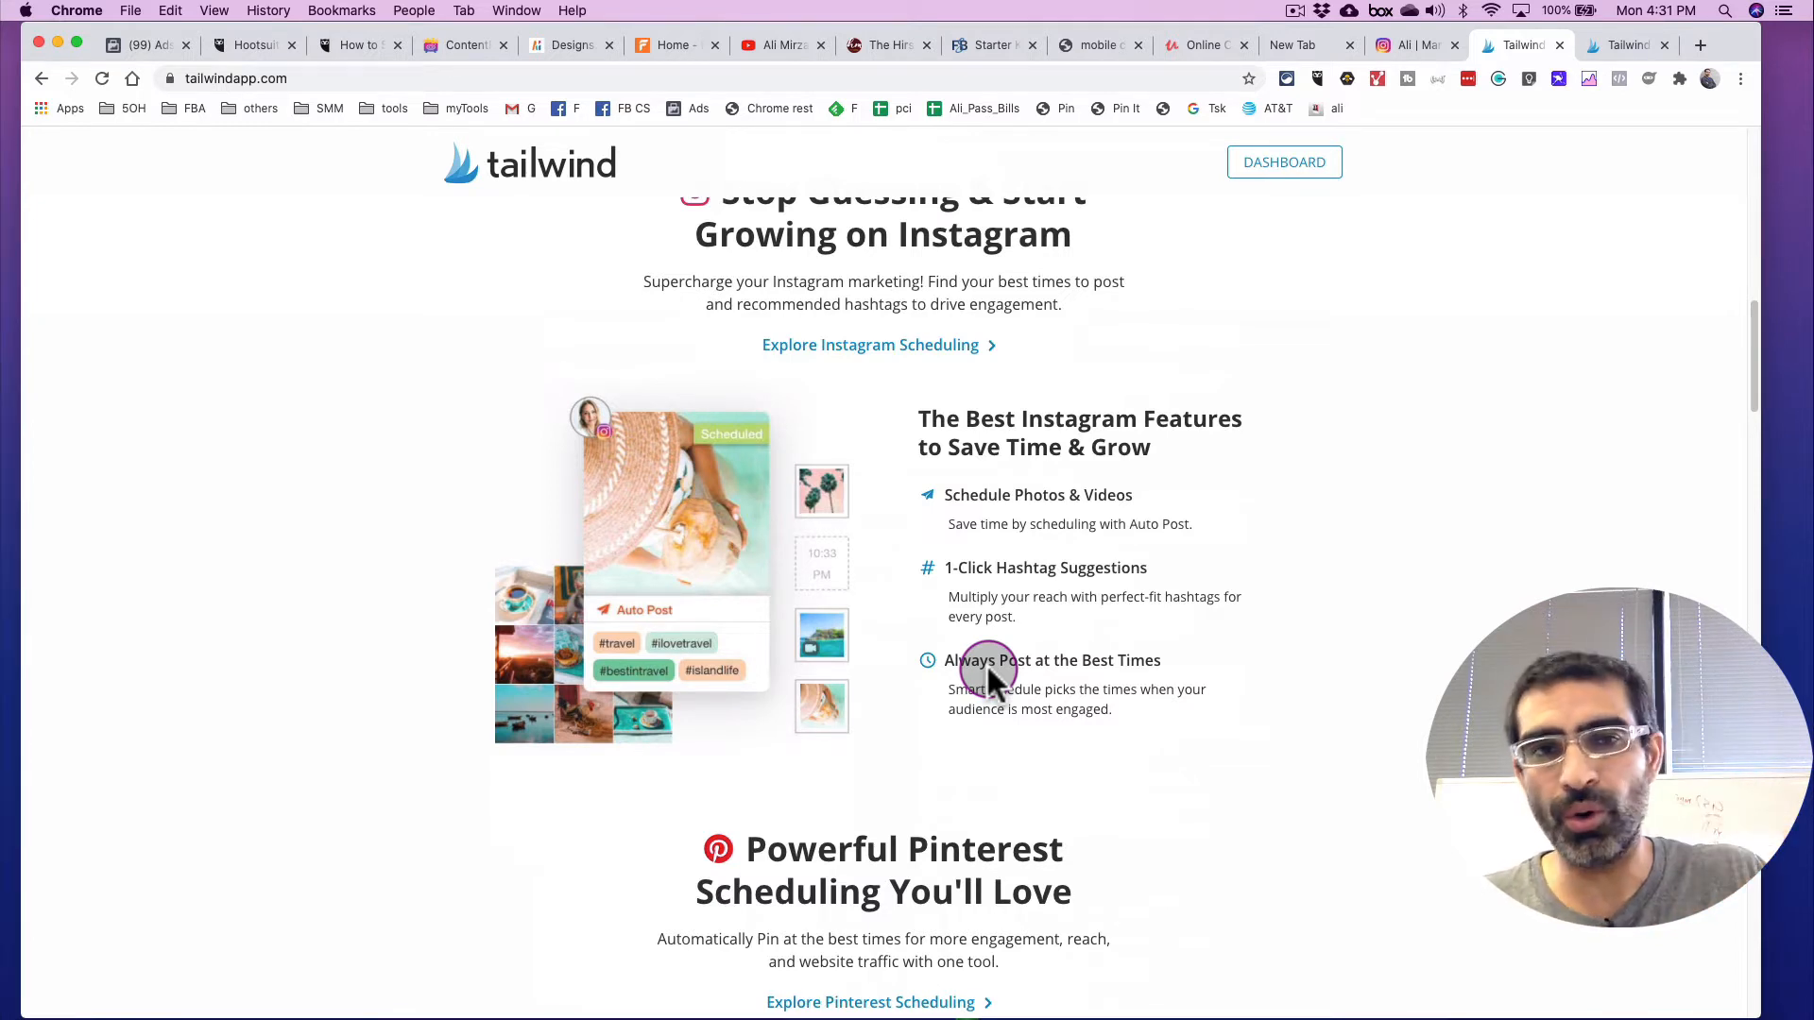
scroll("up", 3)
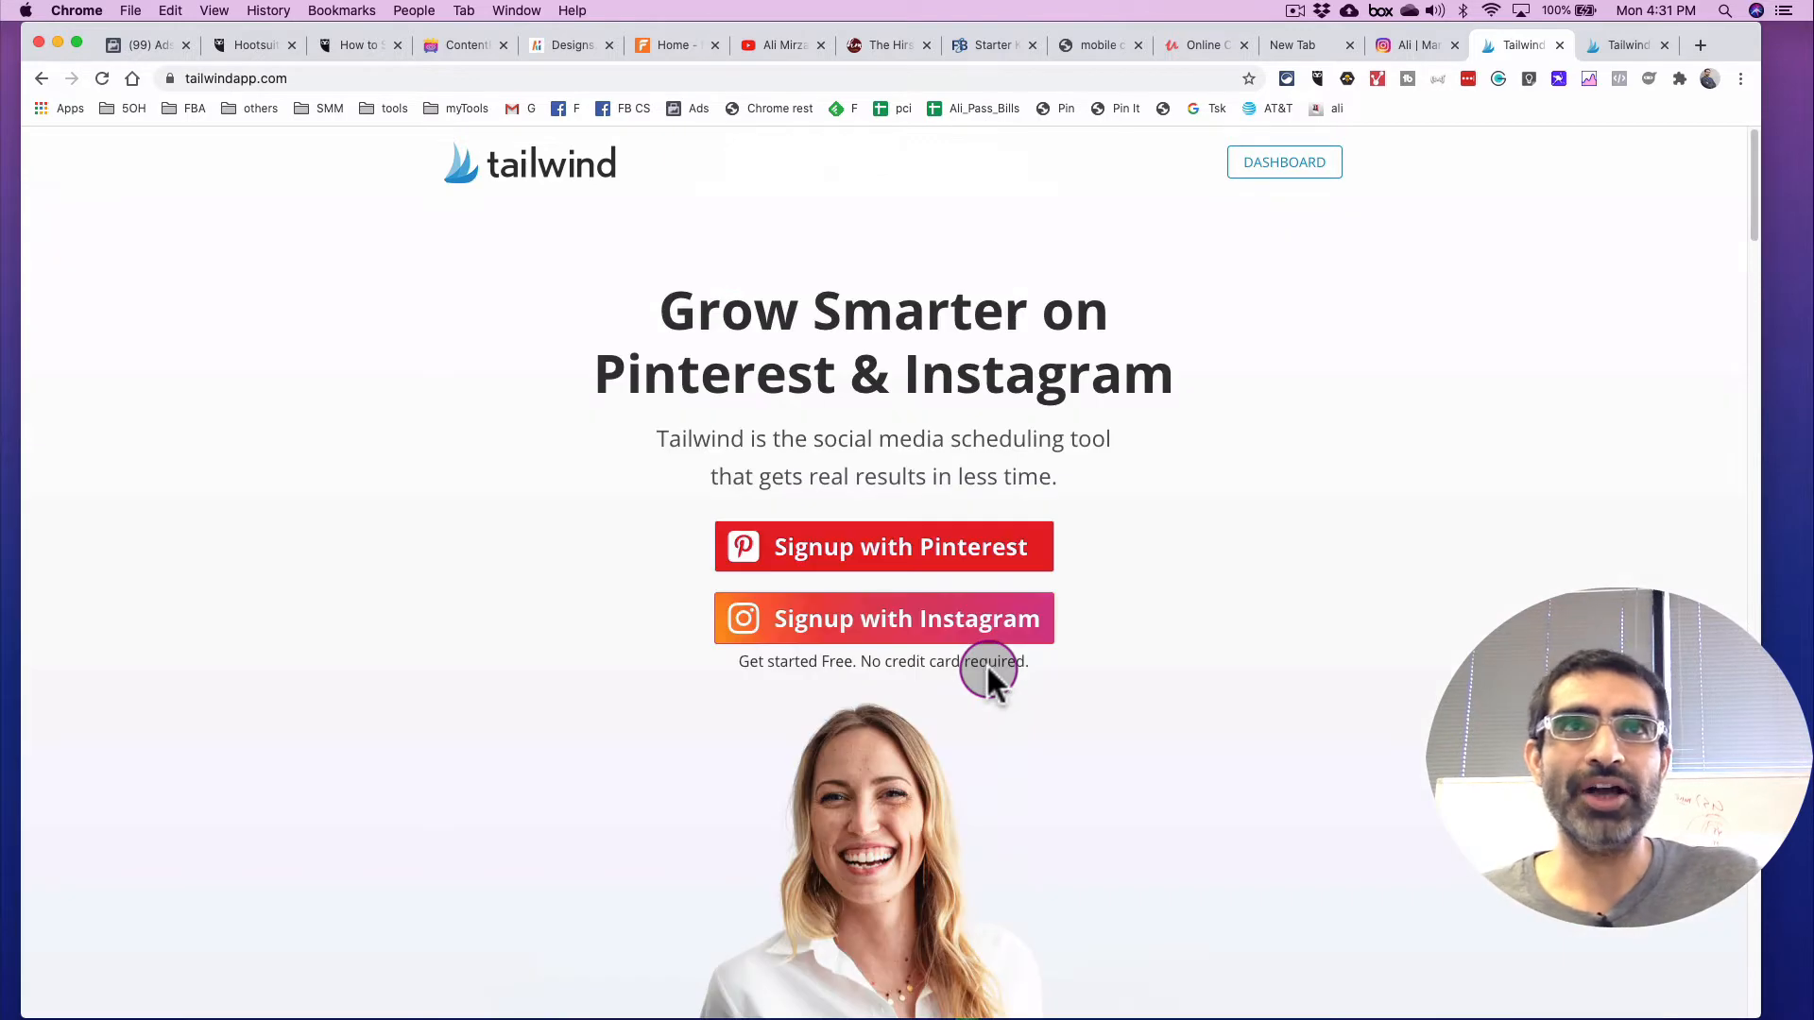
Step: Open the Tailwind Dashboard's empty Instagram Drafts, check the connected accounts and Instagram profile, then return
left_click(1284, 162)
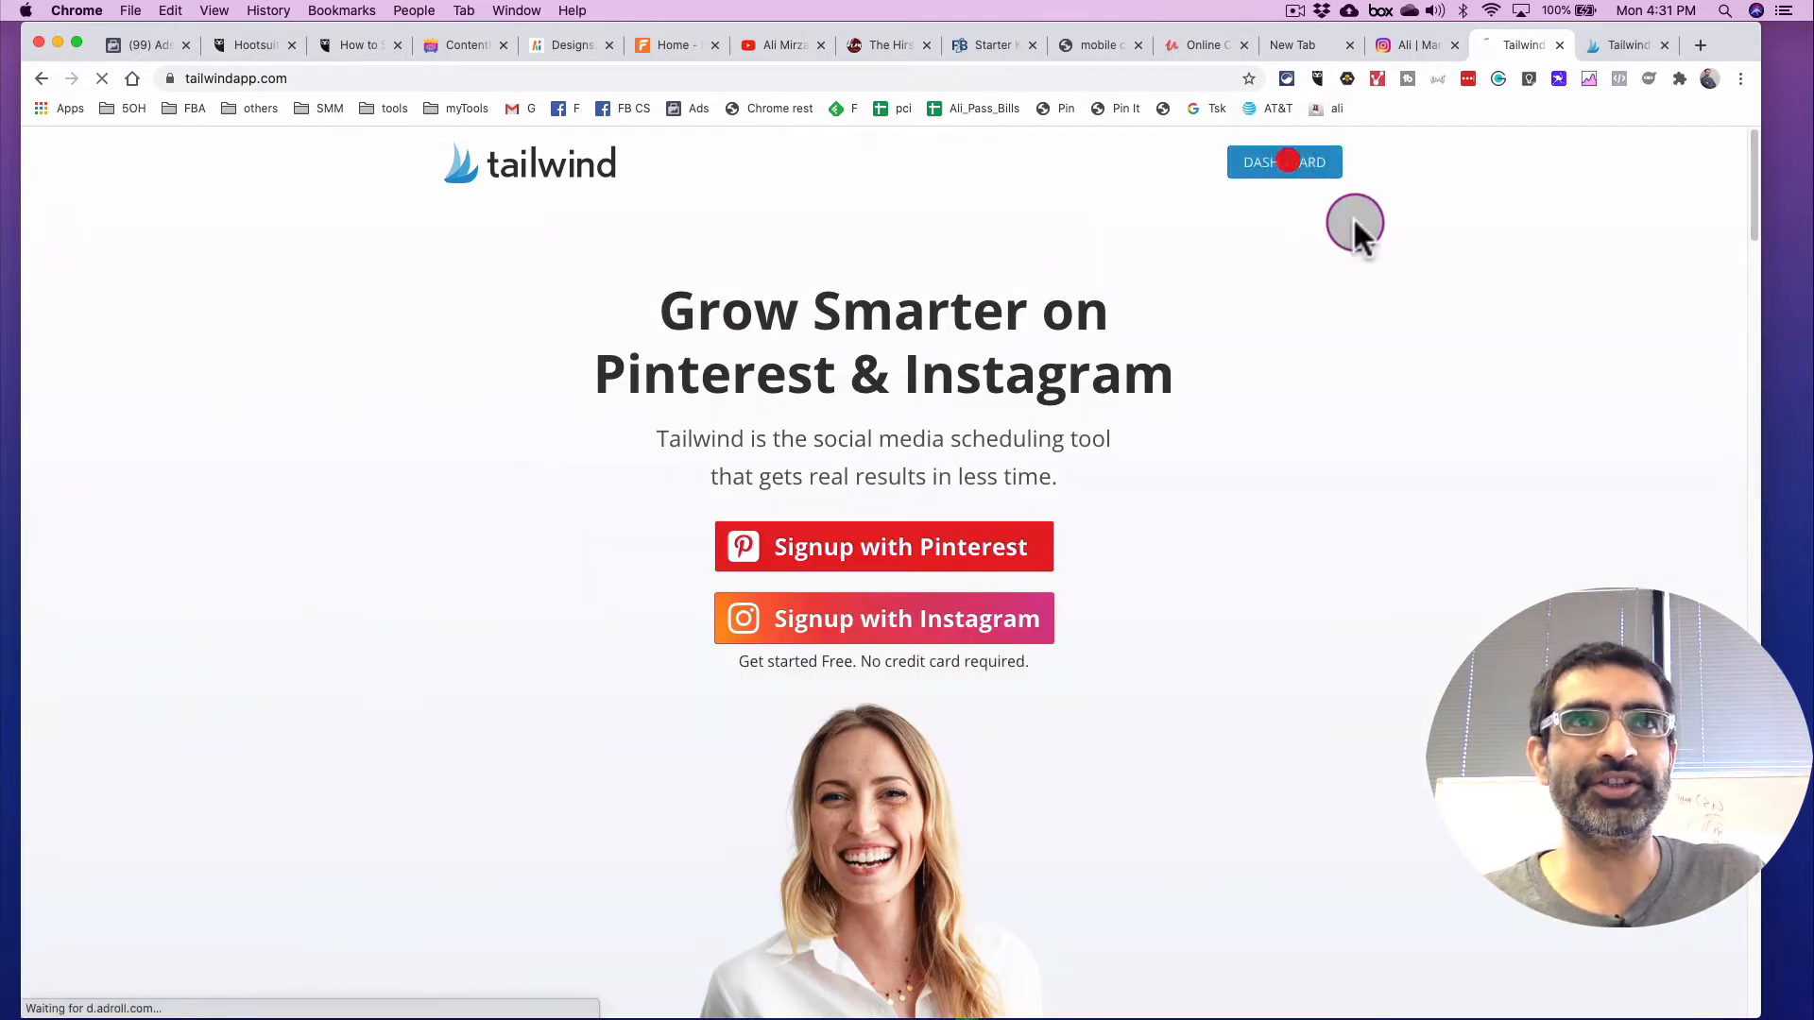
left_click(1284, 162)
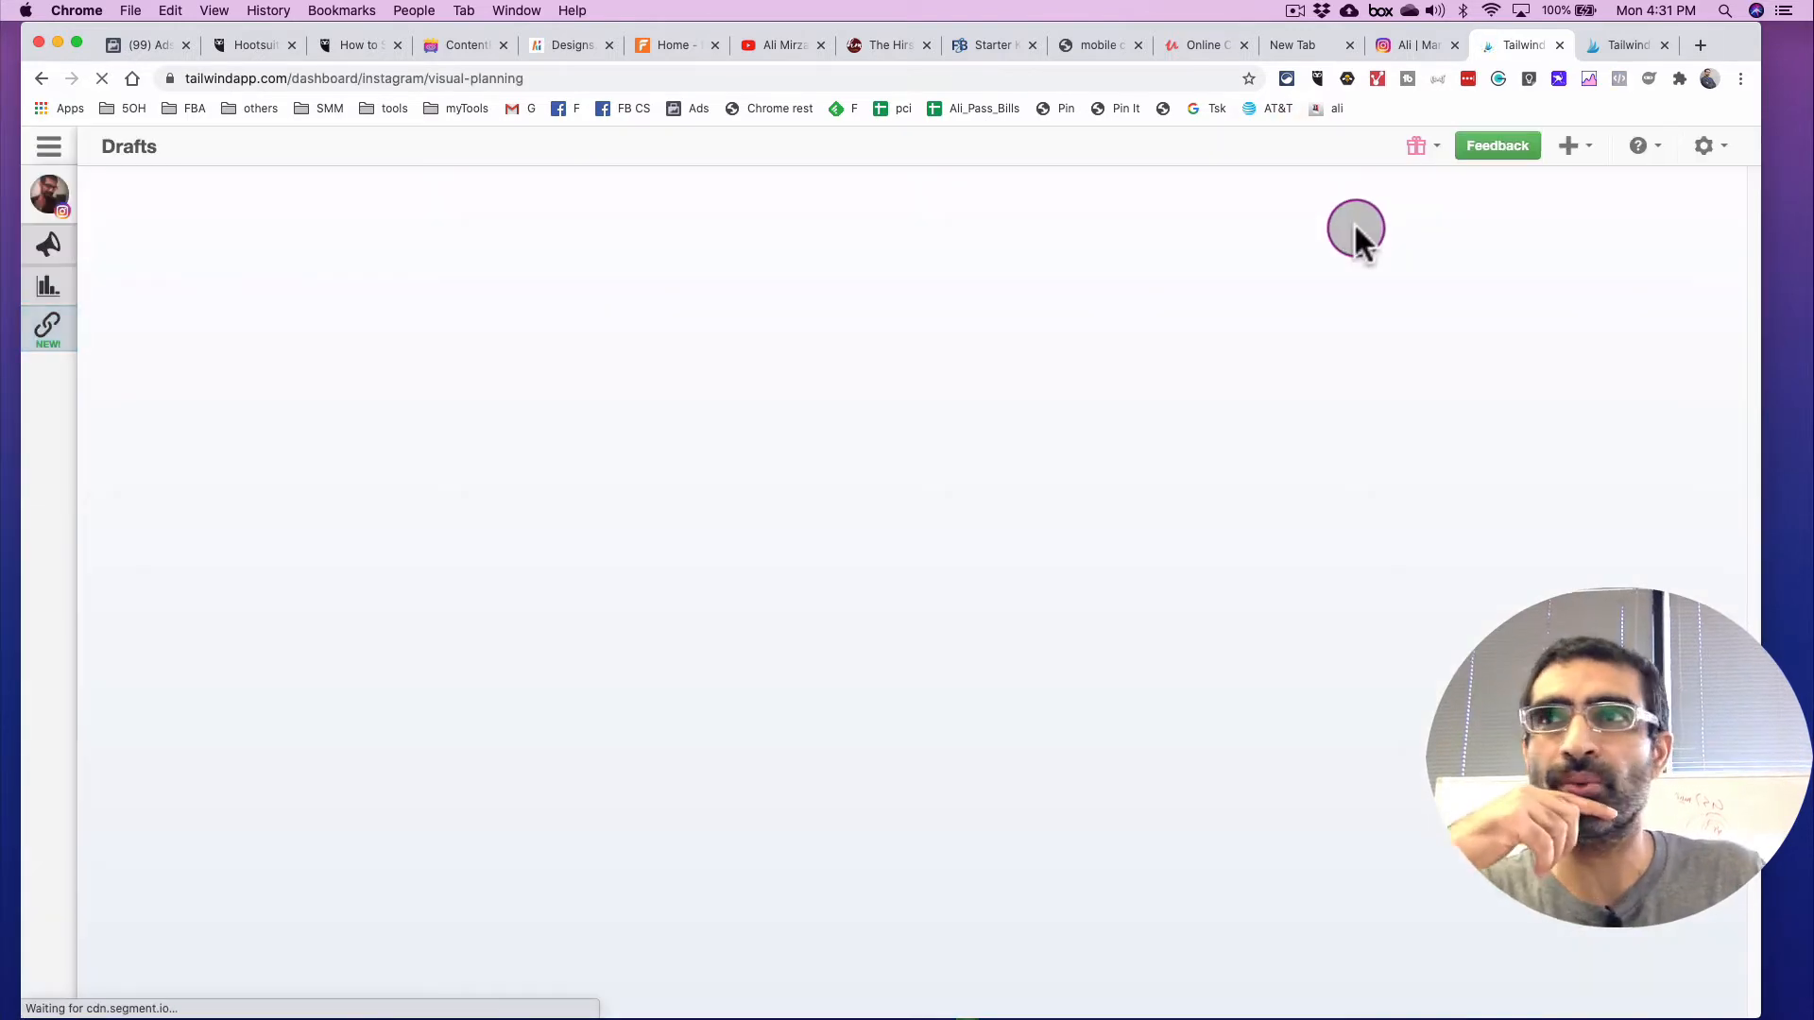
left_click(1418, 145)
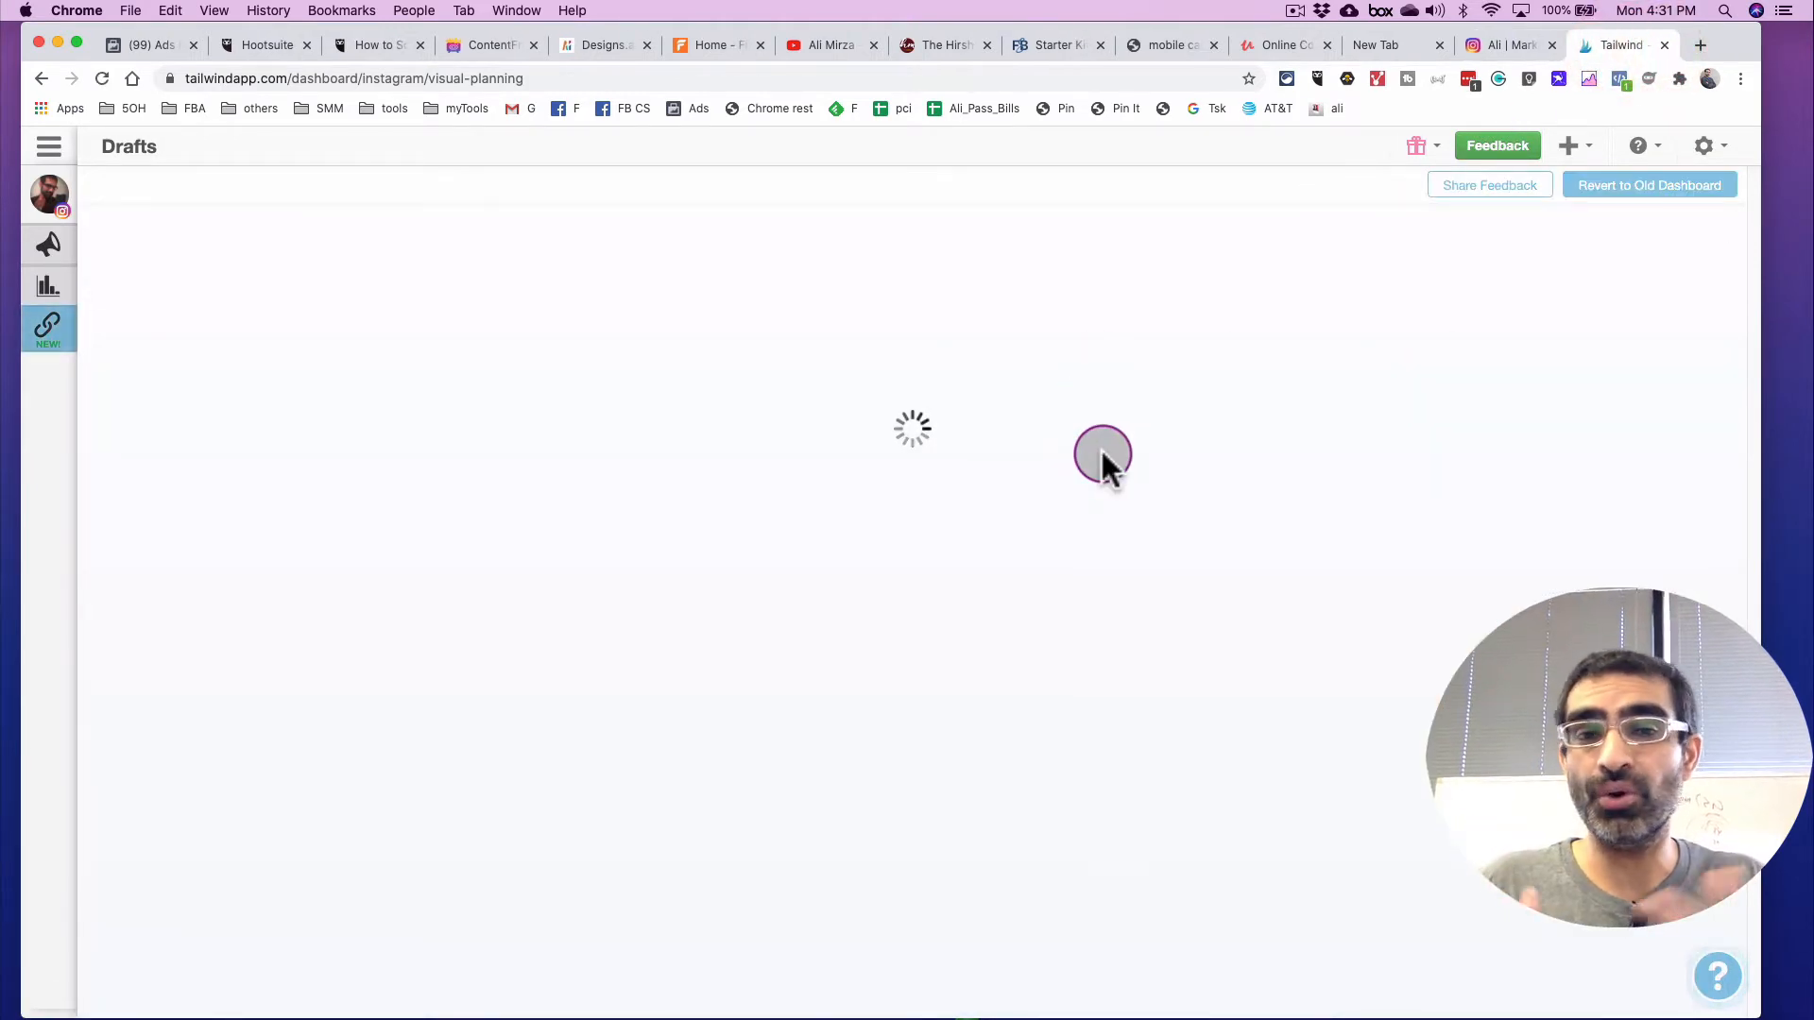
left_click(50, 196)
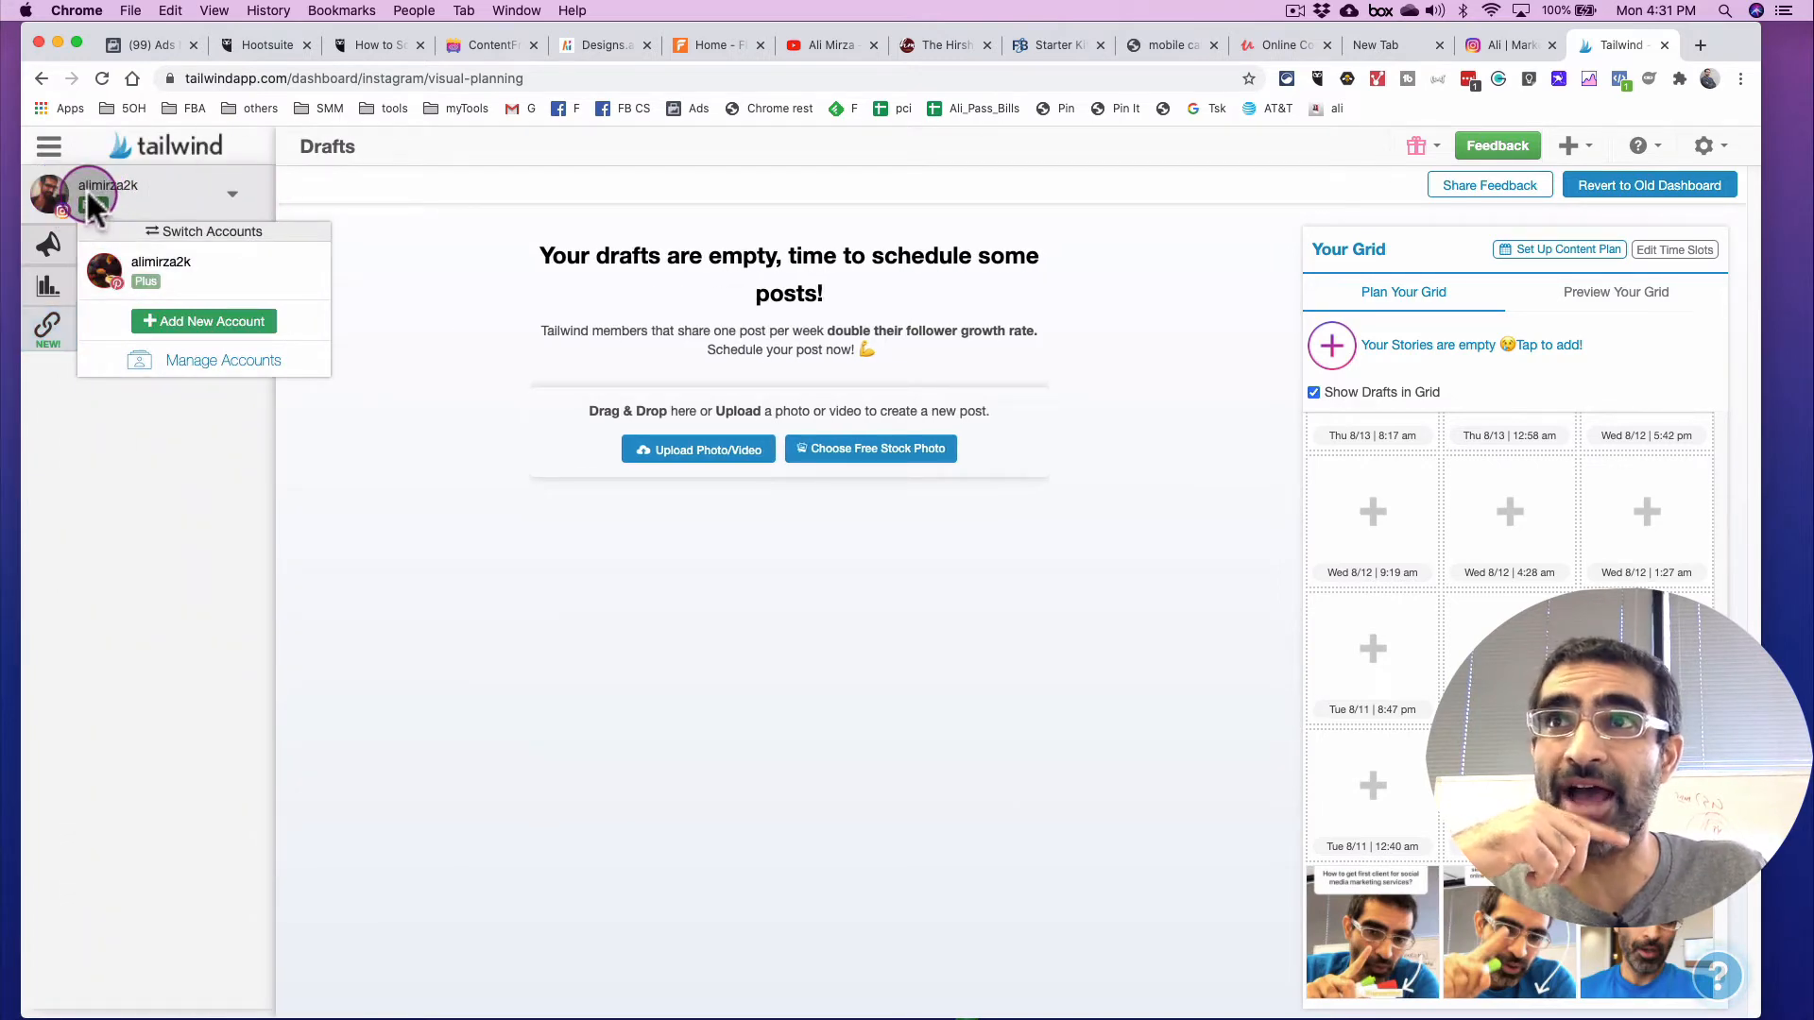
left_click(1497, 45)
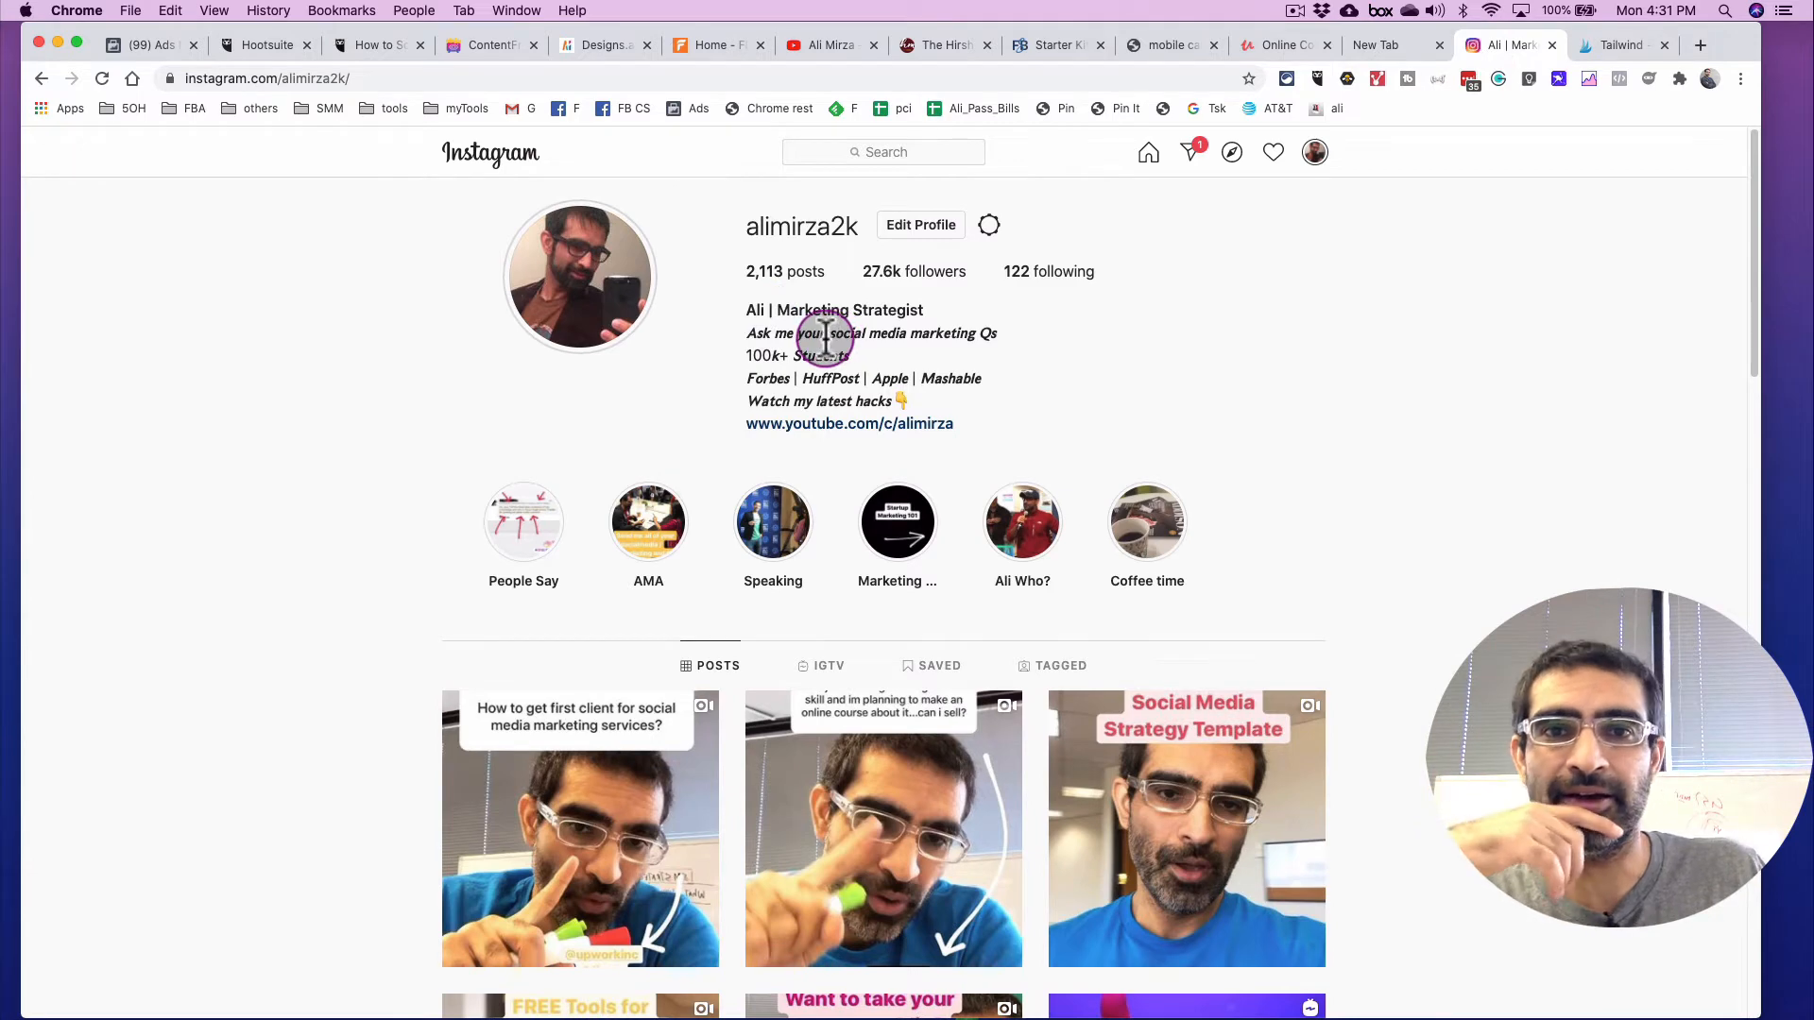
left_click(1626, 45)
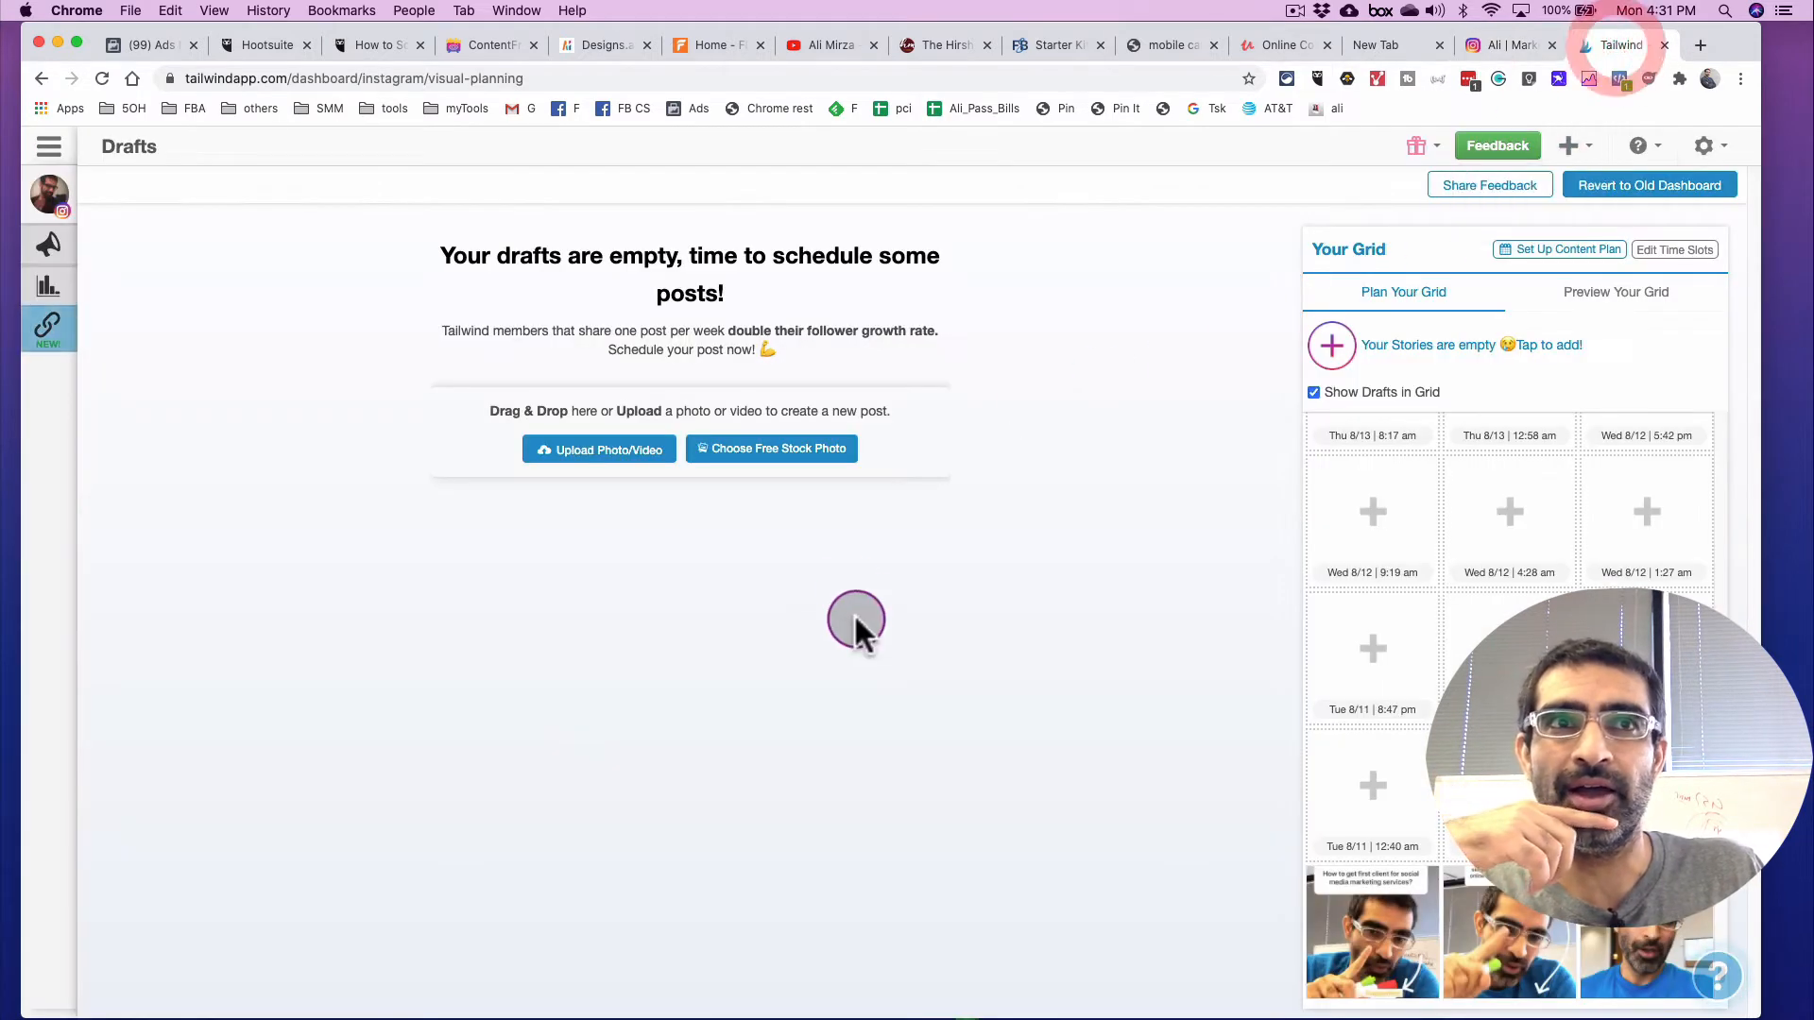
mouse_move(879, 619)
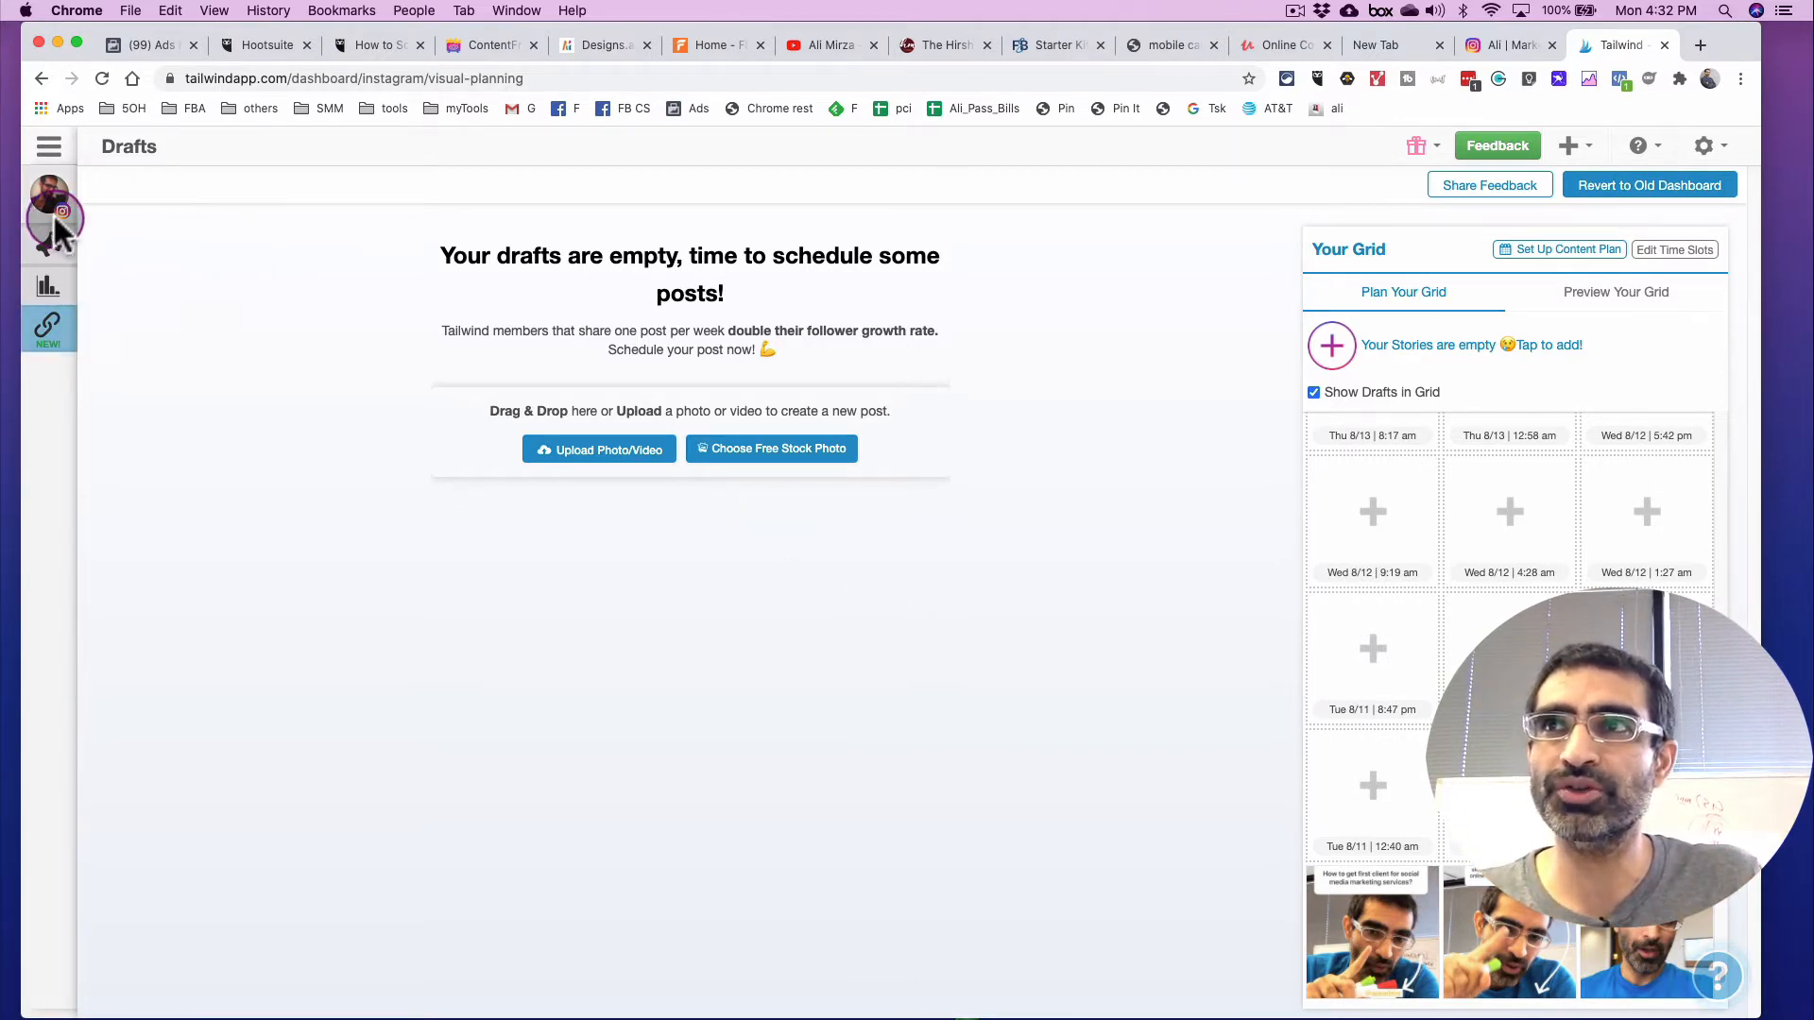
left_click(48, 145)
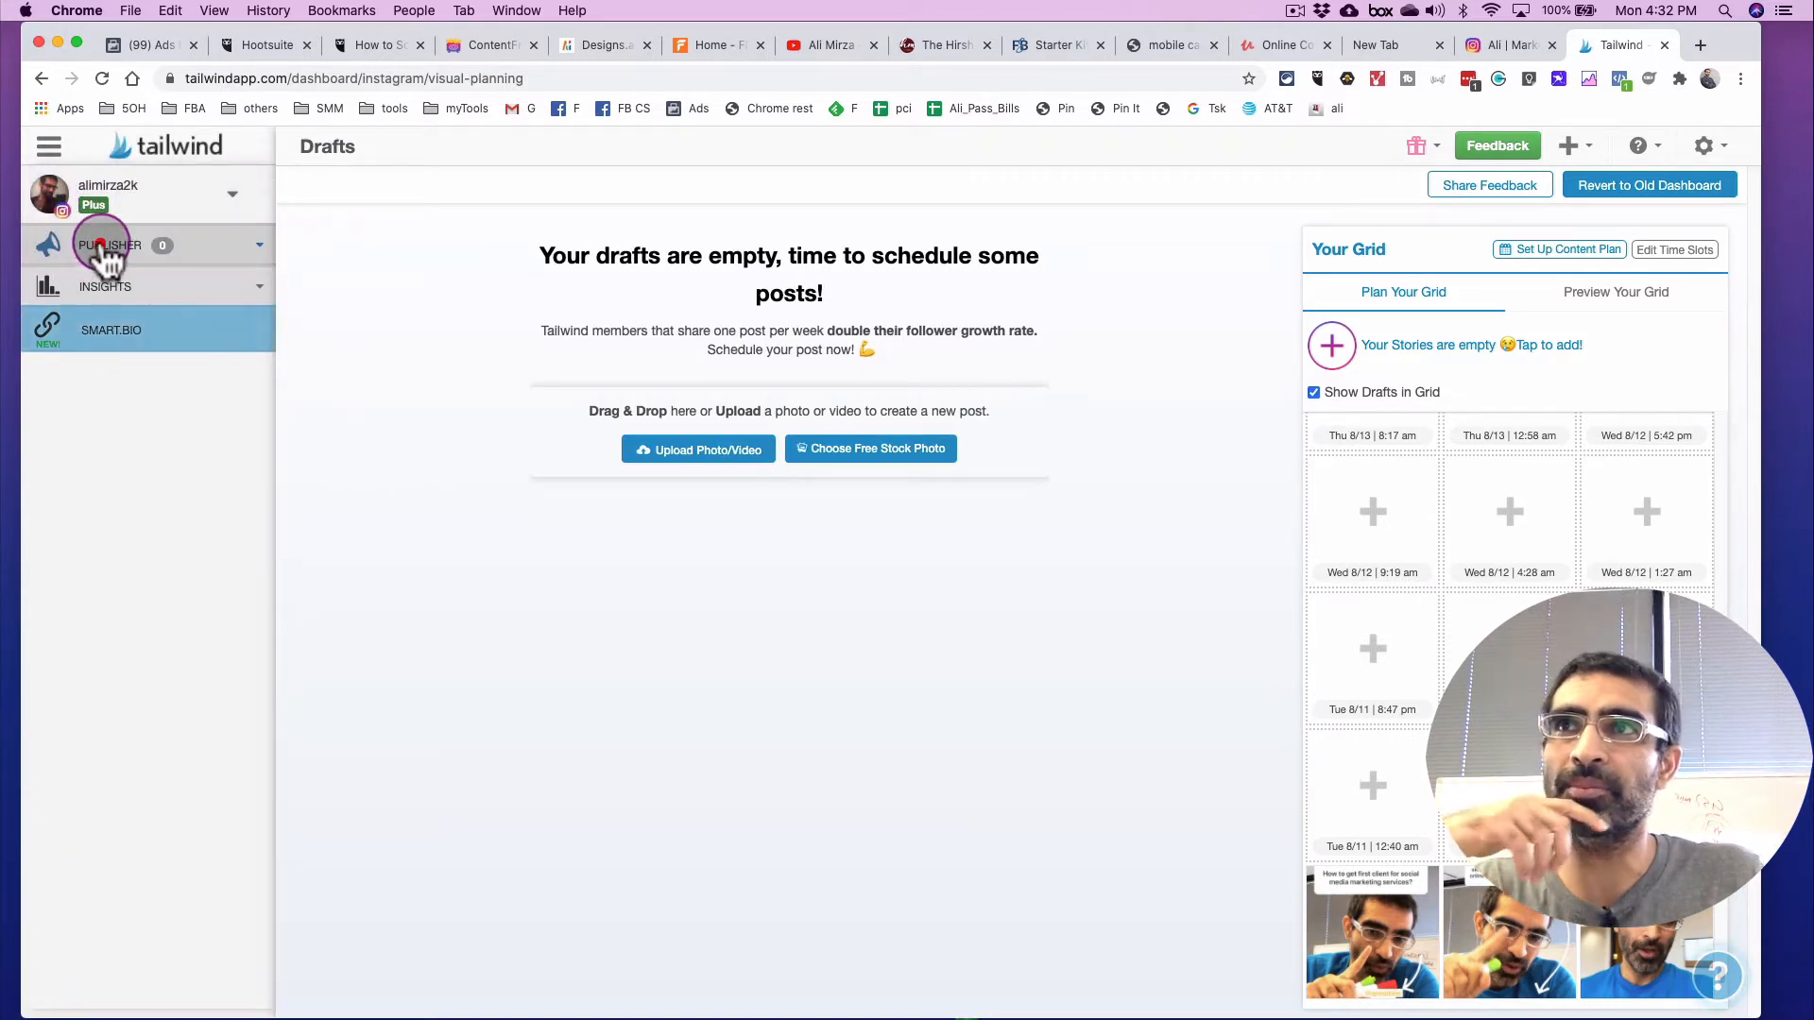
left_click(99, 246)
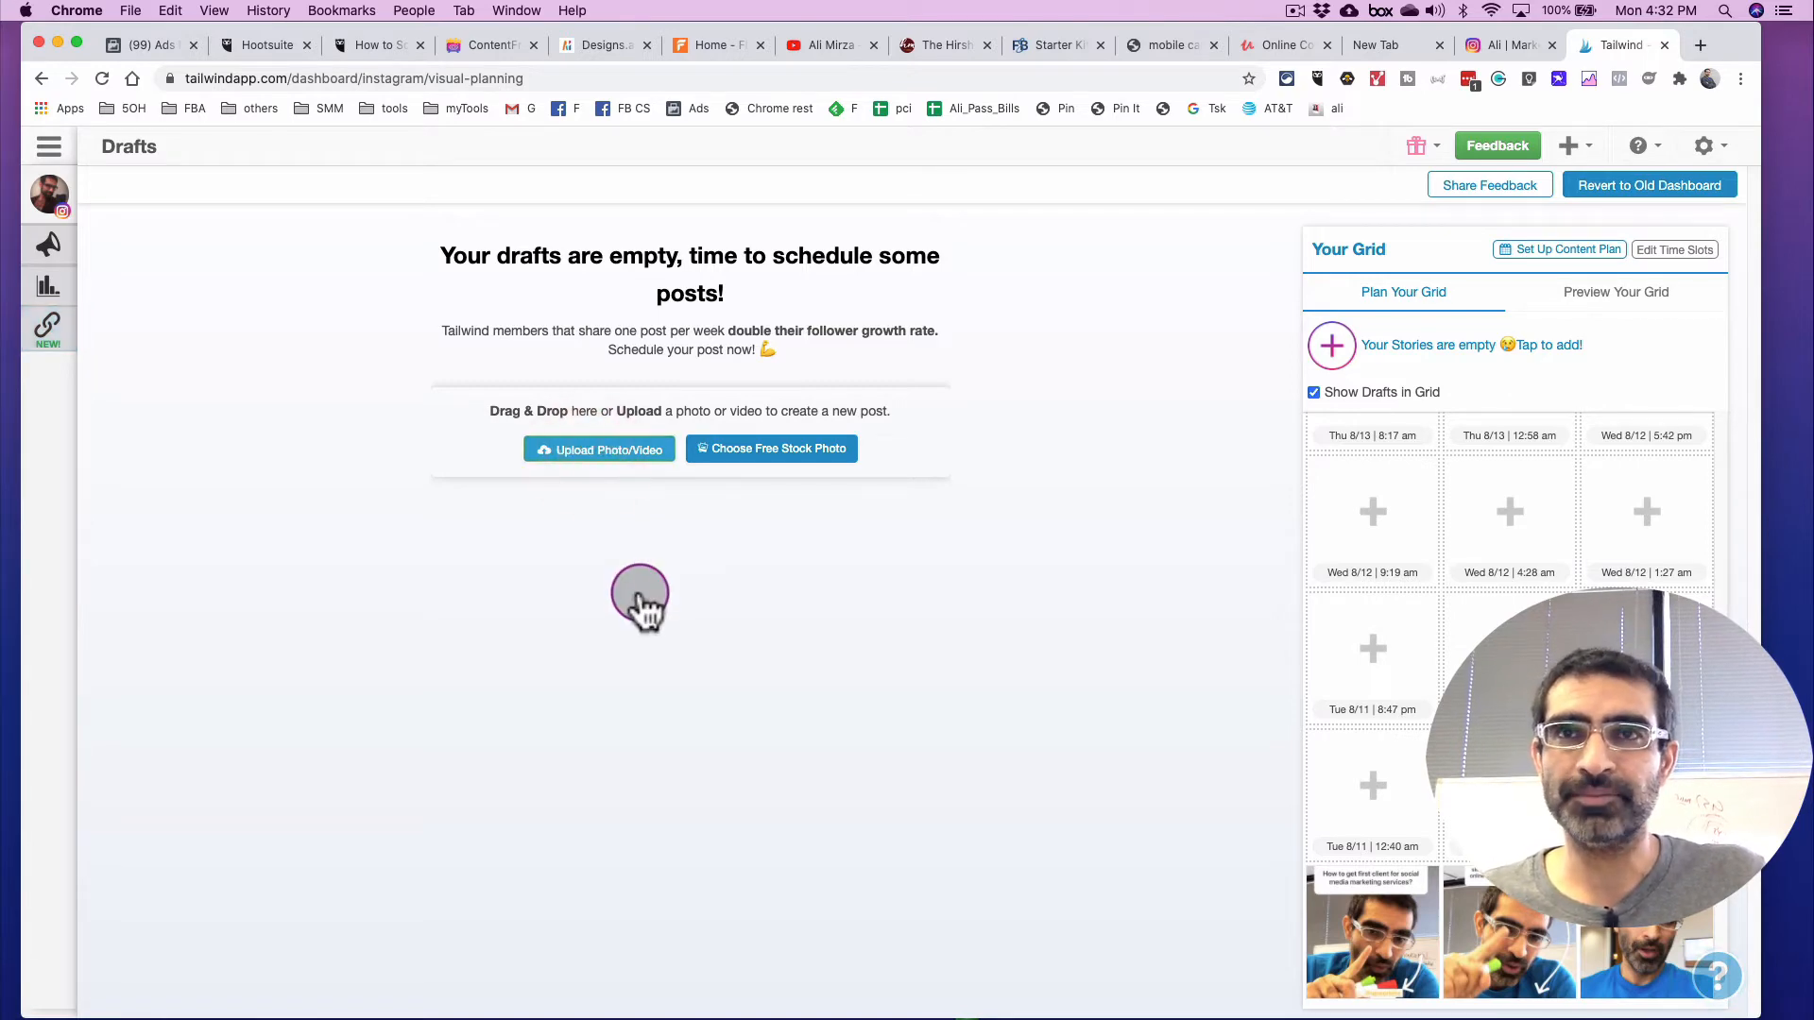
left_click(599, 448)
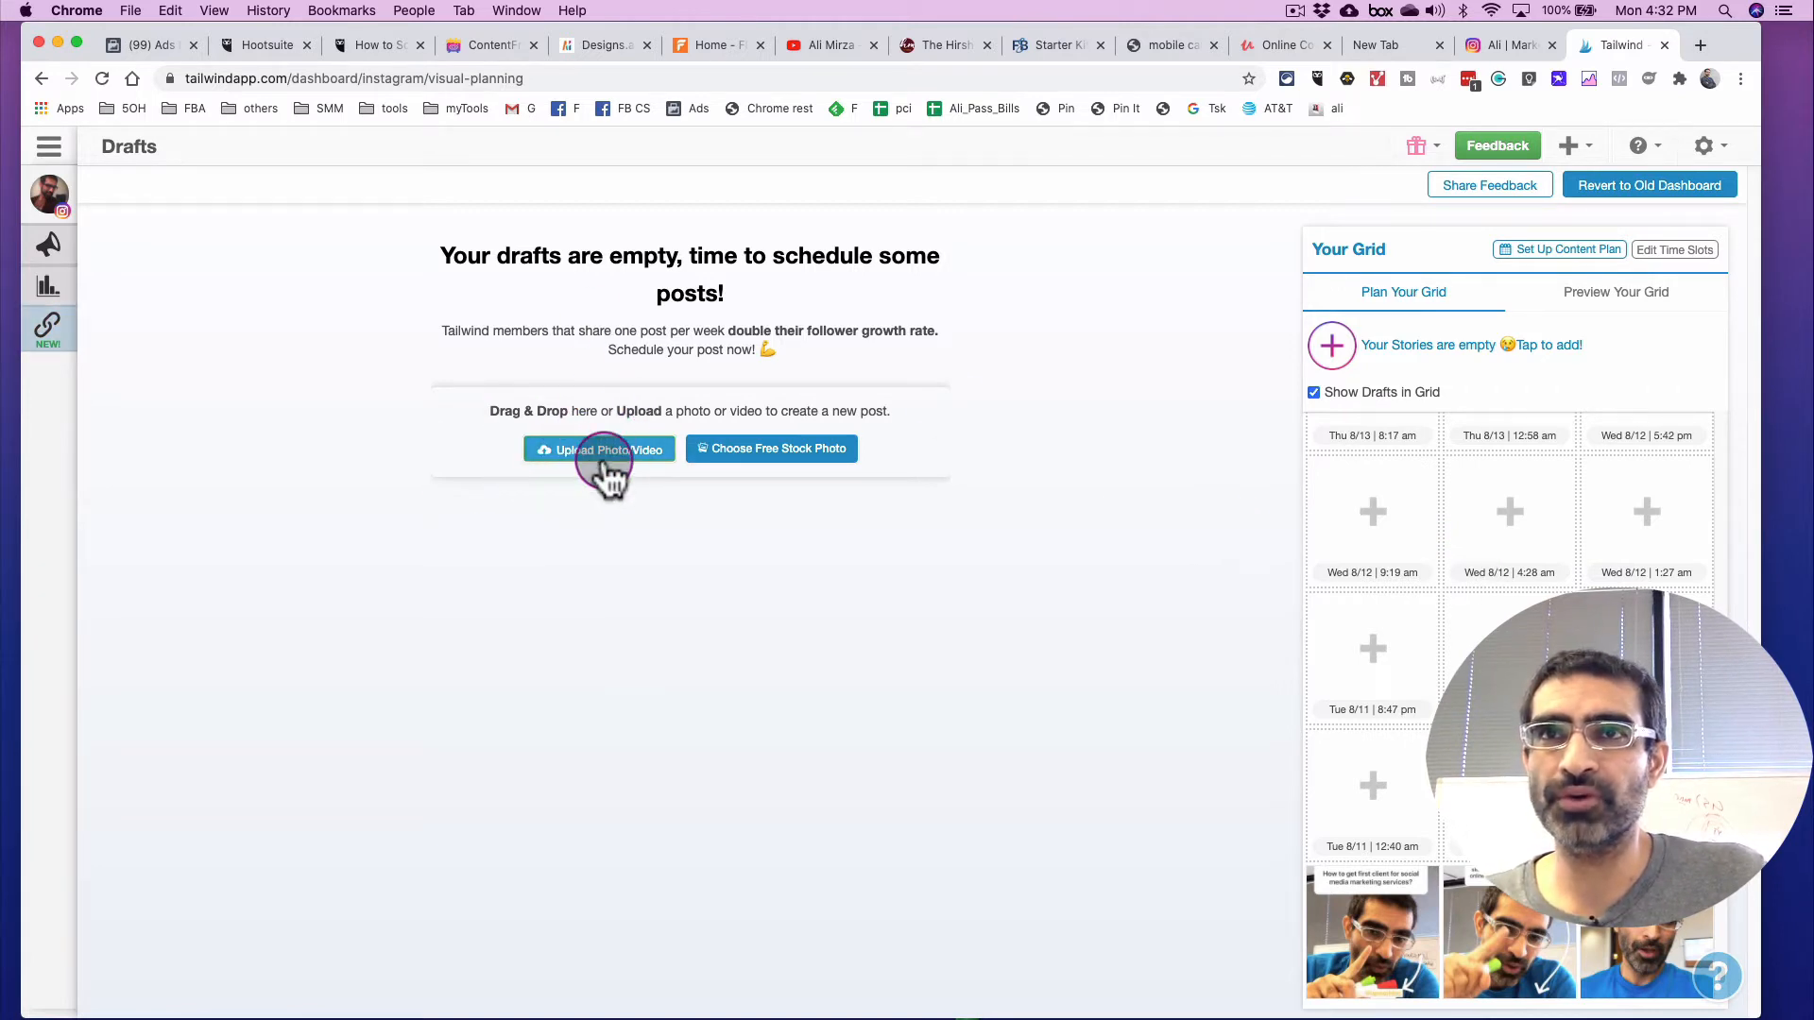
Step: Upload the quote image from Weekly Content > Aug 10 2020 as a new draft
left_click(598, 449)
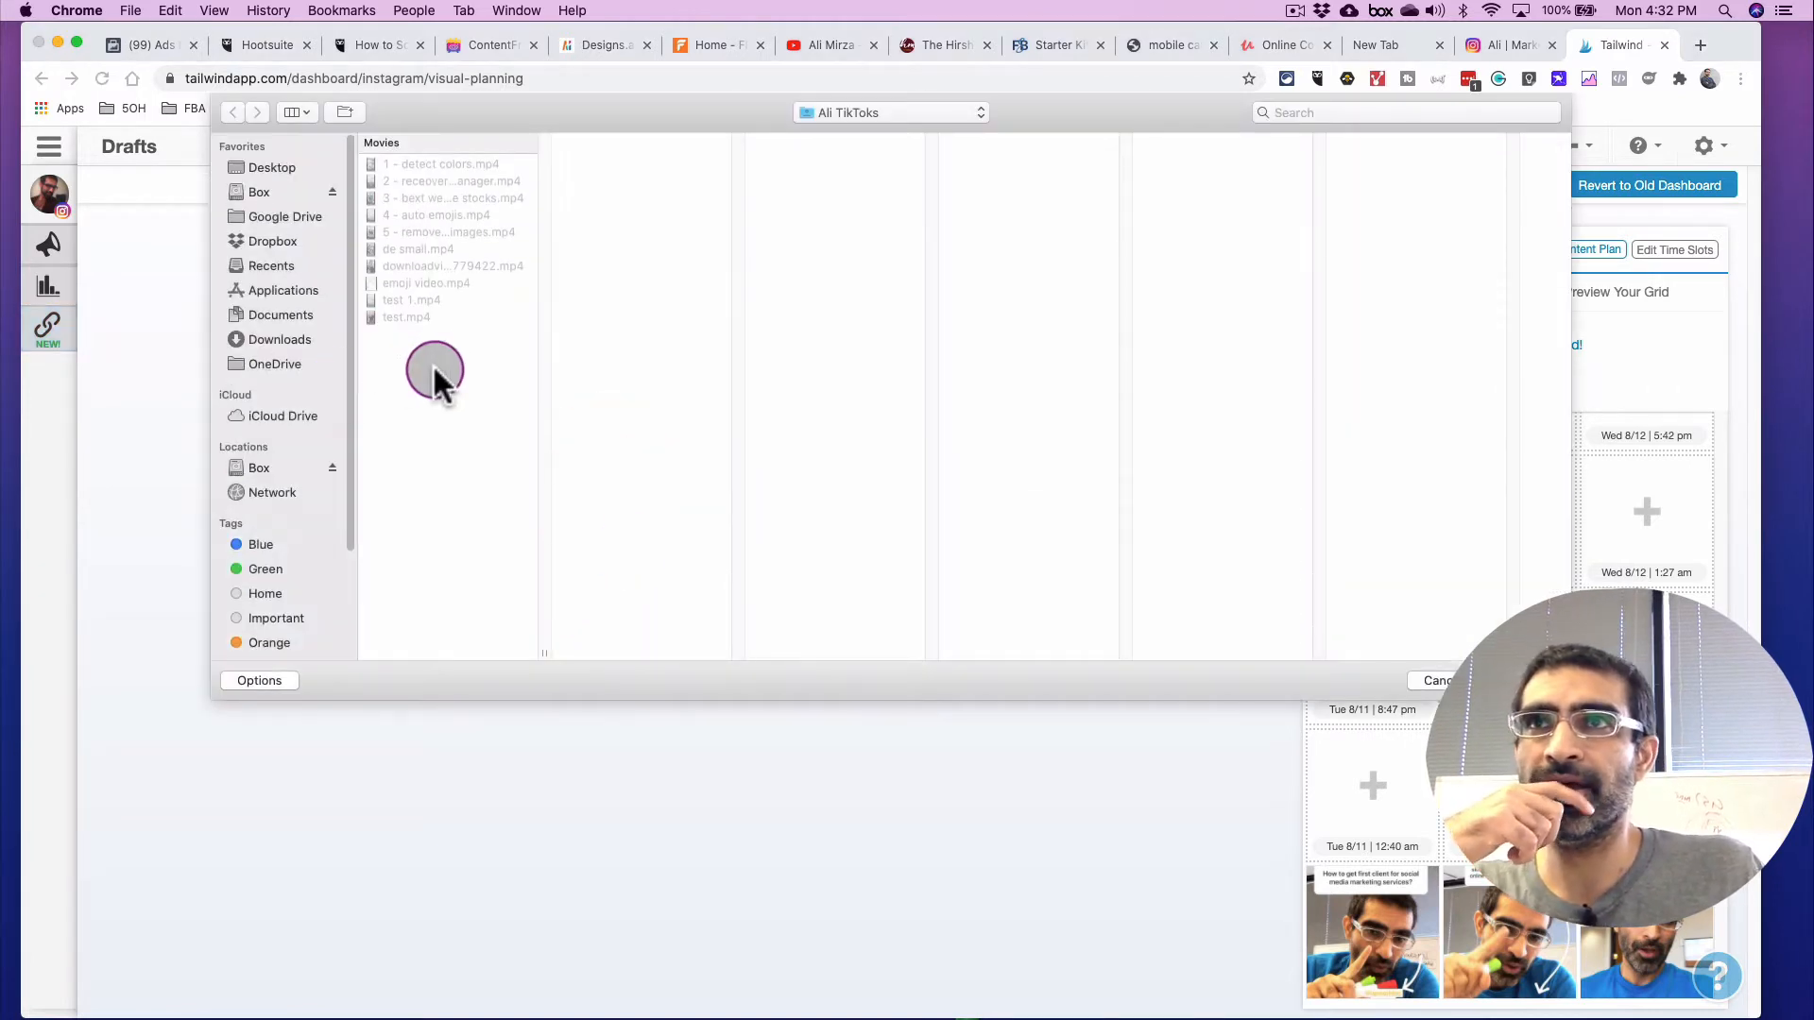
left_click(888, 112)
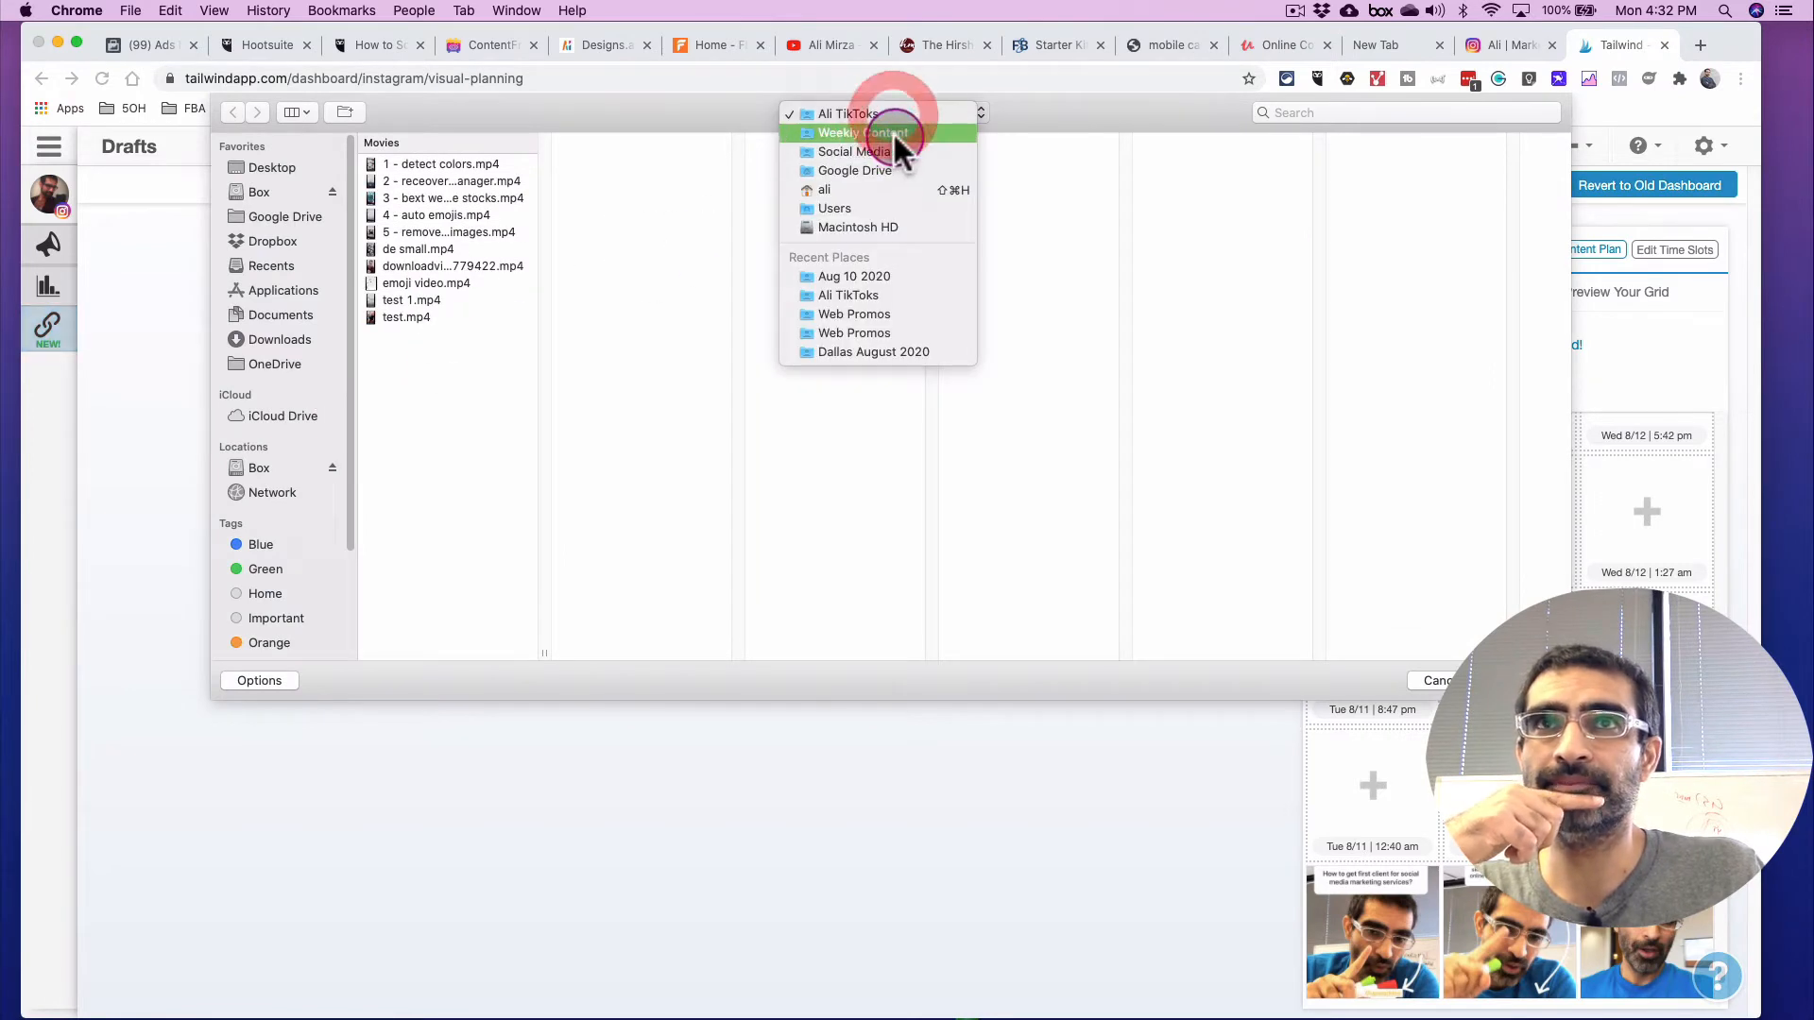
left_click(863, 132)
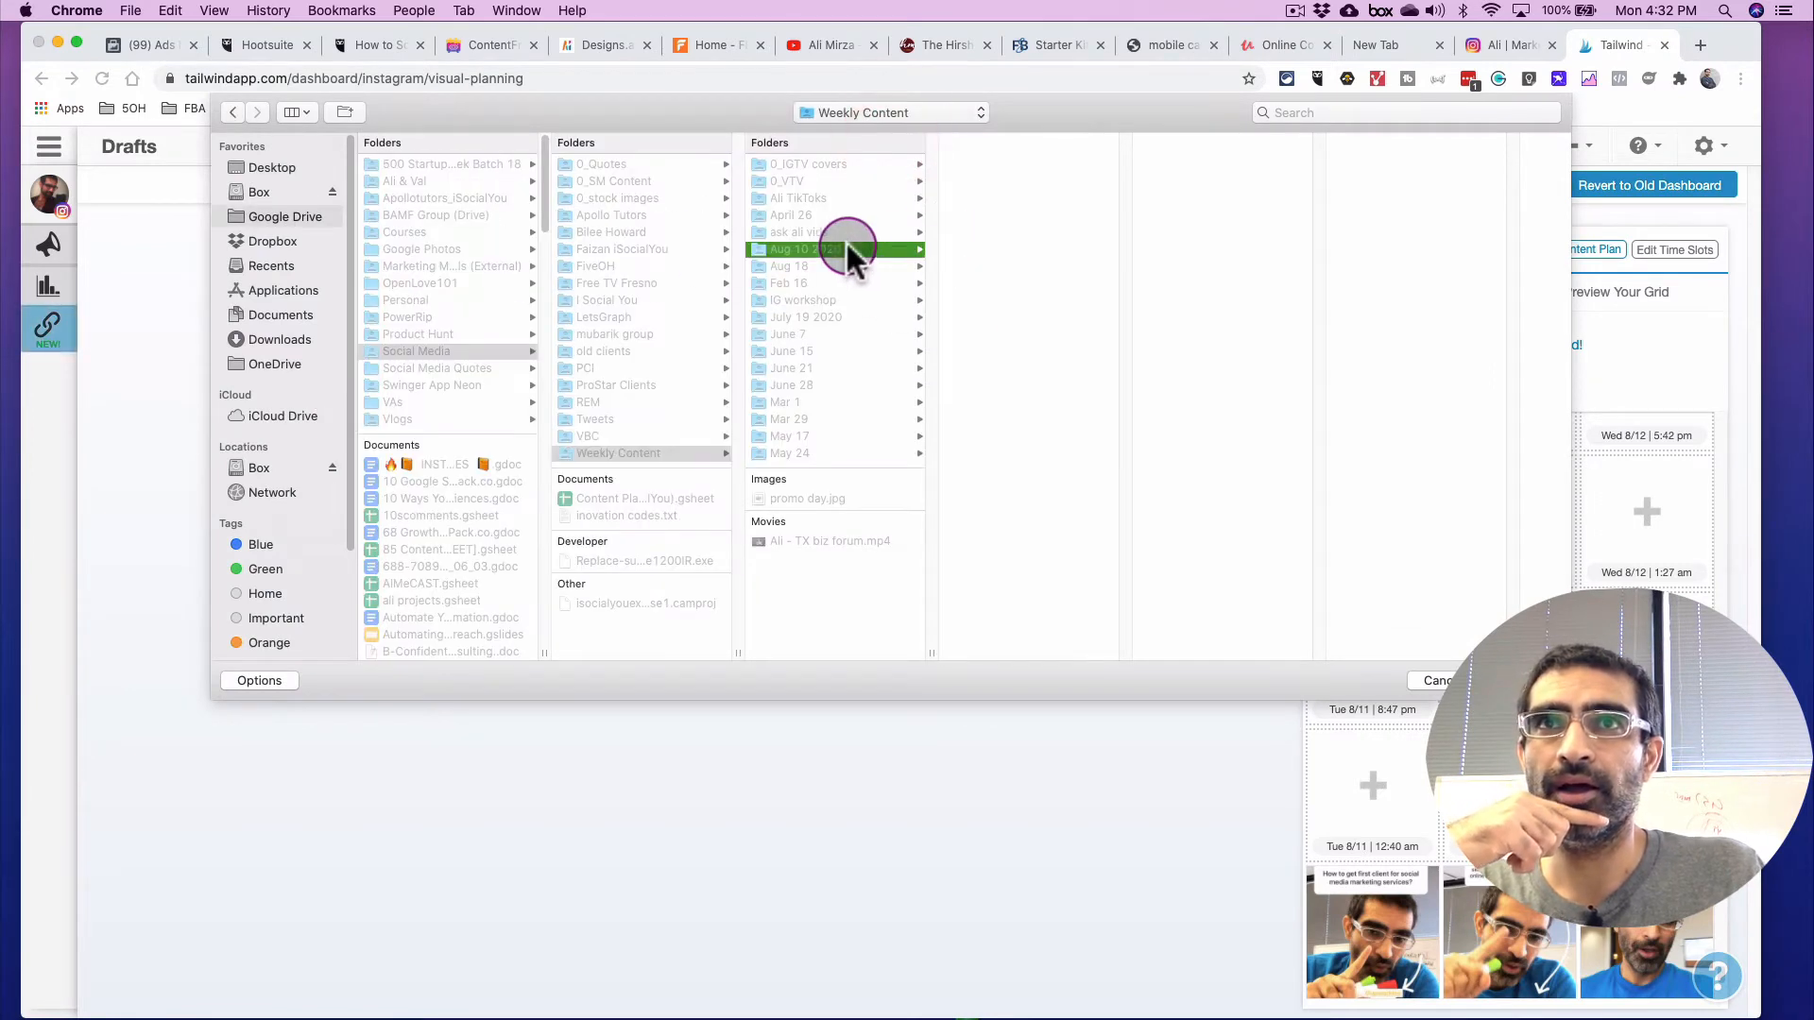
left_click(825, 248)
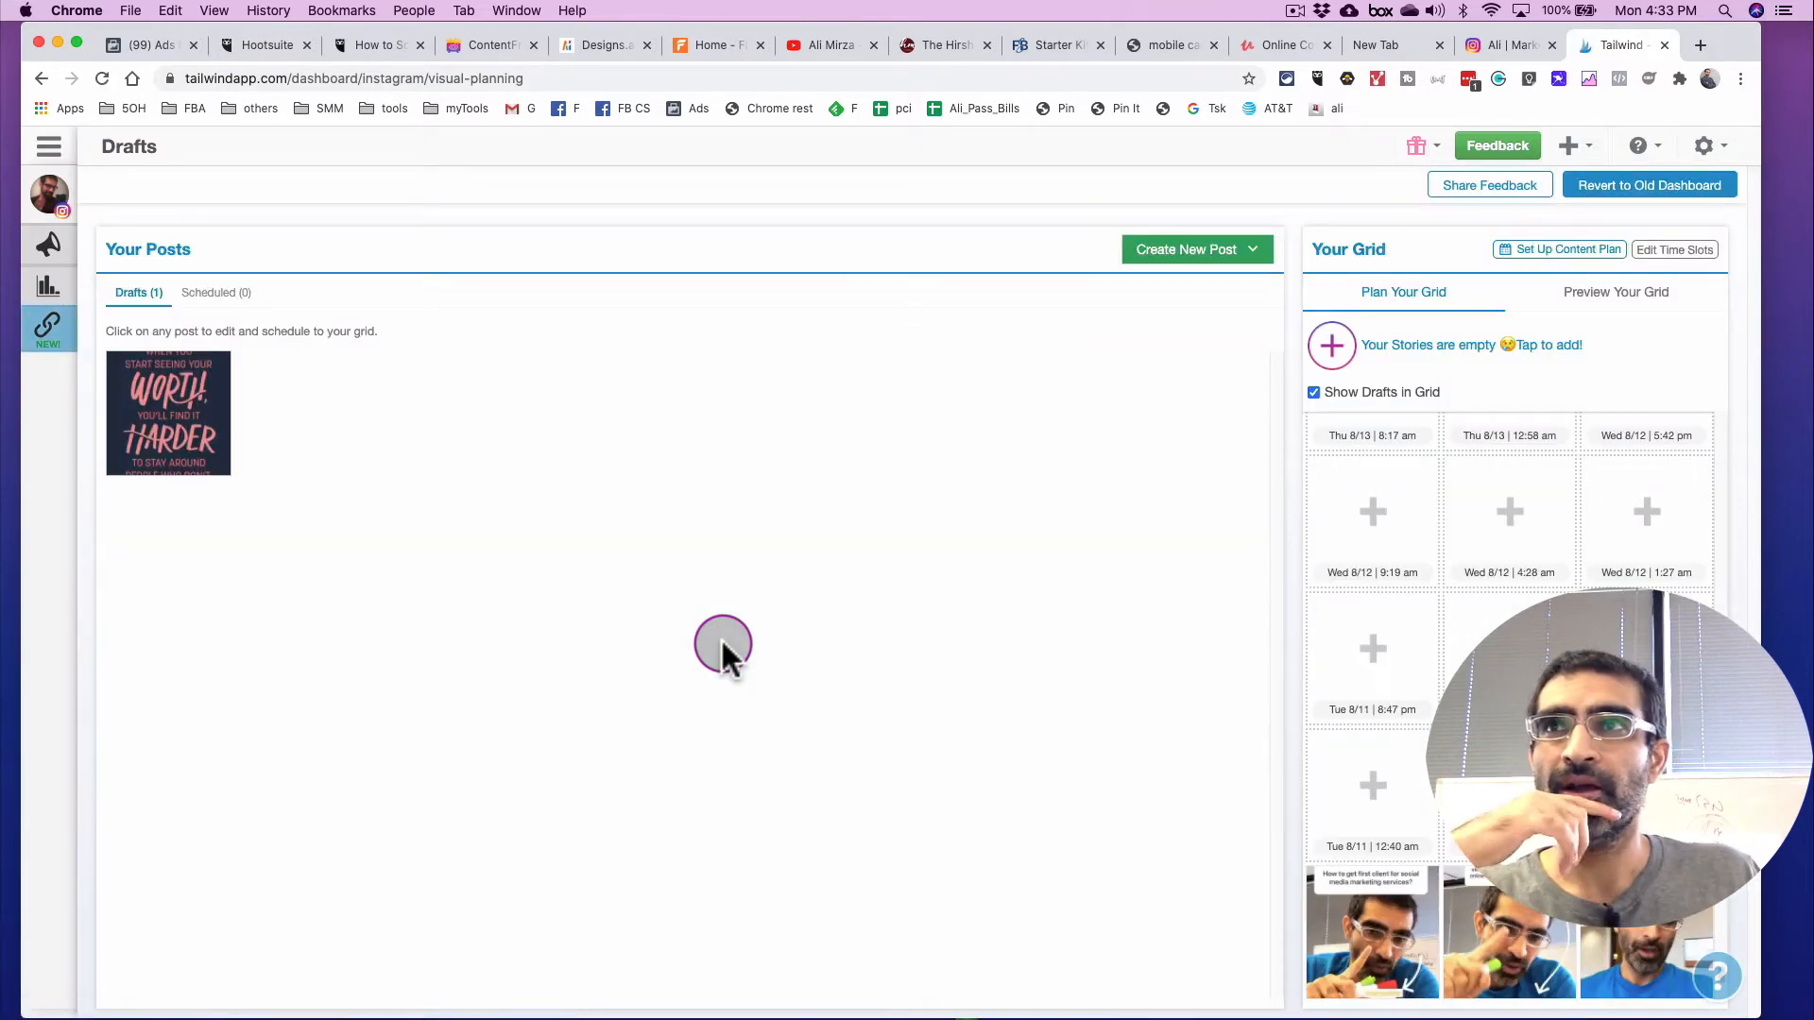
Step: Open the quote draft for editing and set its Post Method to Notification Post
left_click(168, 412)
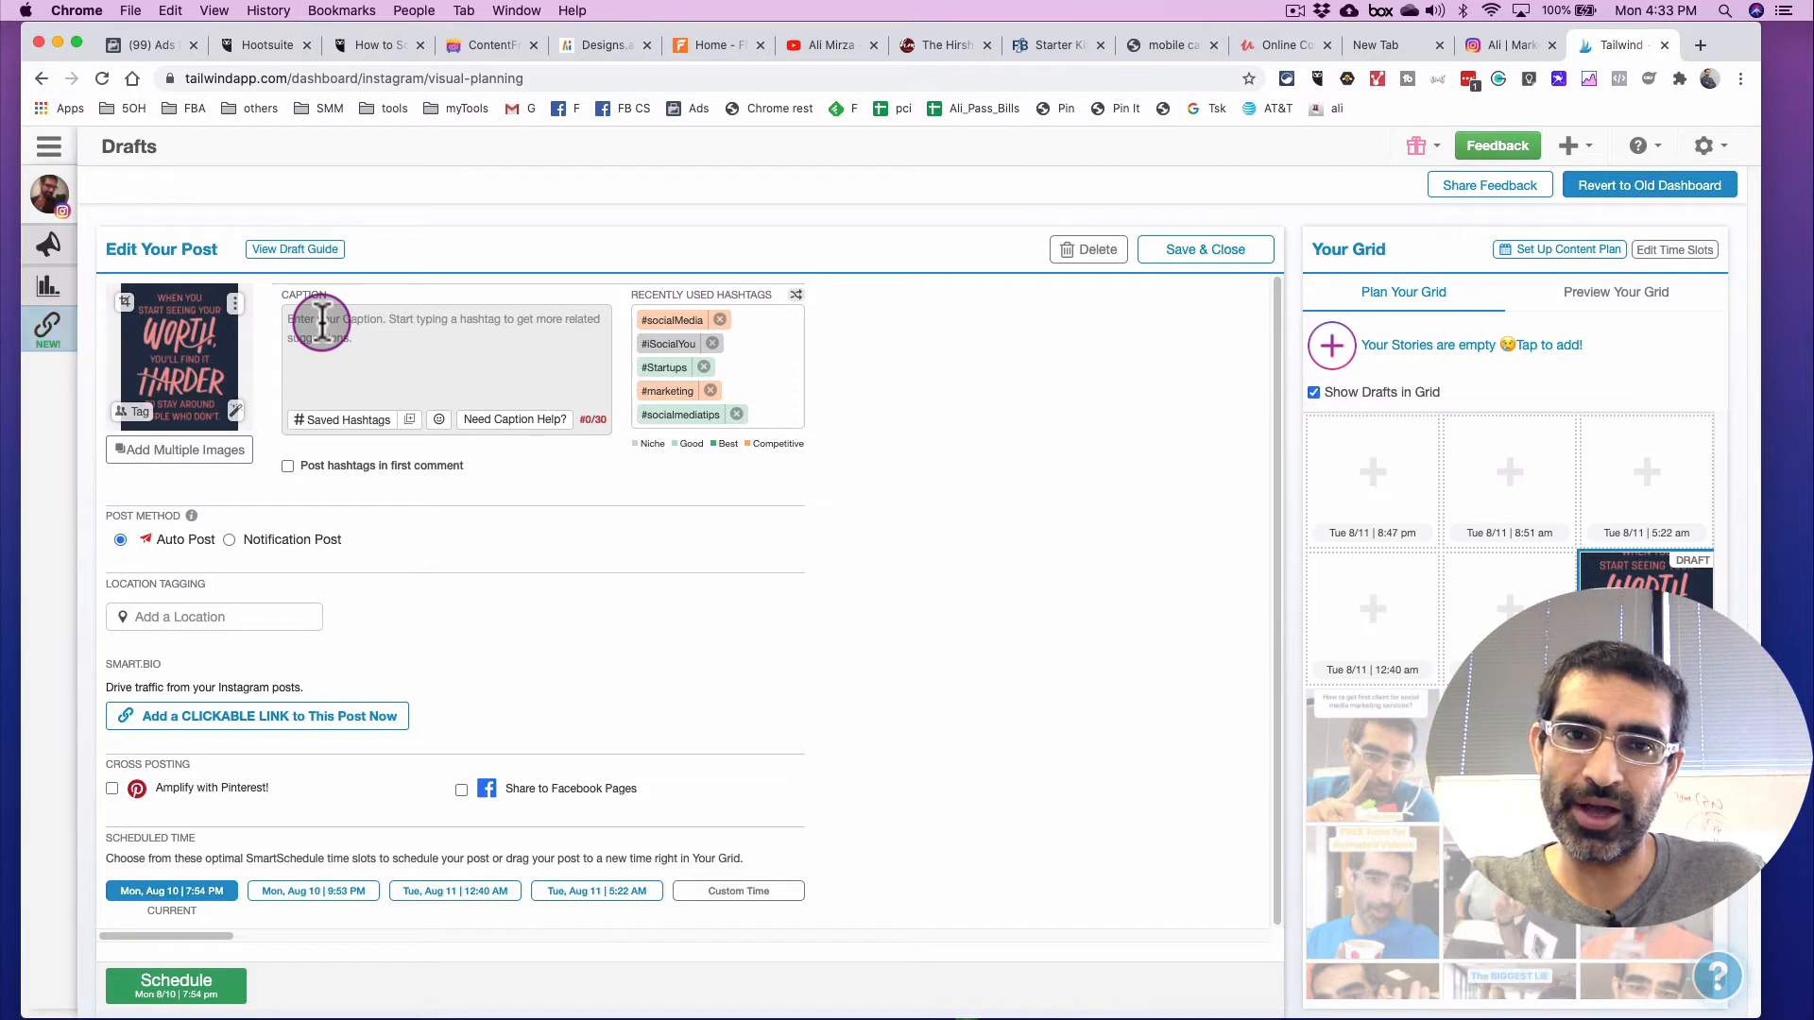
left_click(388, 340)
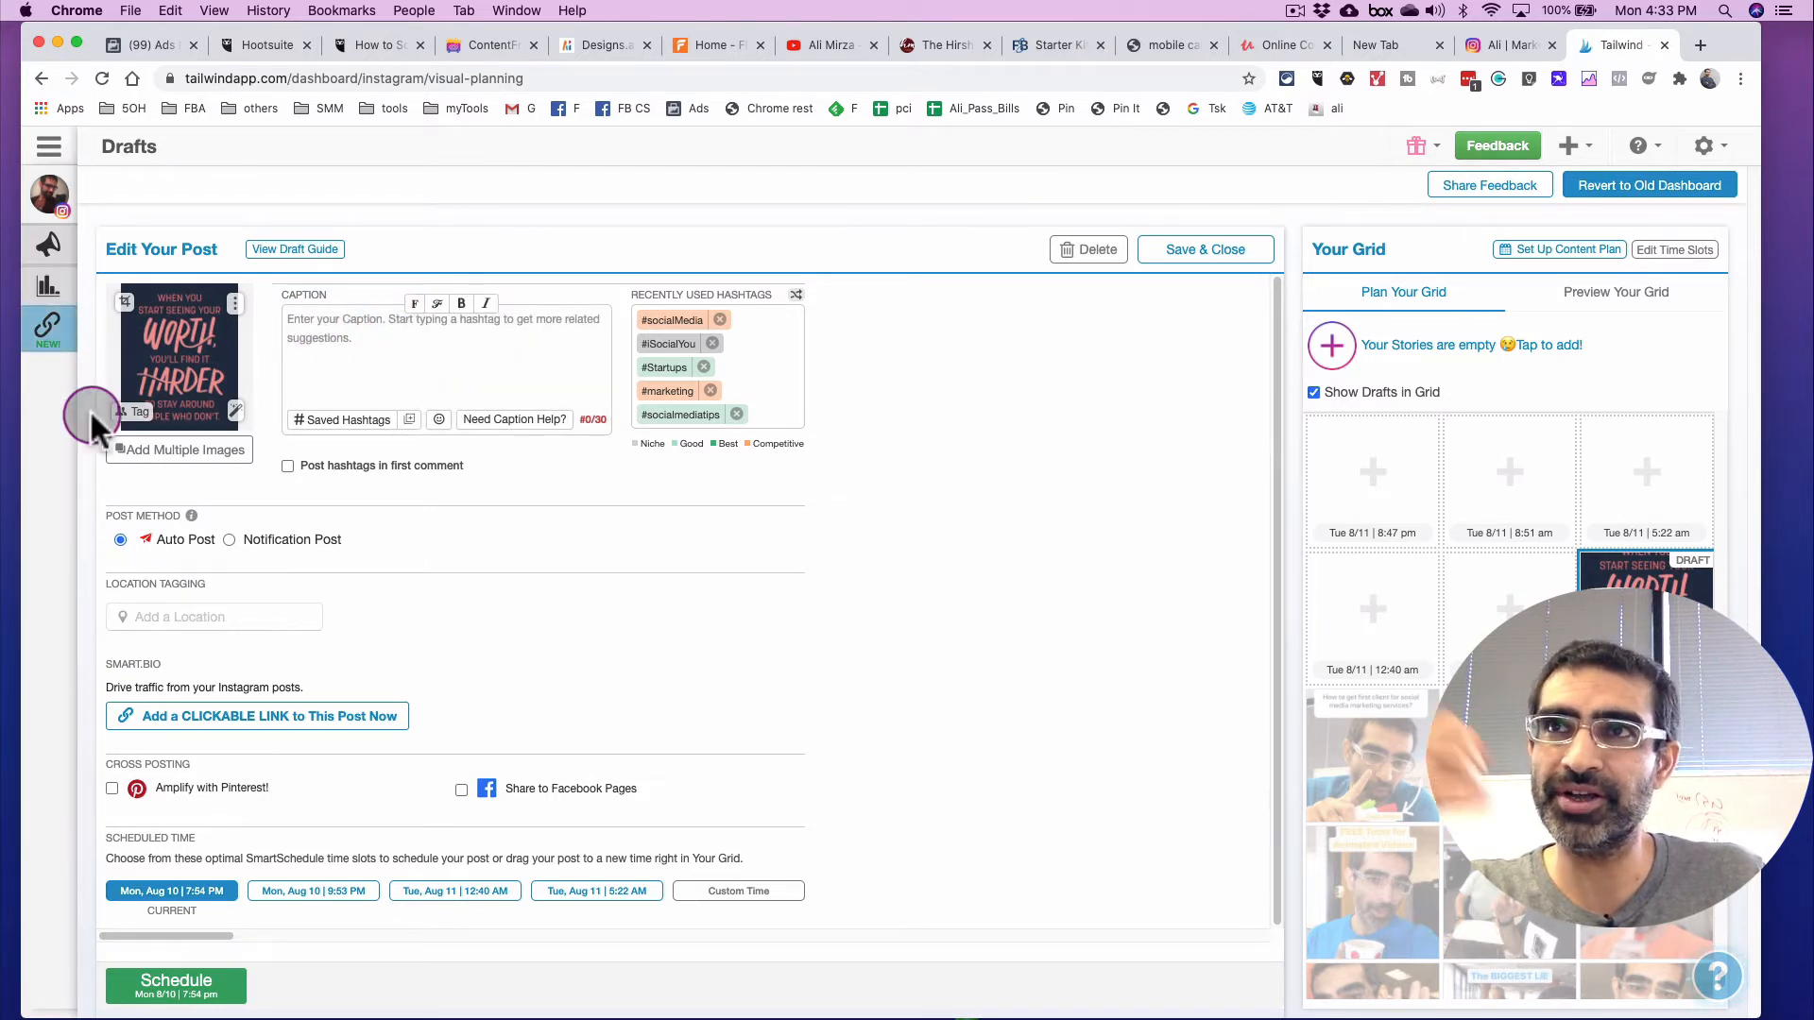
mouse_move(678, 384)
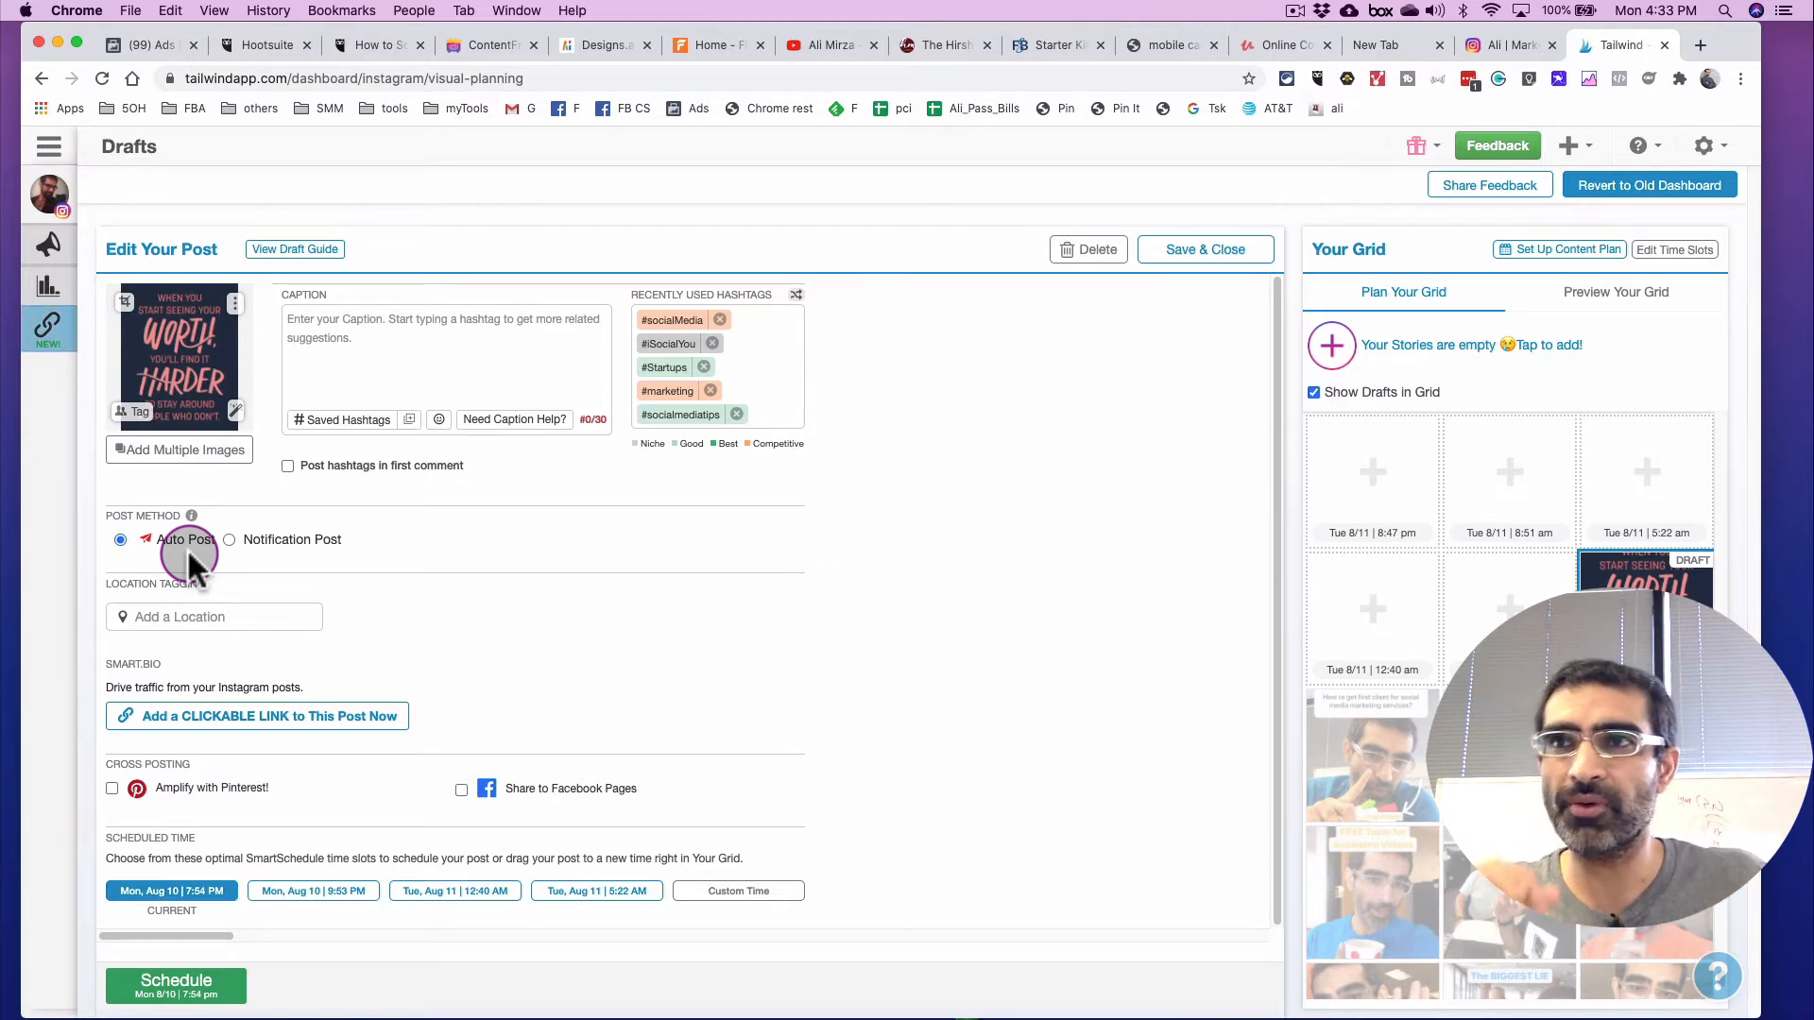
left_click(229, 539)
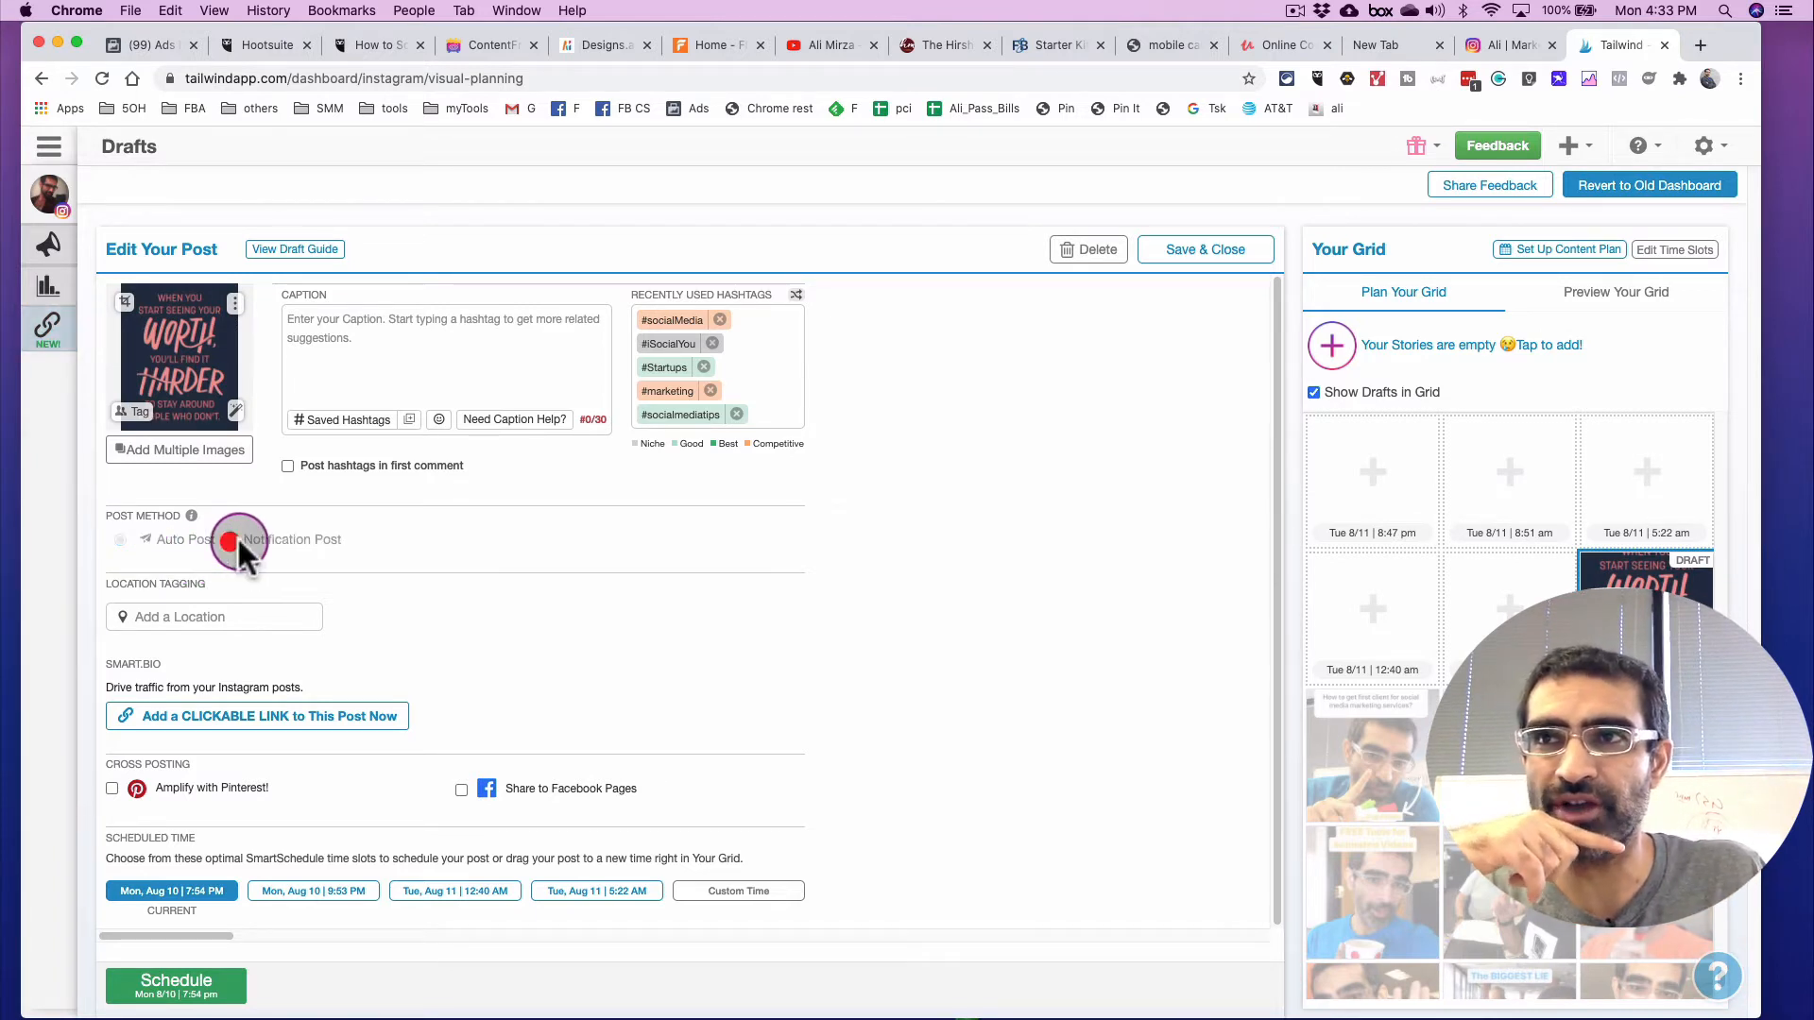
left_click(229, 540)
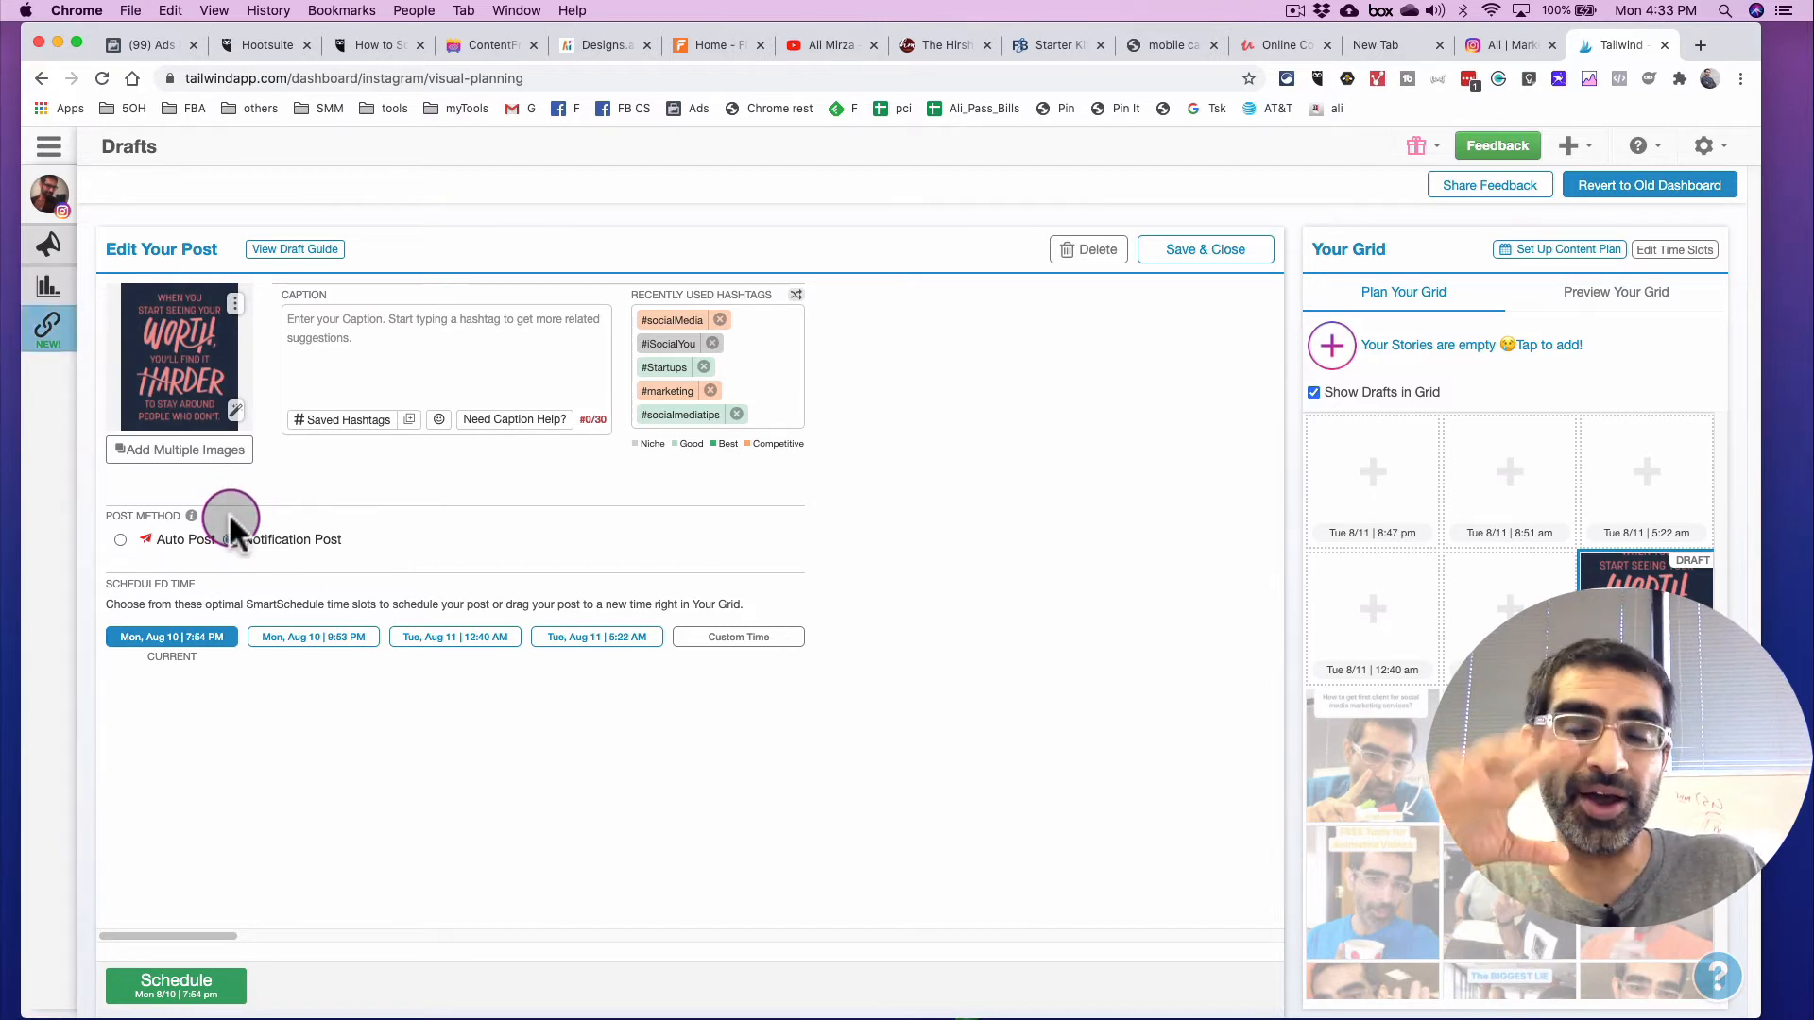
left_click(230, 540)
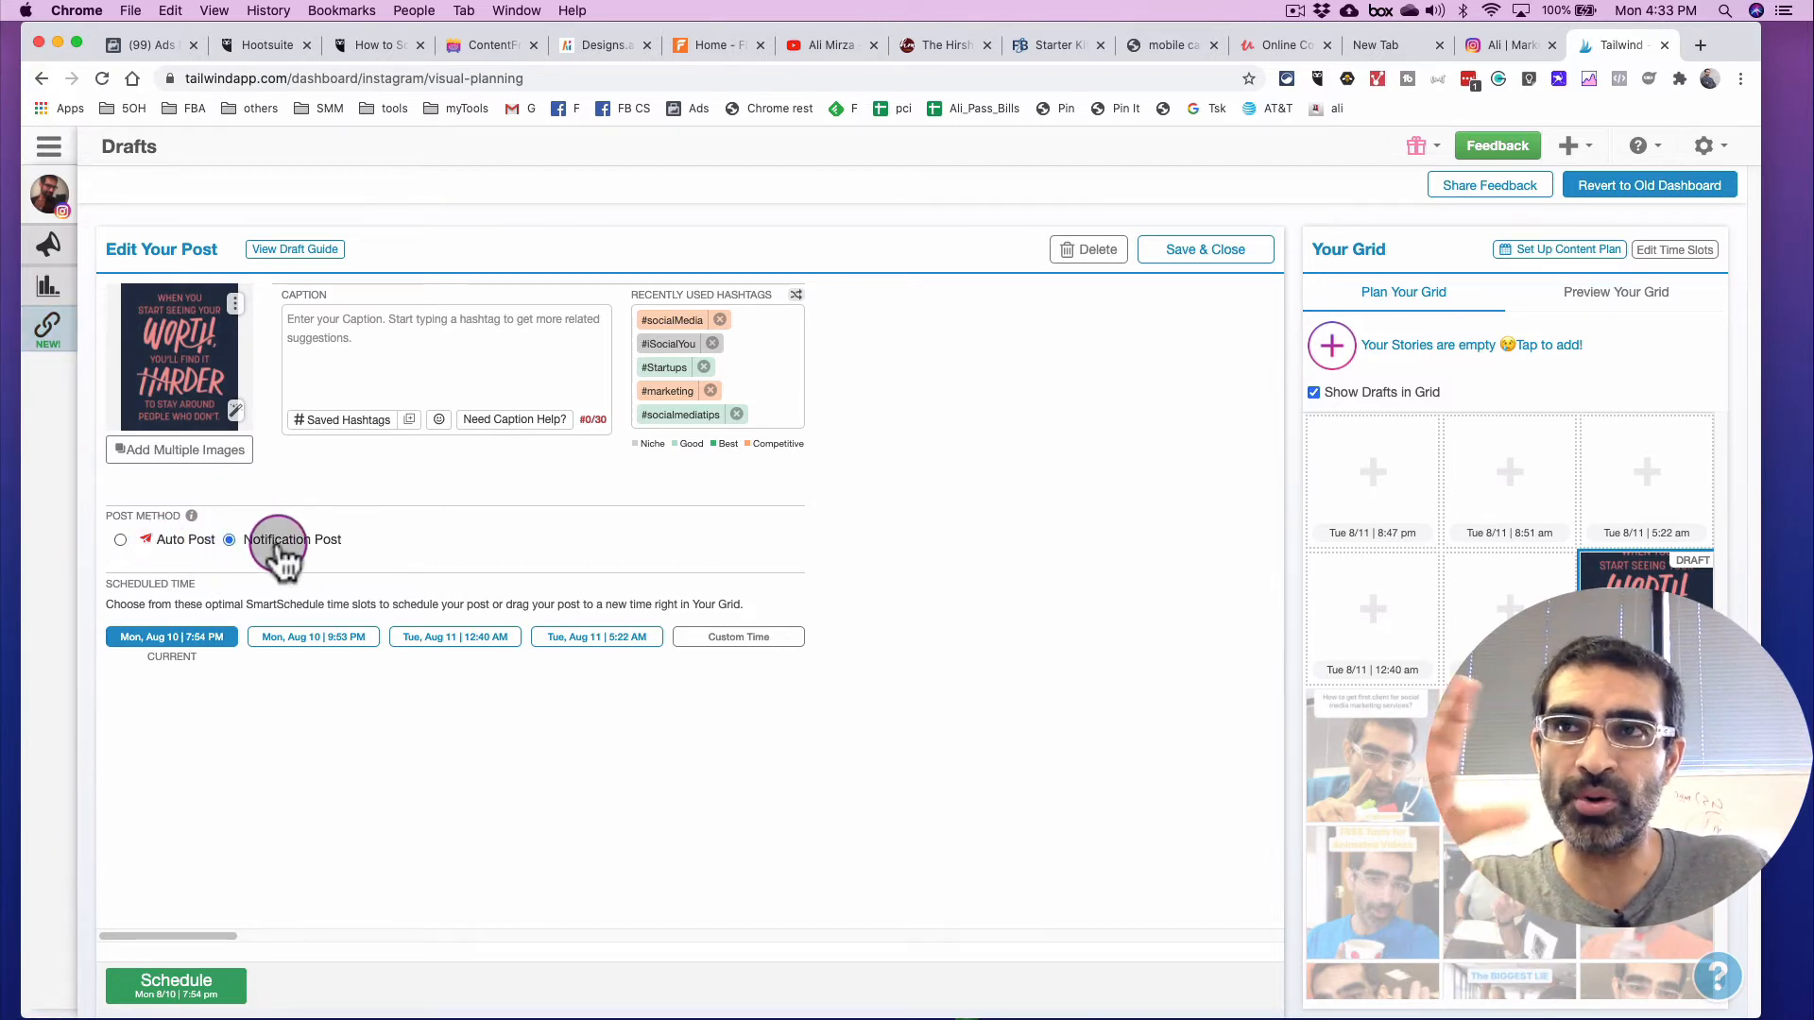
mouse_move(316, 567)
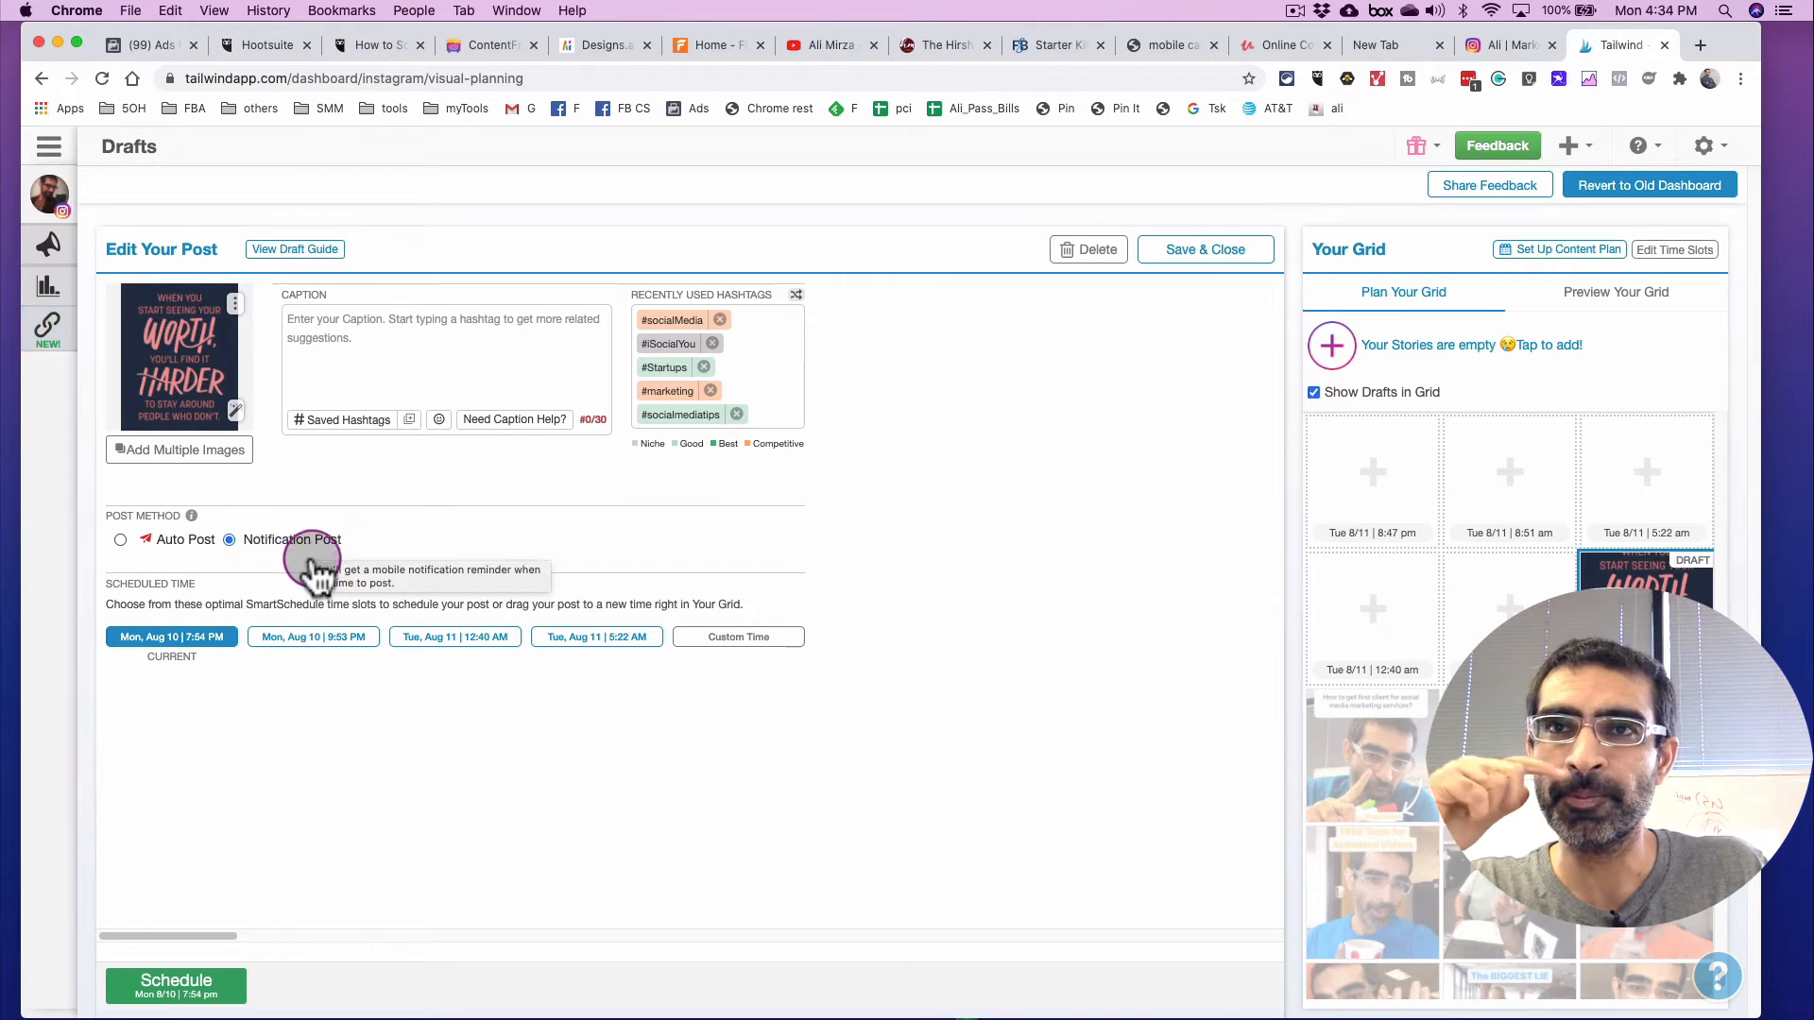
mouse_move(170, 670)
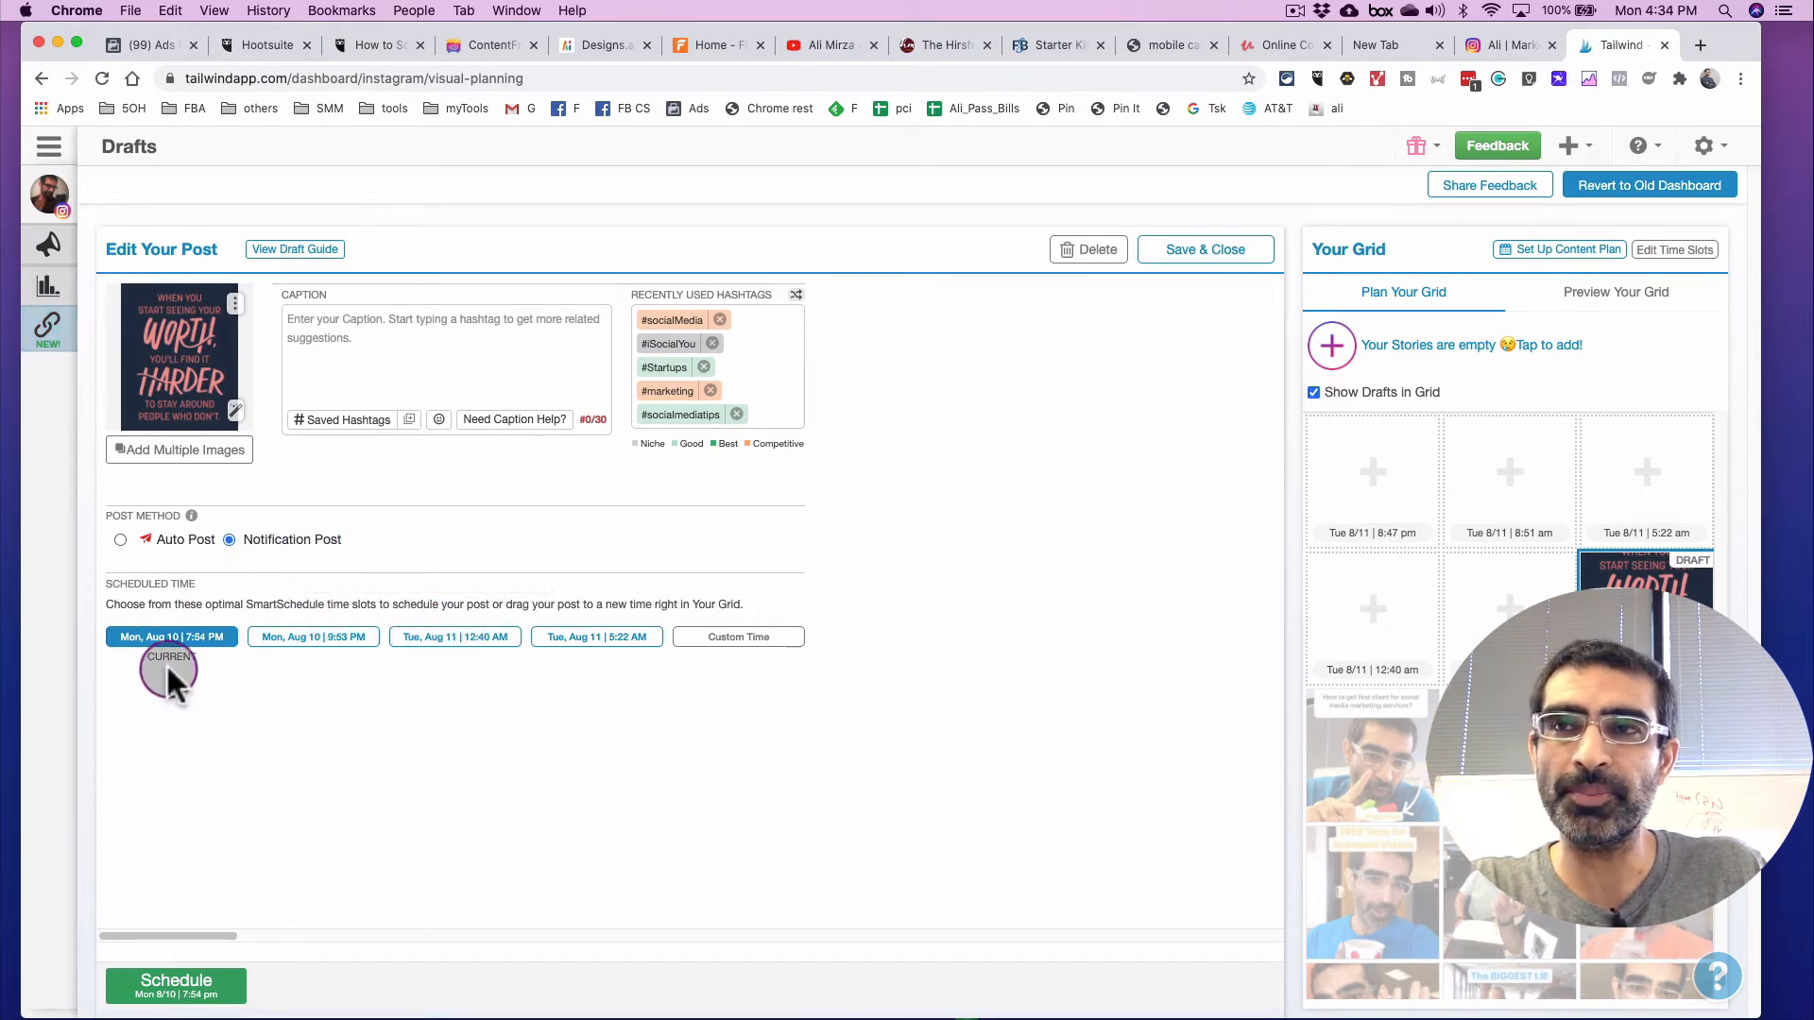
Step: Schedule the quote post with a custom time of 4:36 PM on Aug 10
left_click(738, 637)
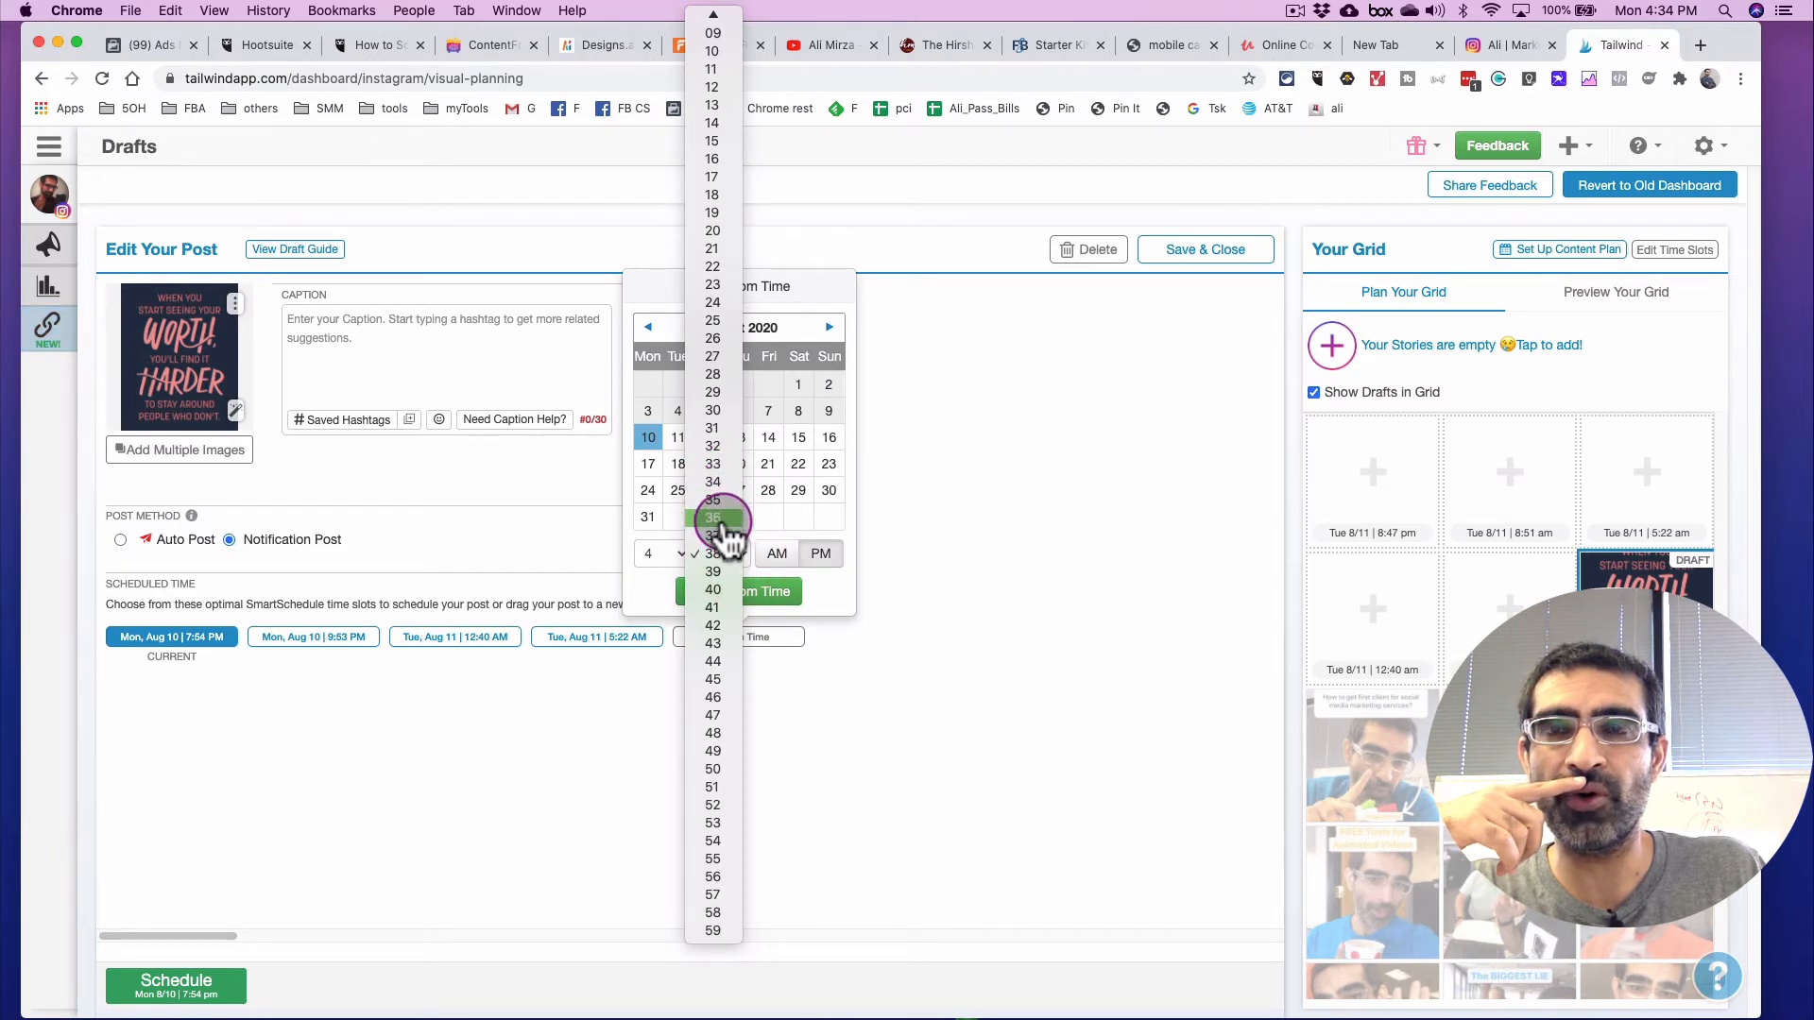
left_click(712, 517)
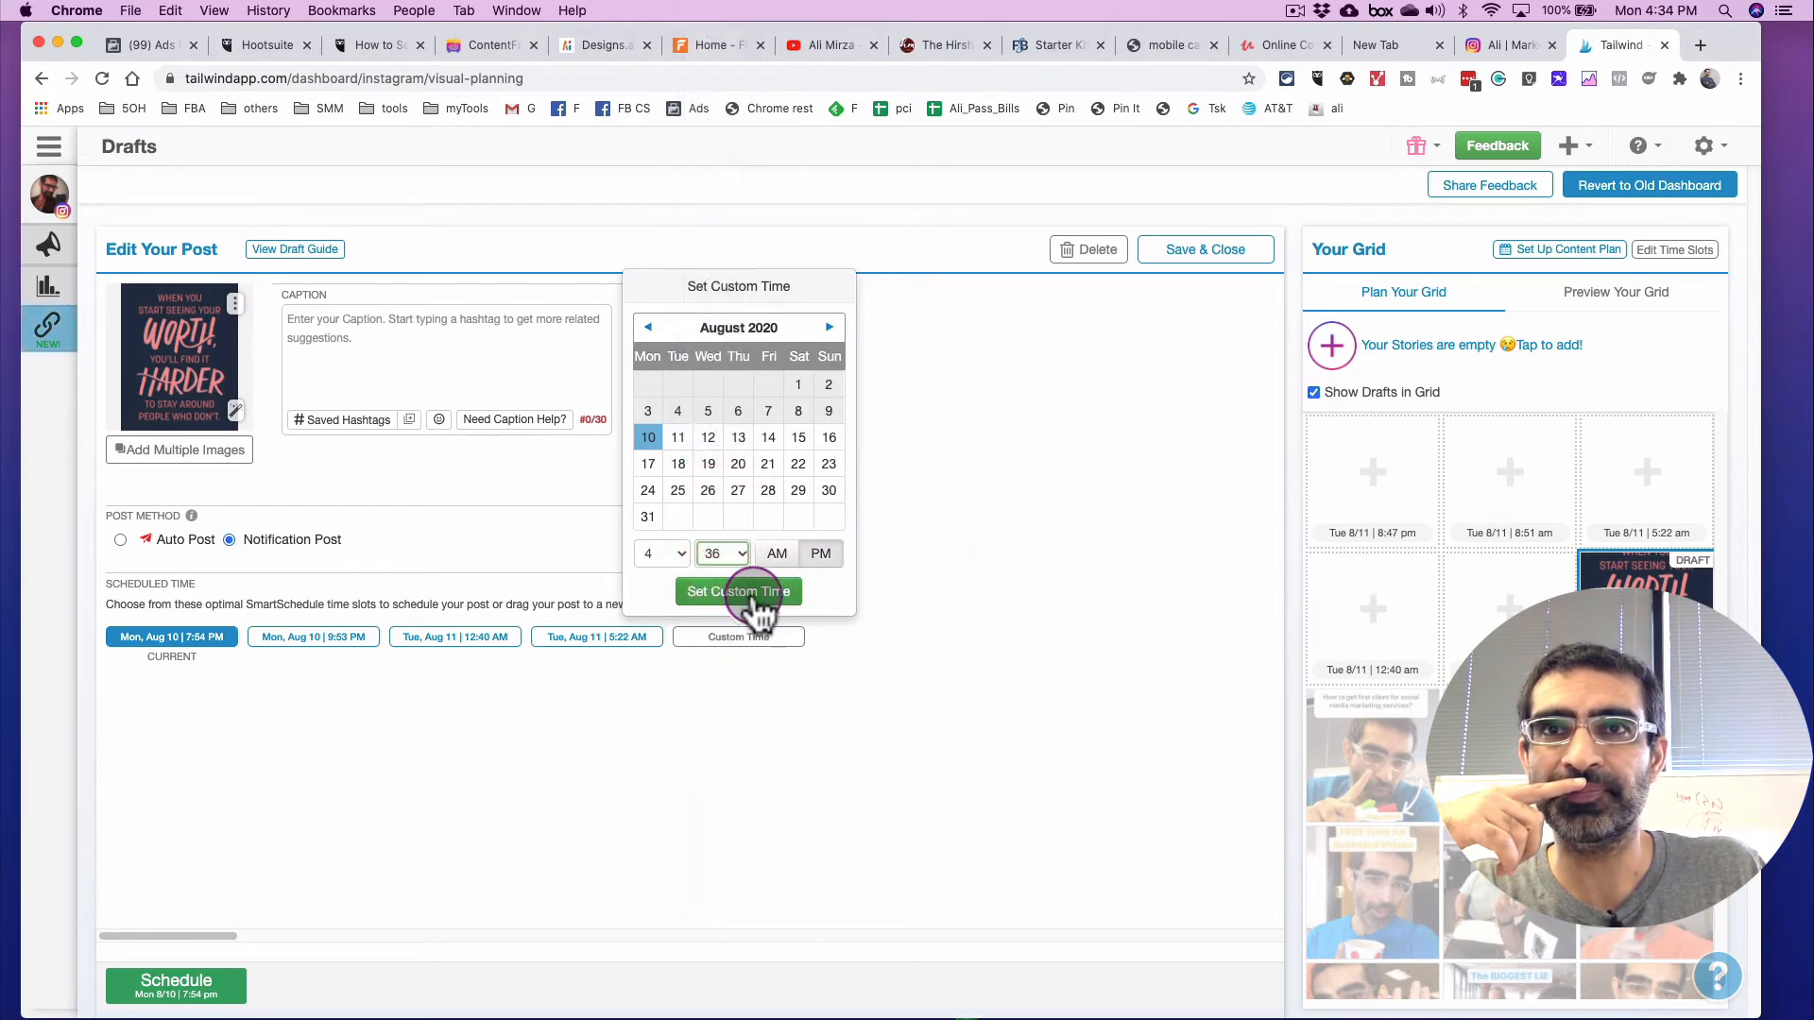
left_click(738, 591)
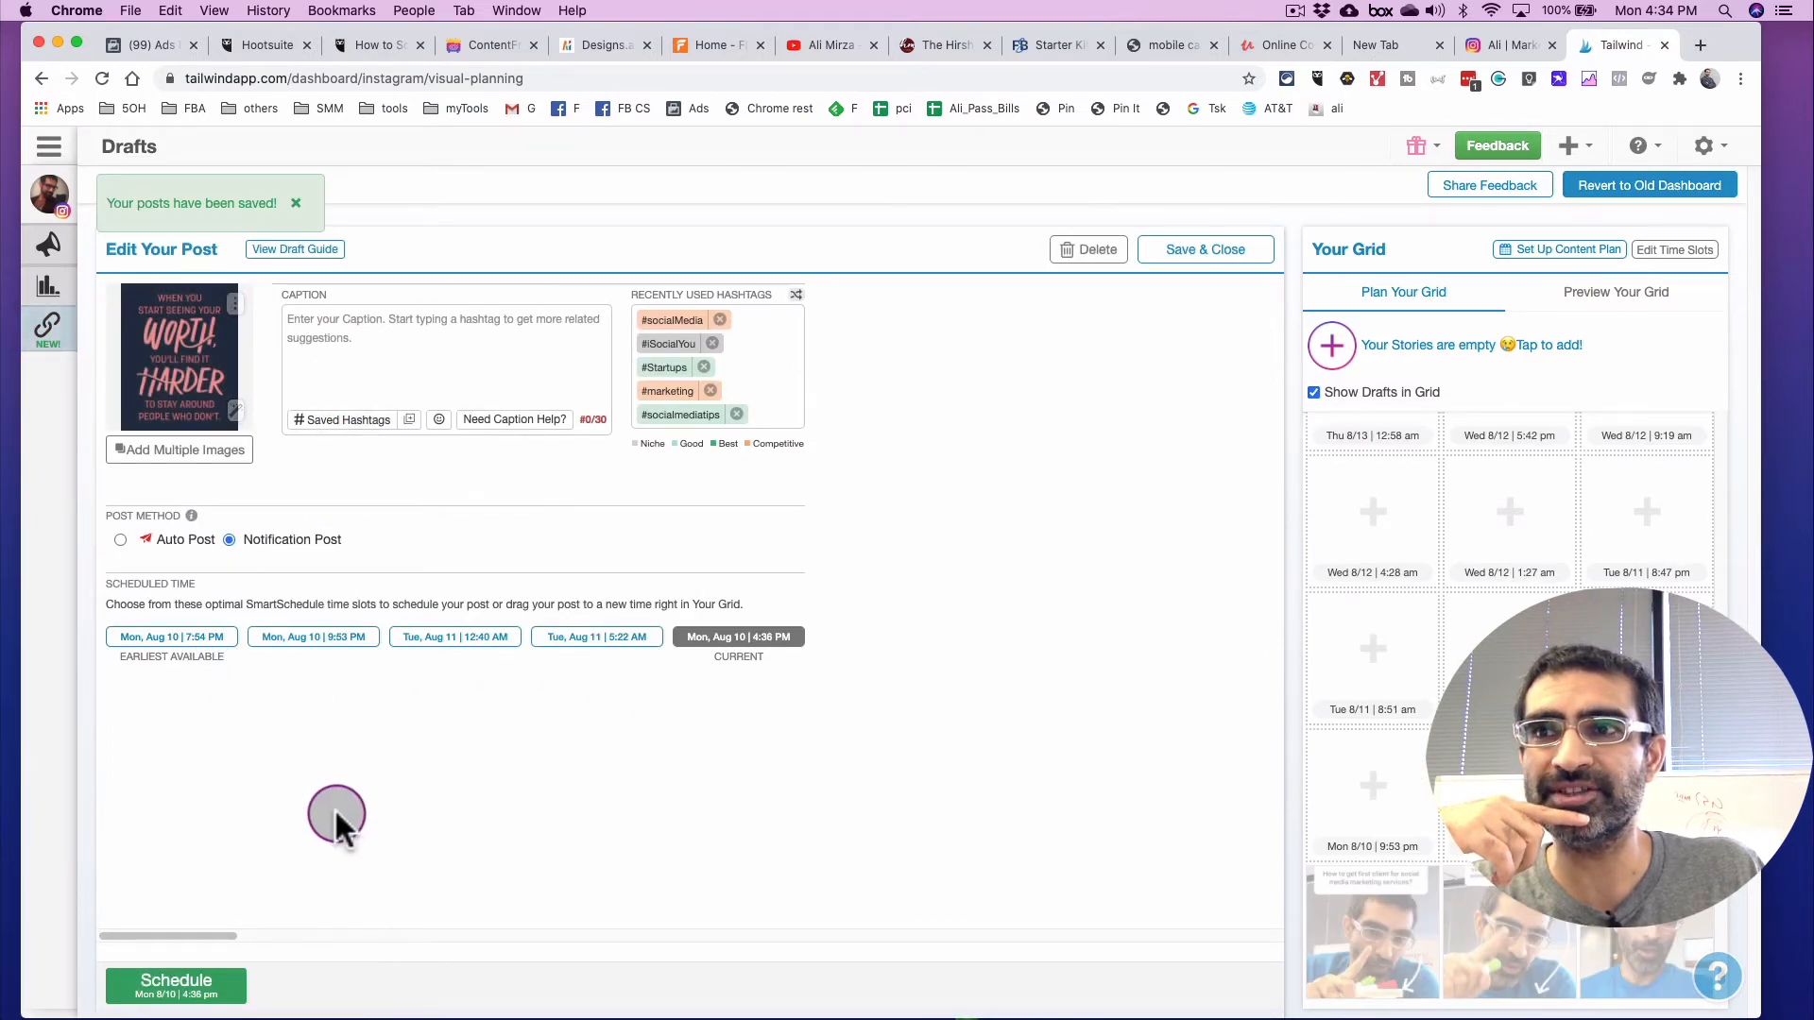
left_click(175, 986)
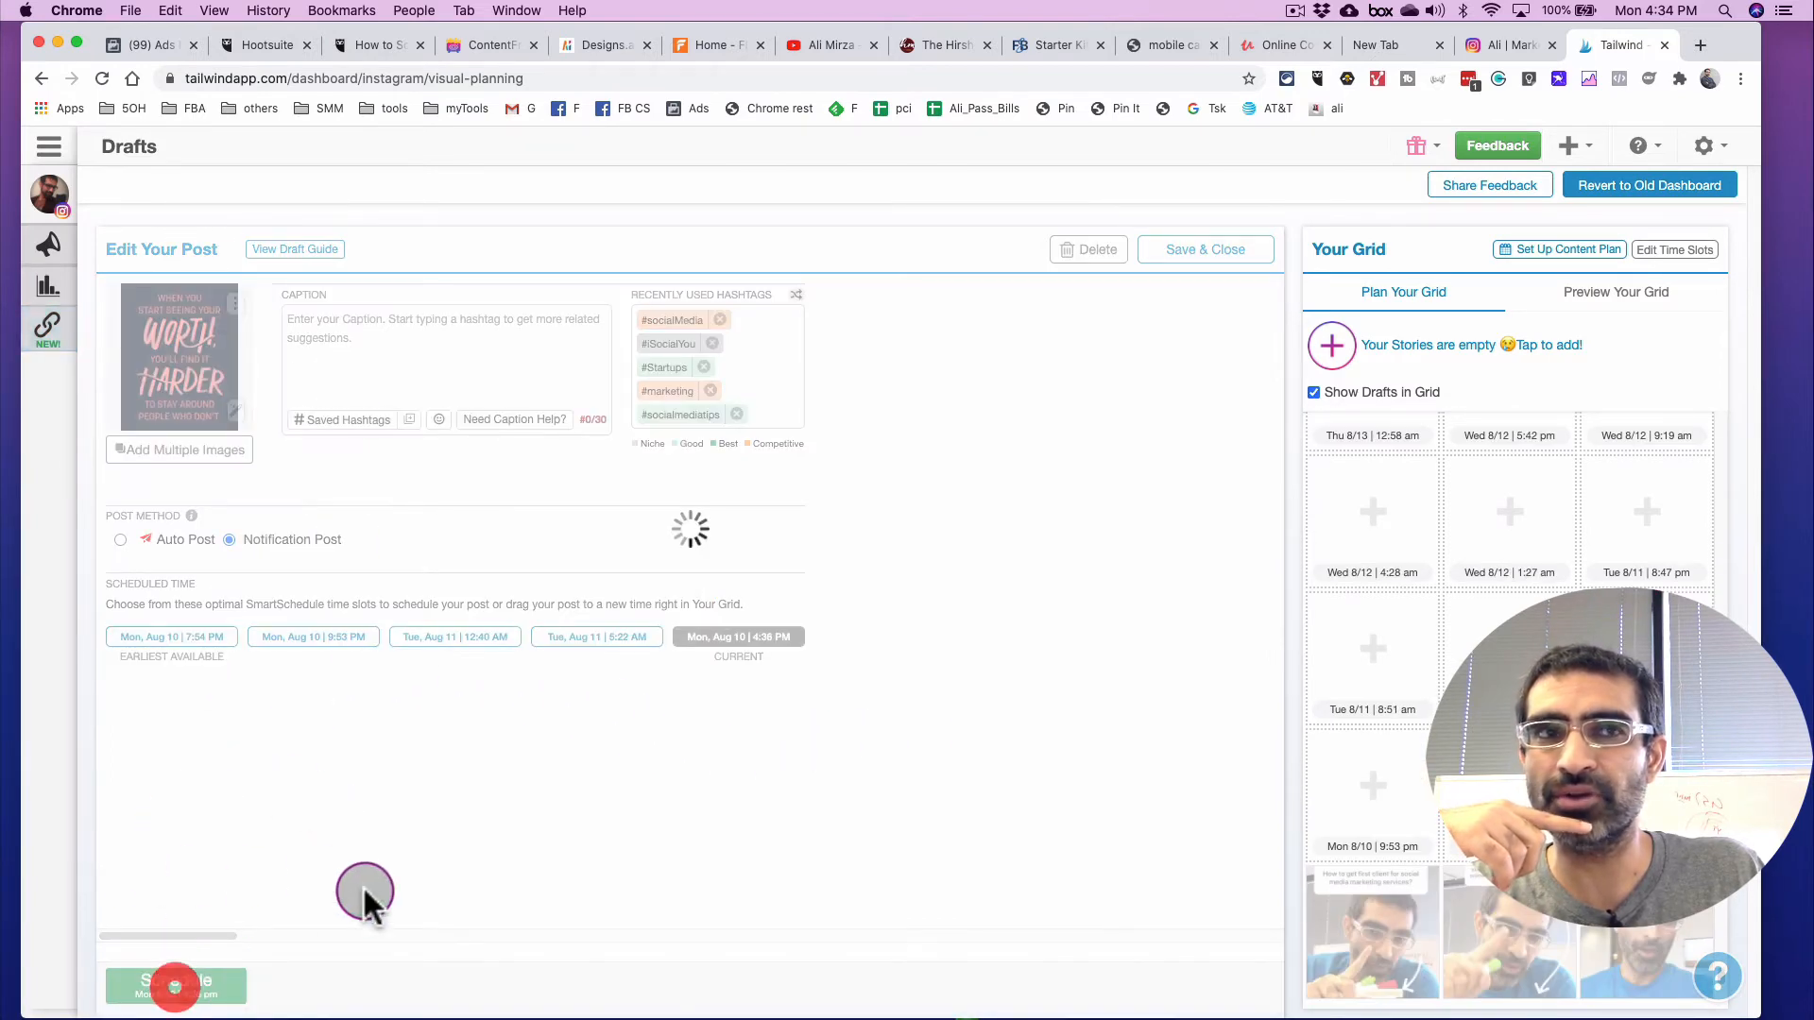
left_click(175, 986)
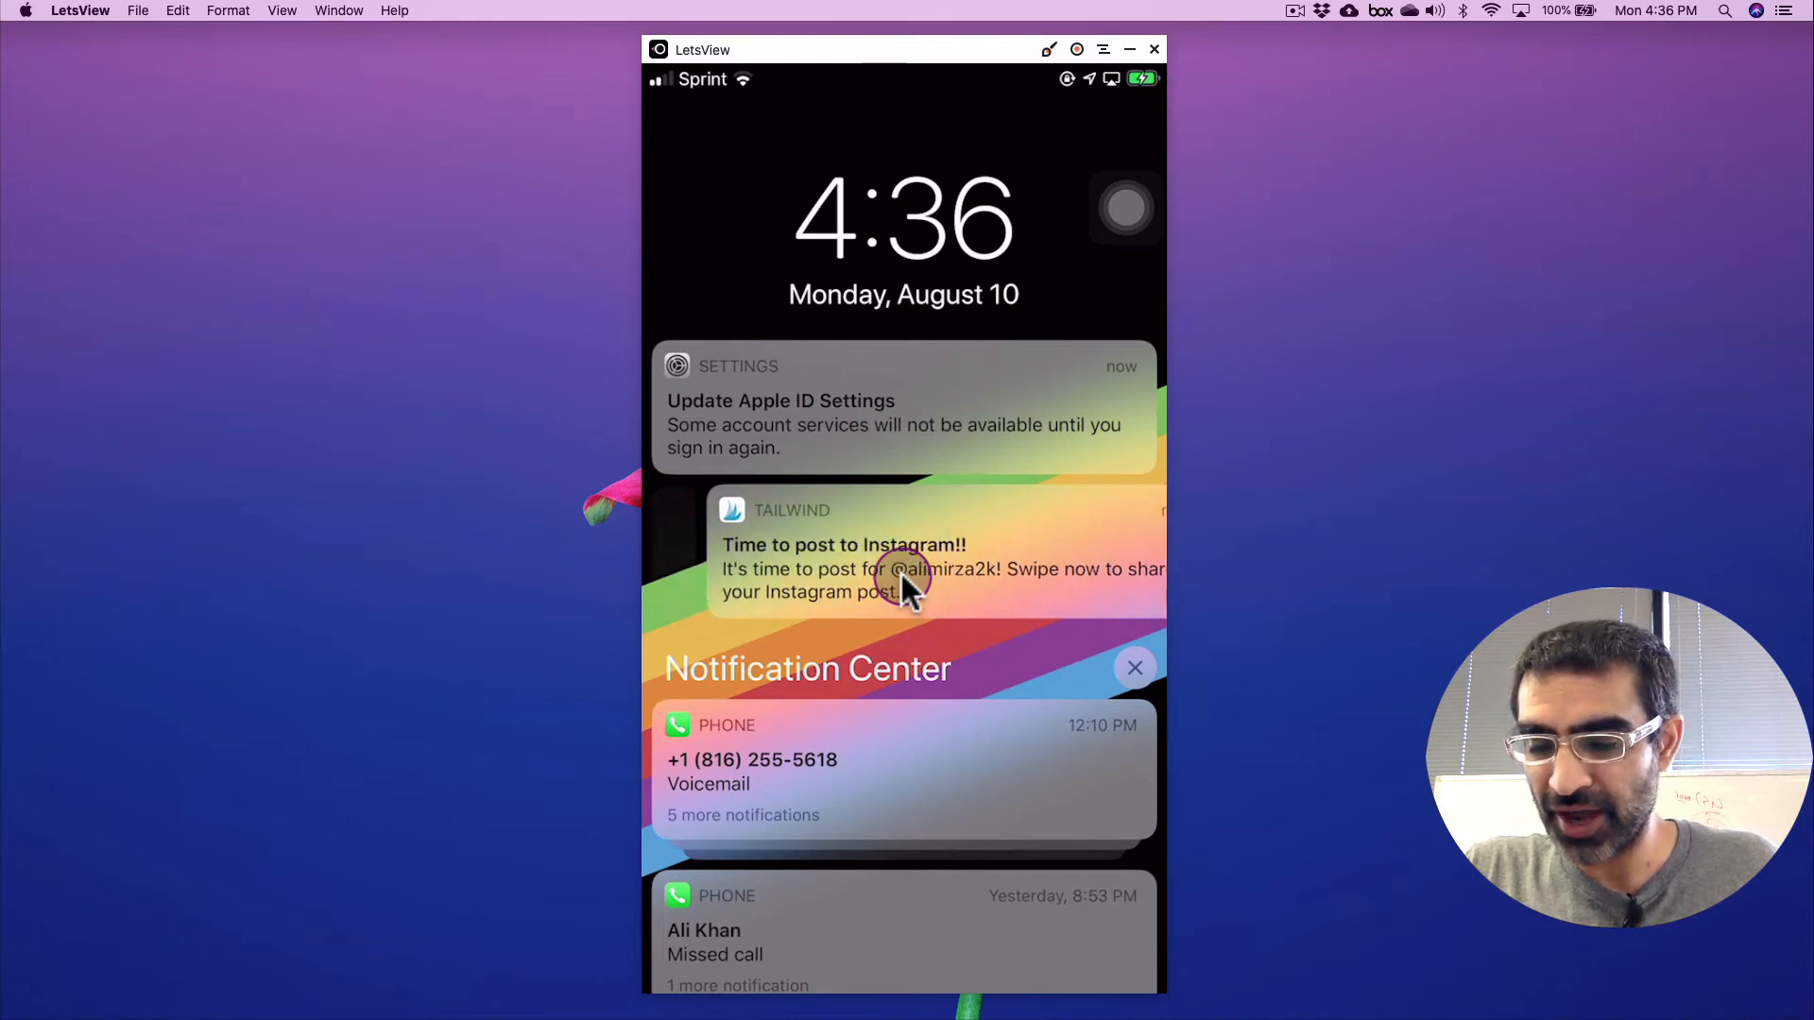
Step: Open the Tailwind reminder, choose Post Now, and confirm the copied-caption alert to reach Instagram
left_click(902, 581)
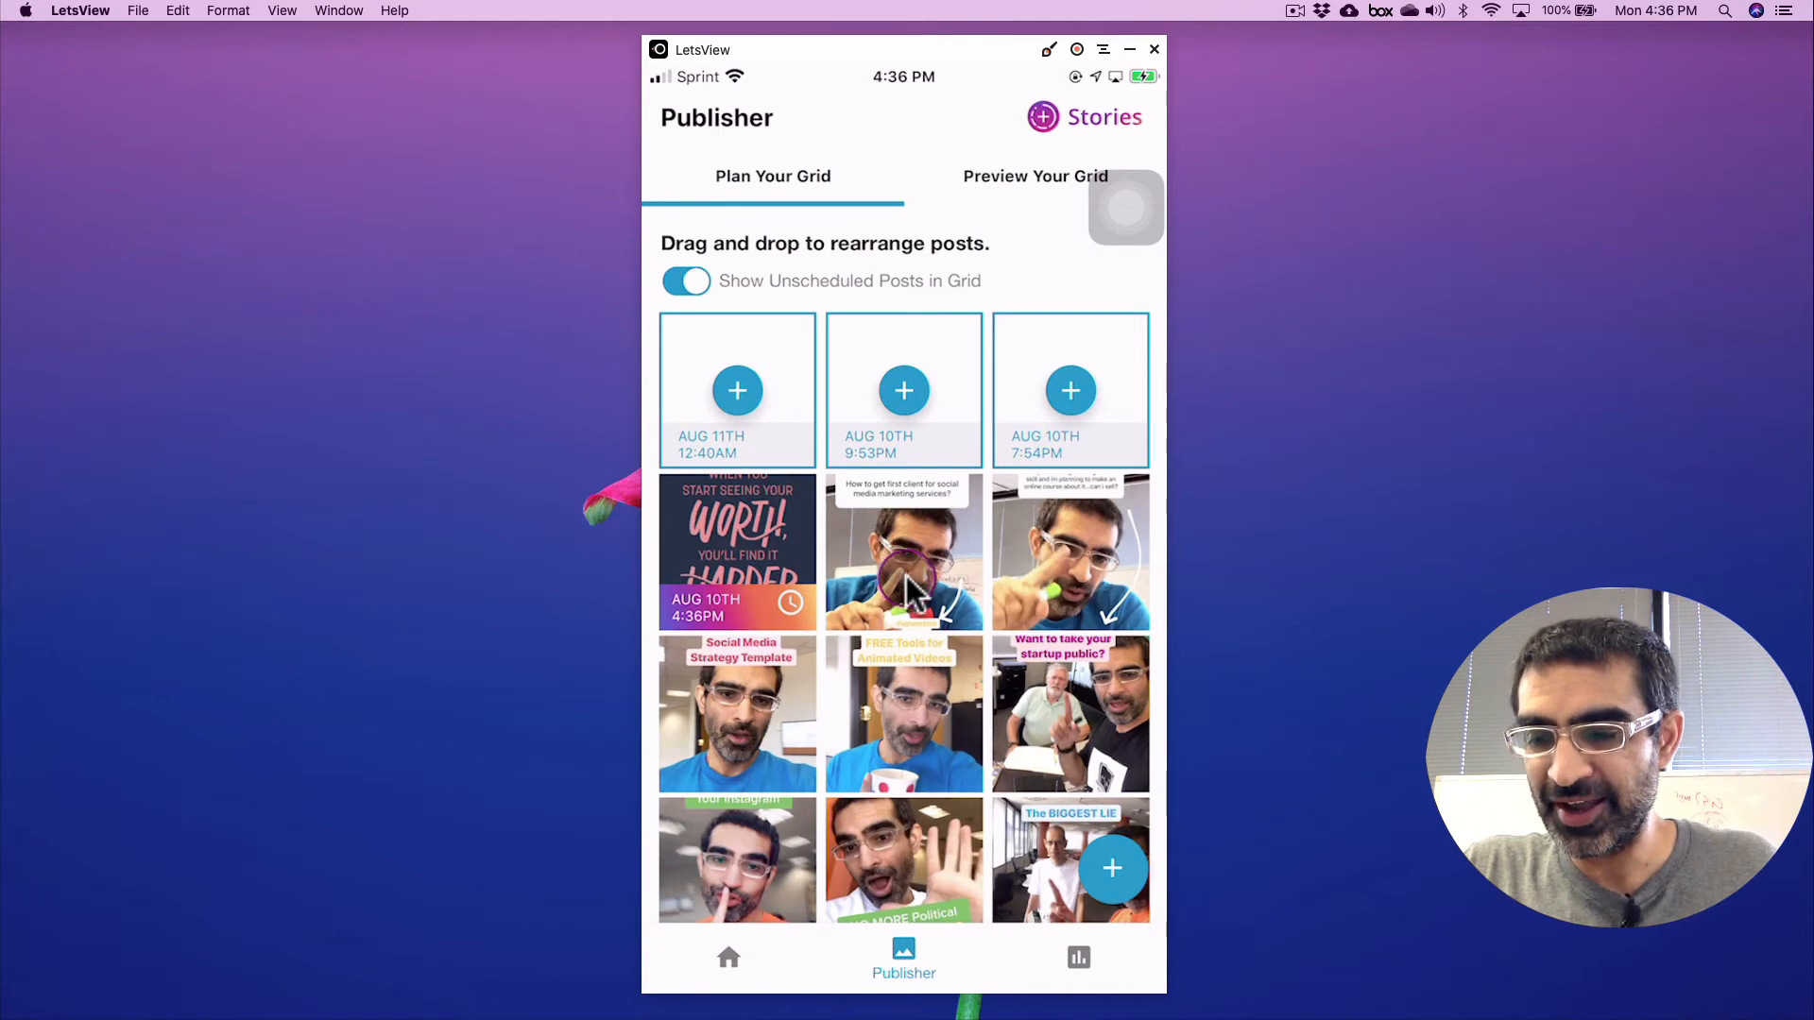
mouse_move(908, 732)
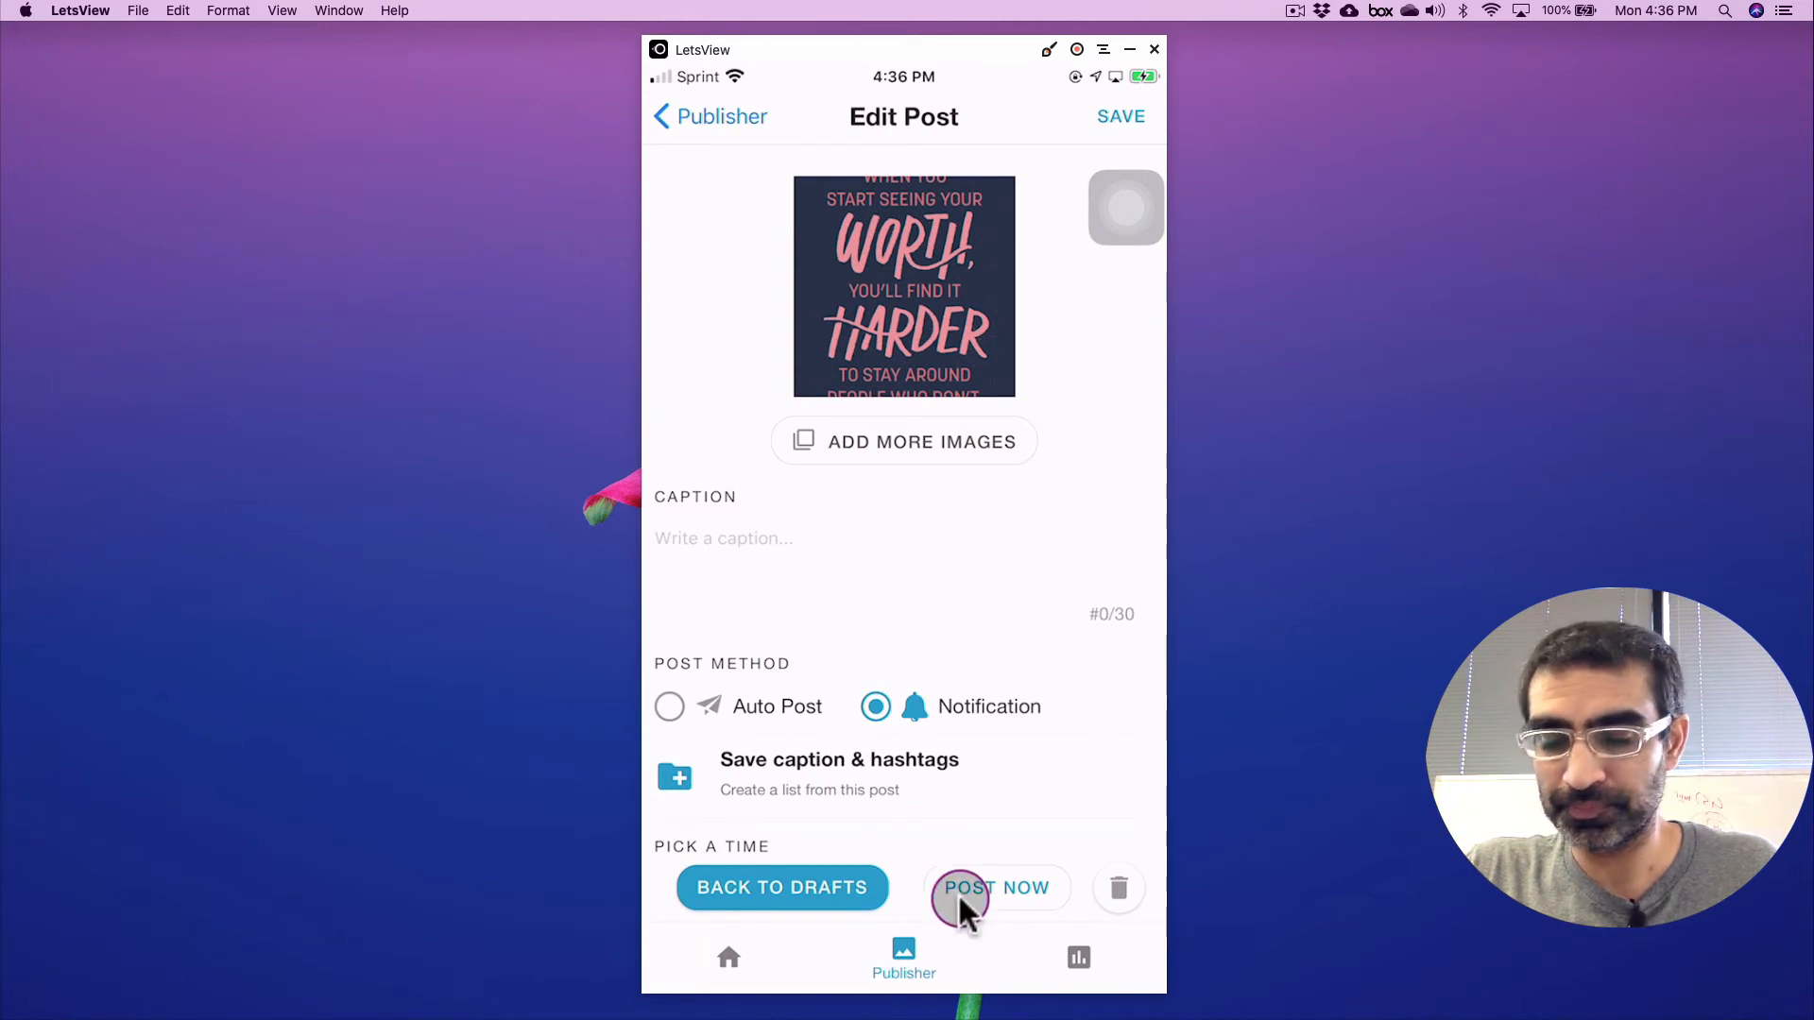
left_click(998, 888)
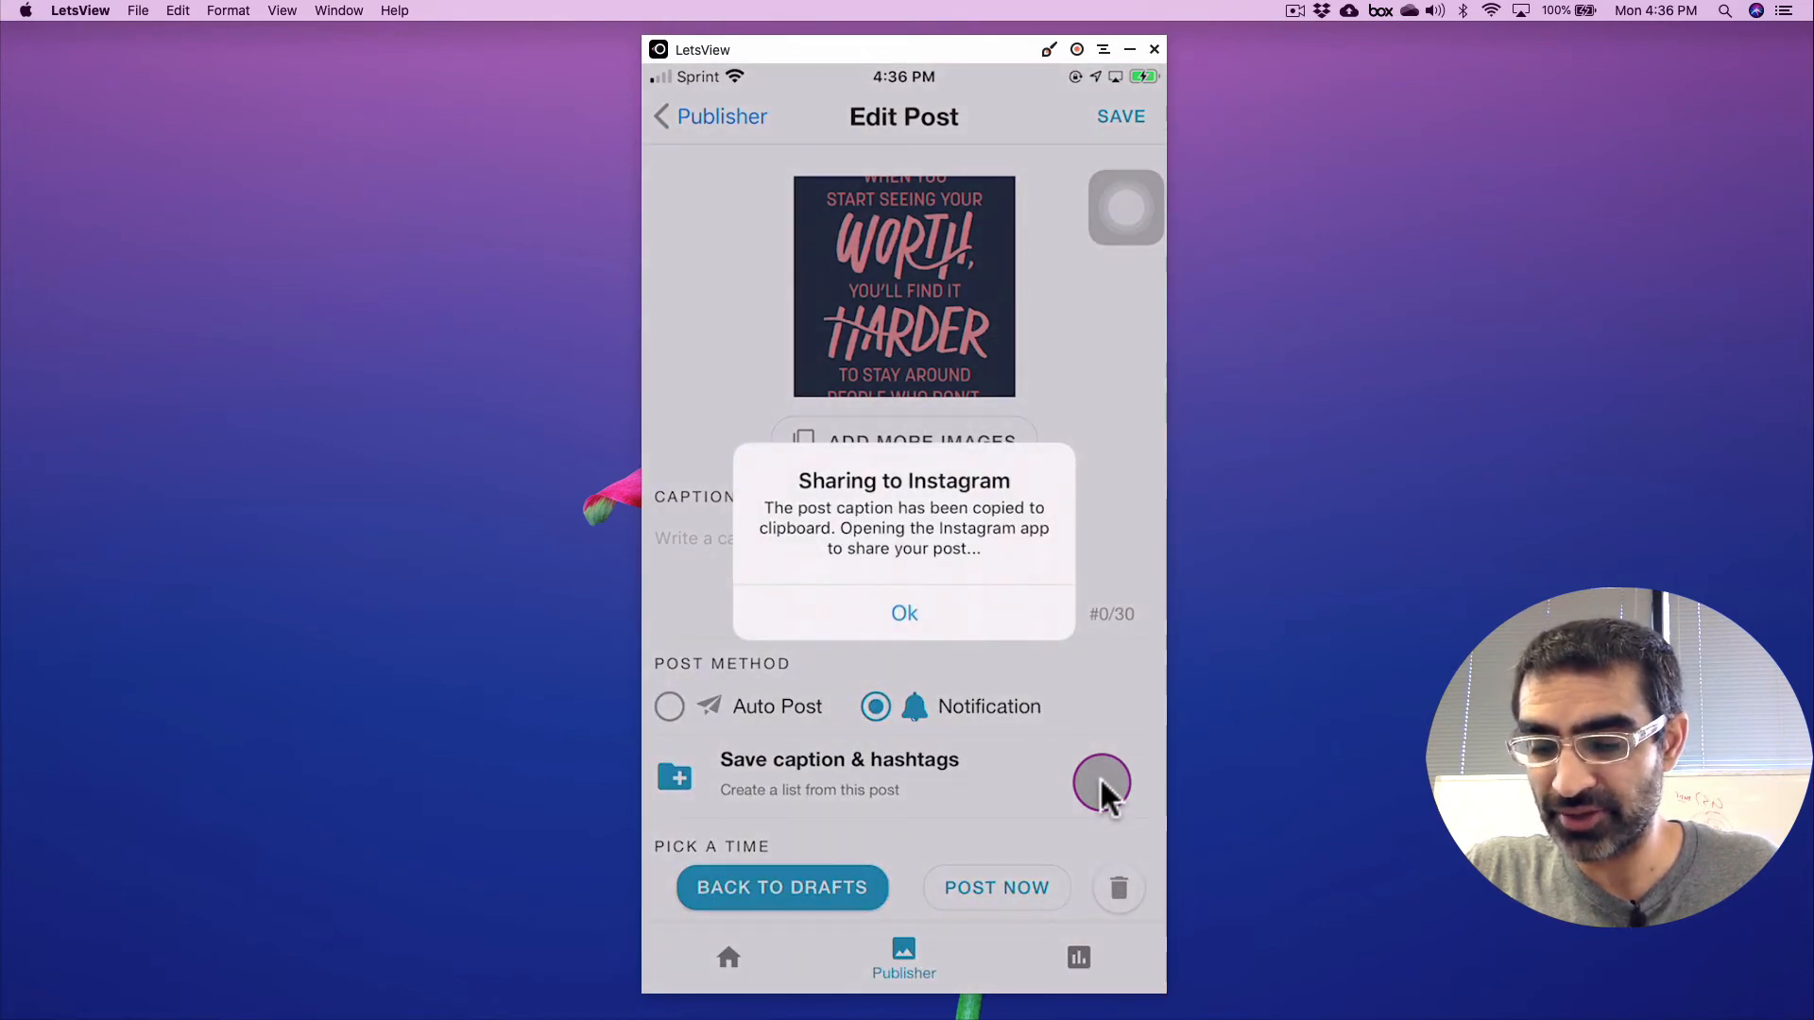
left_click(904, 613)
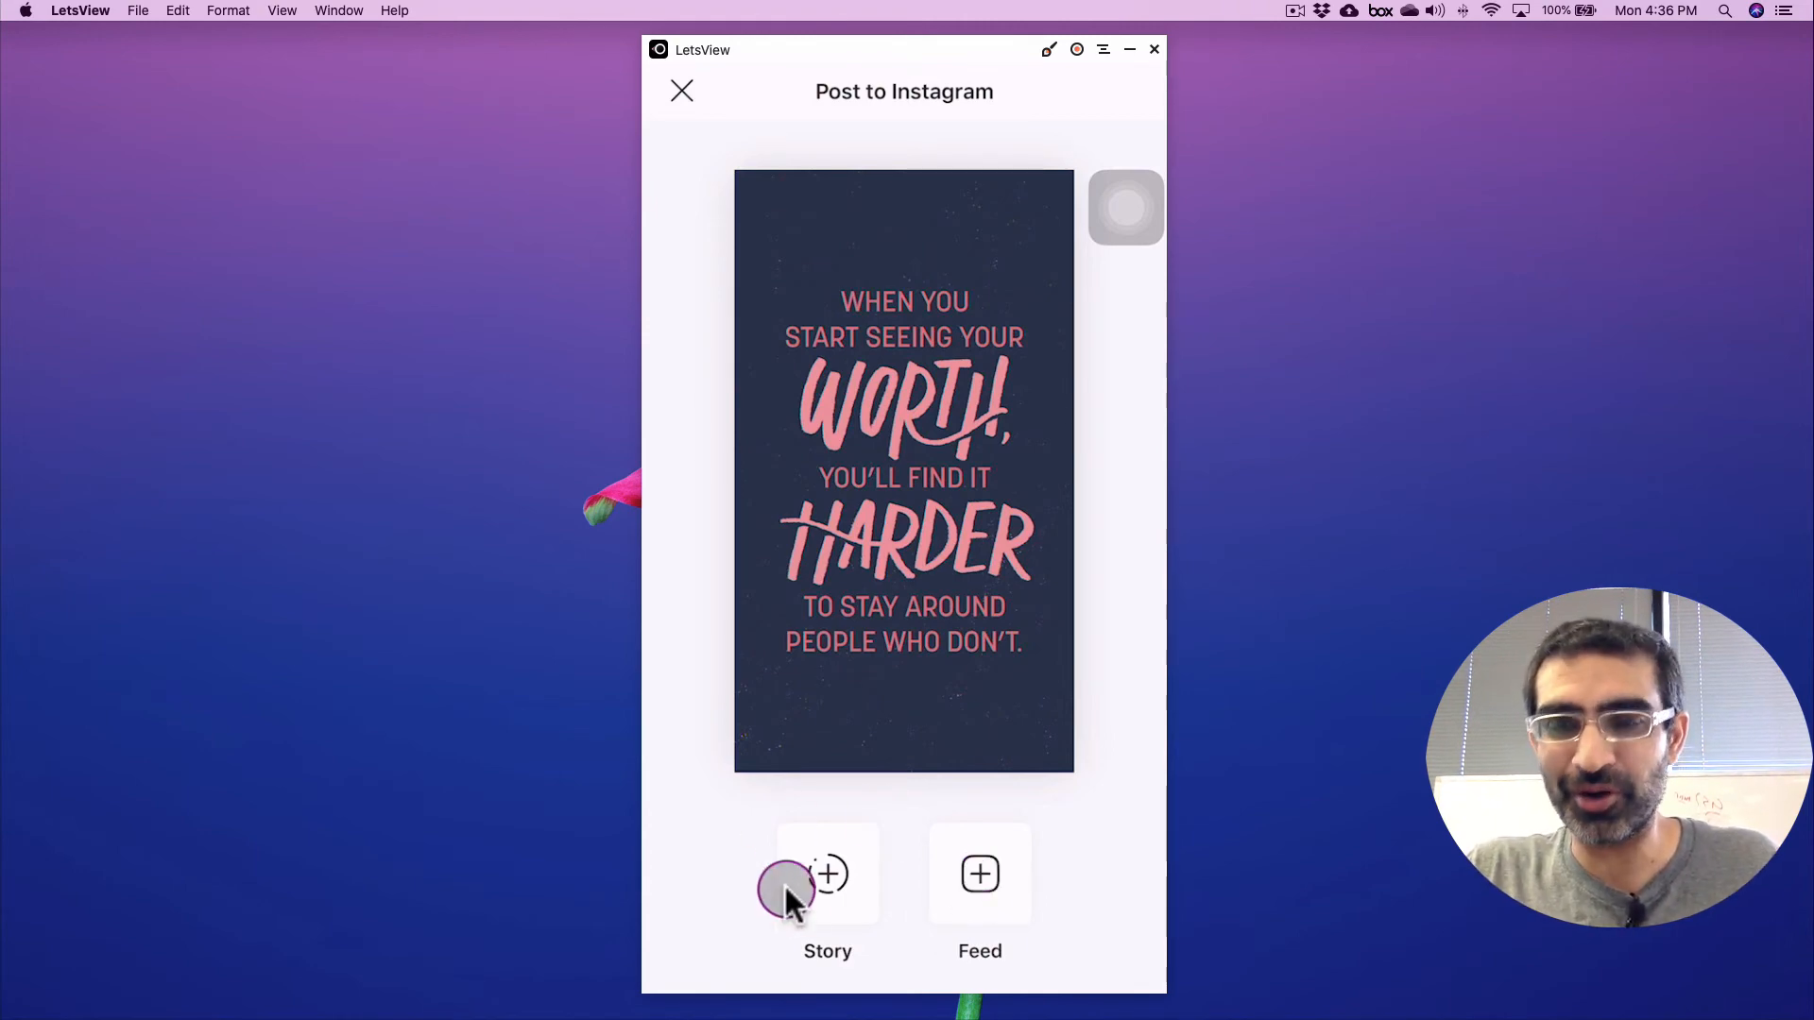
Step: Share the quote as a story with a Dallas, Texas sticker top-right and a 98°F sticker bottom-right
left_click(827, 874)
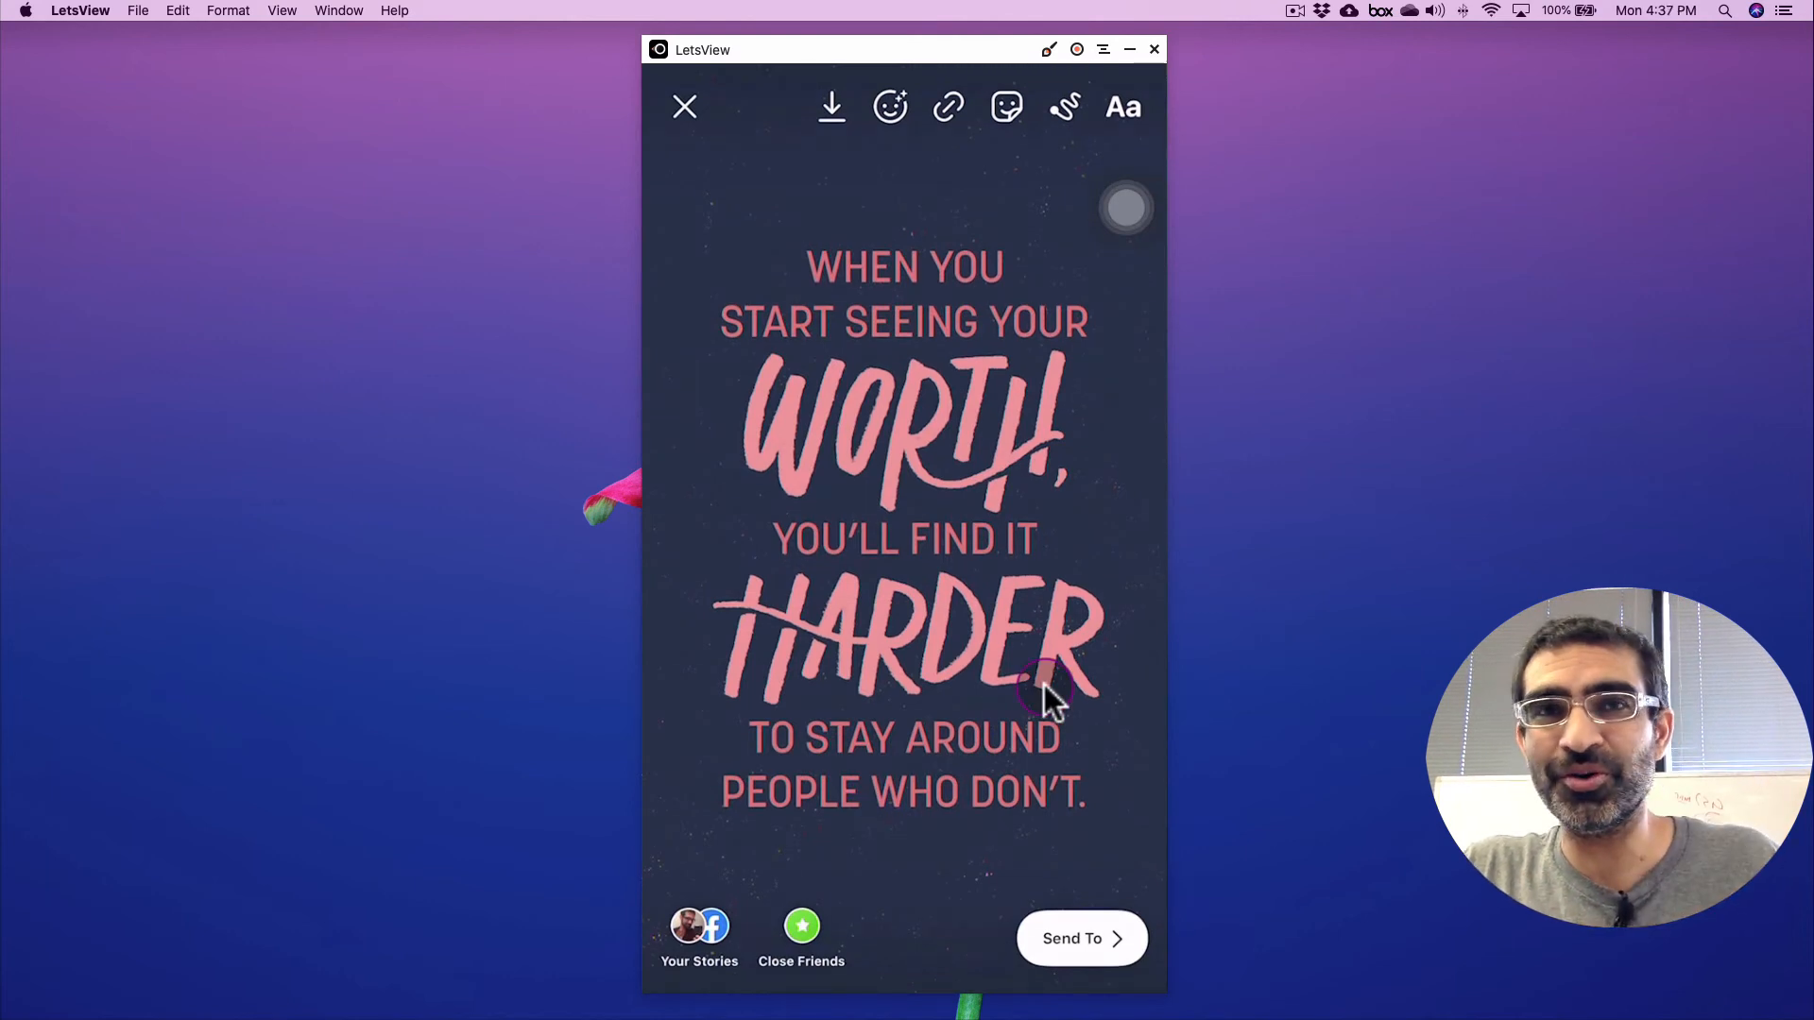
mouse_move(976, 676)
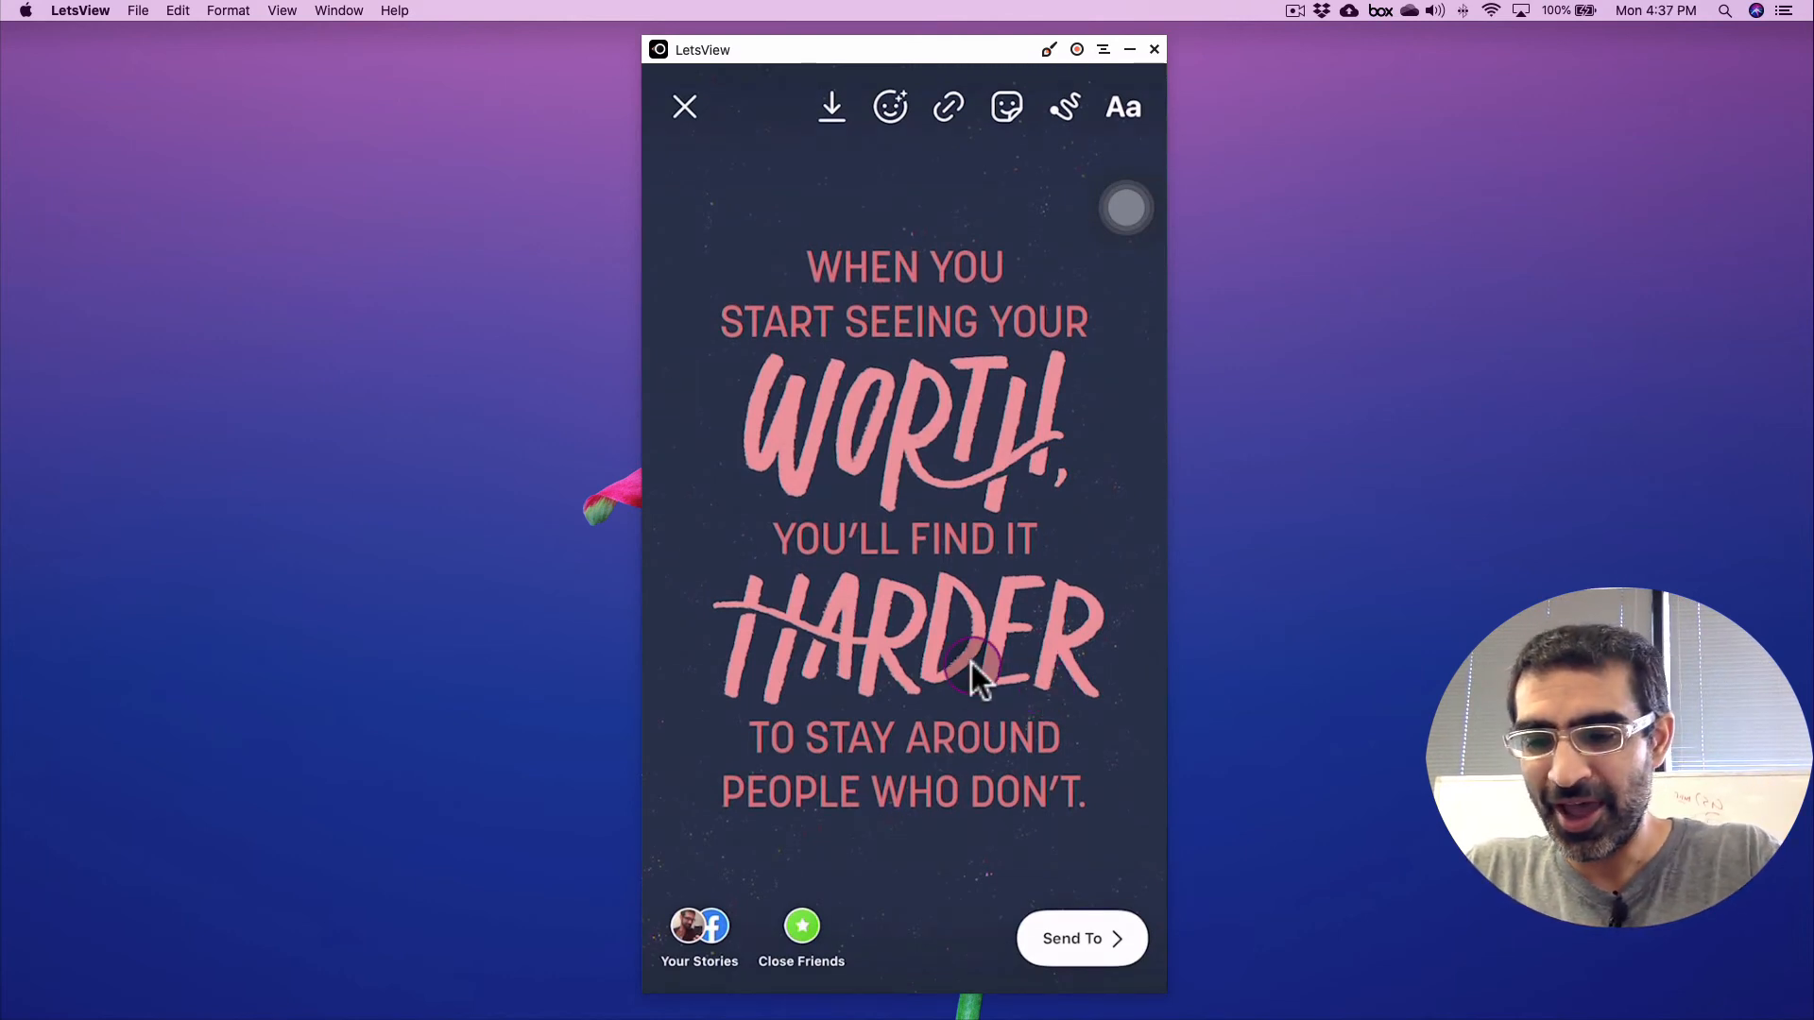
left_click(1006, 106)
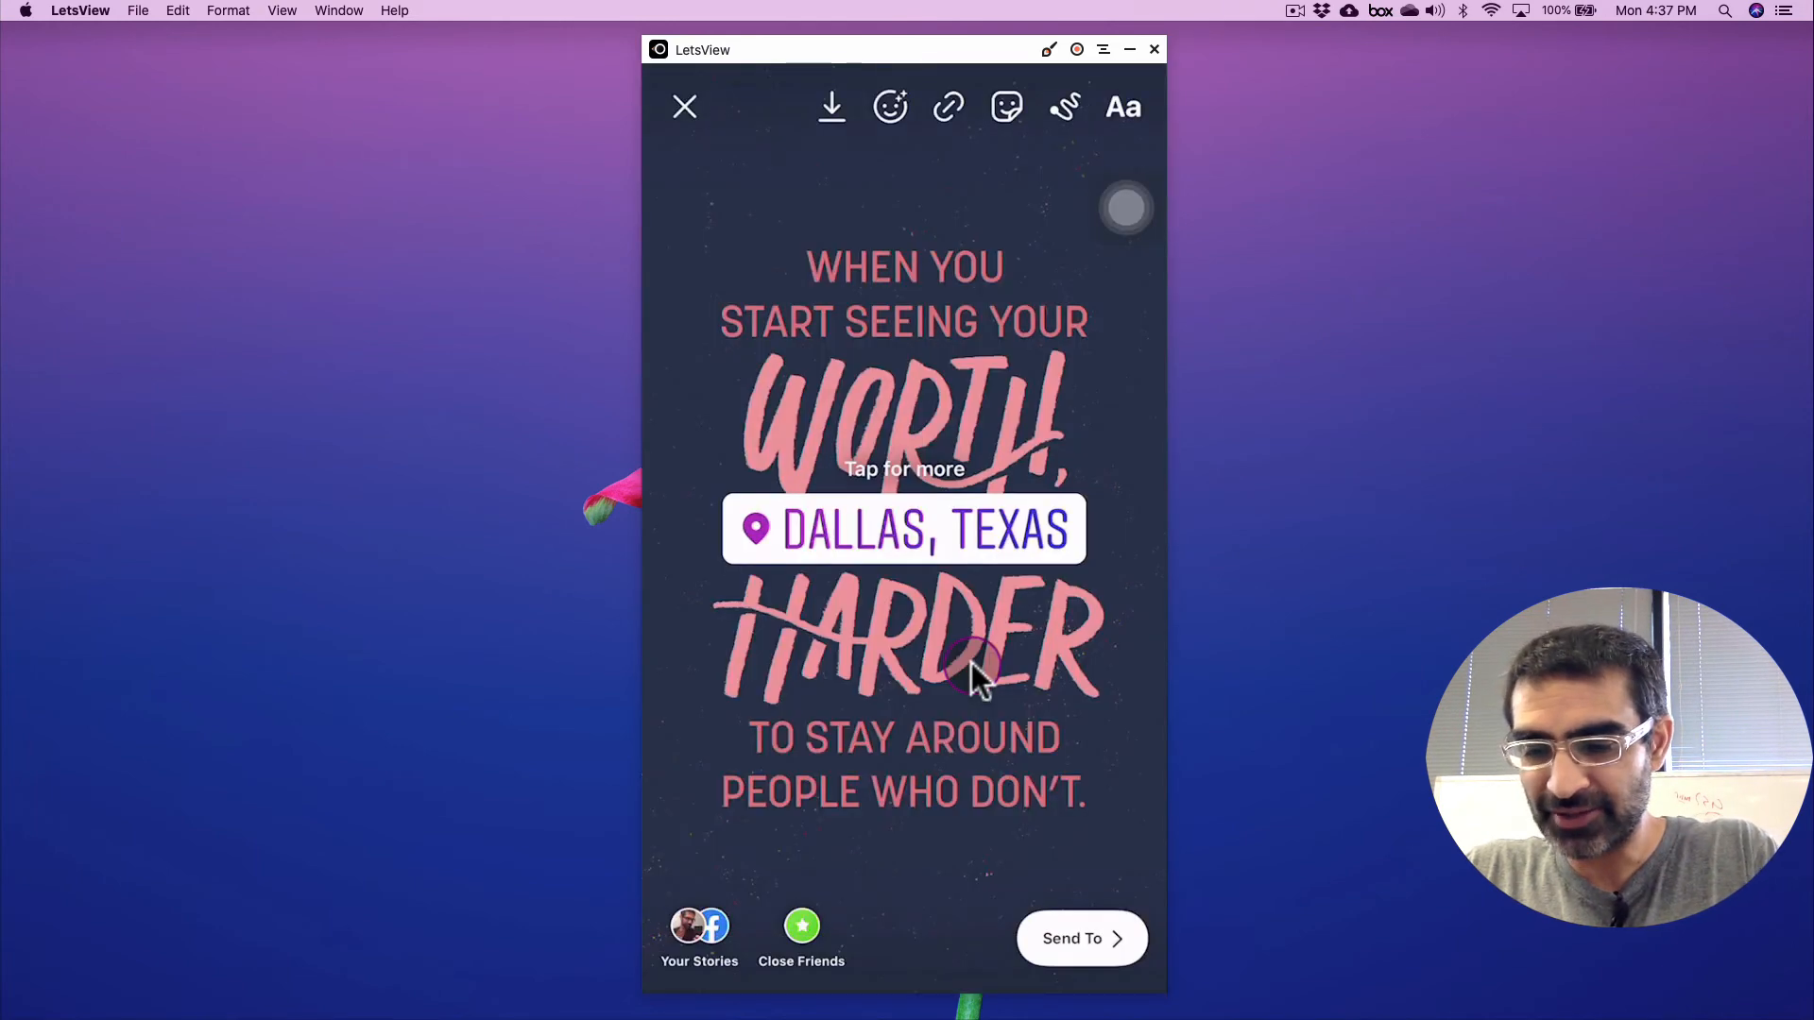
left_click_drag(903, 529, 1000, 173)
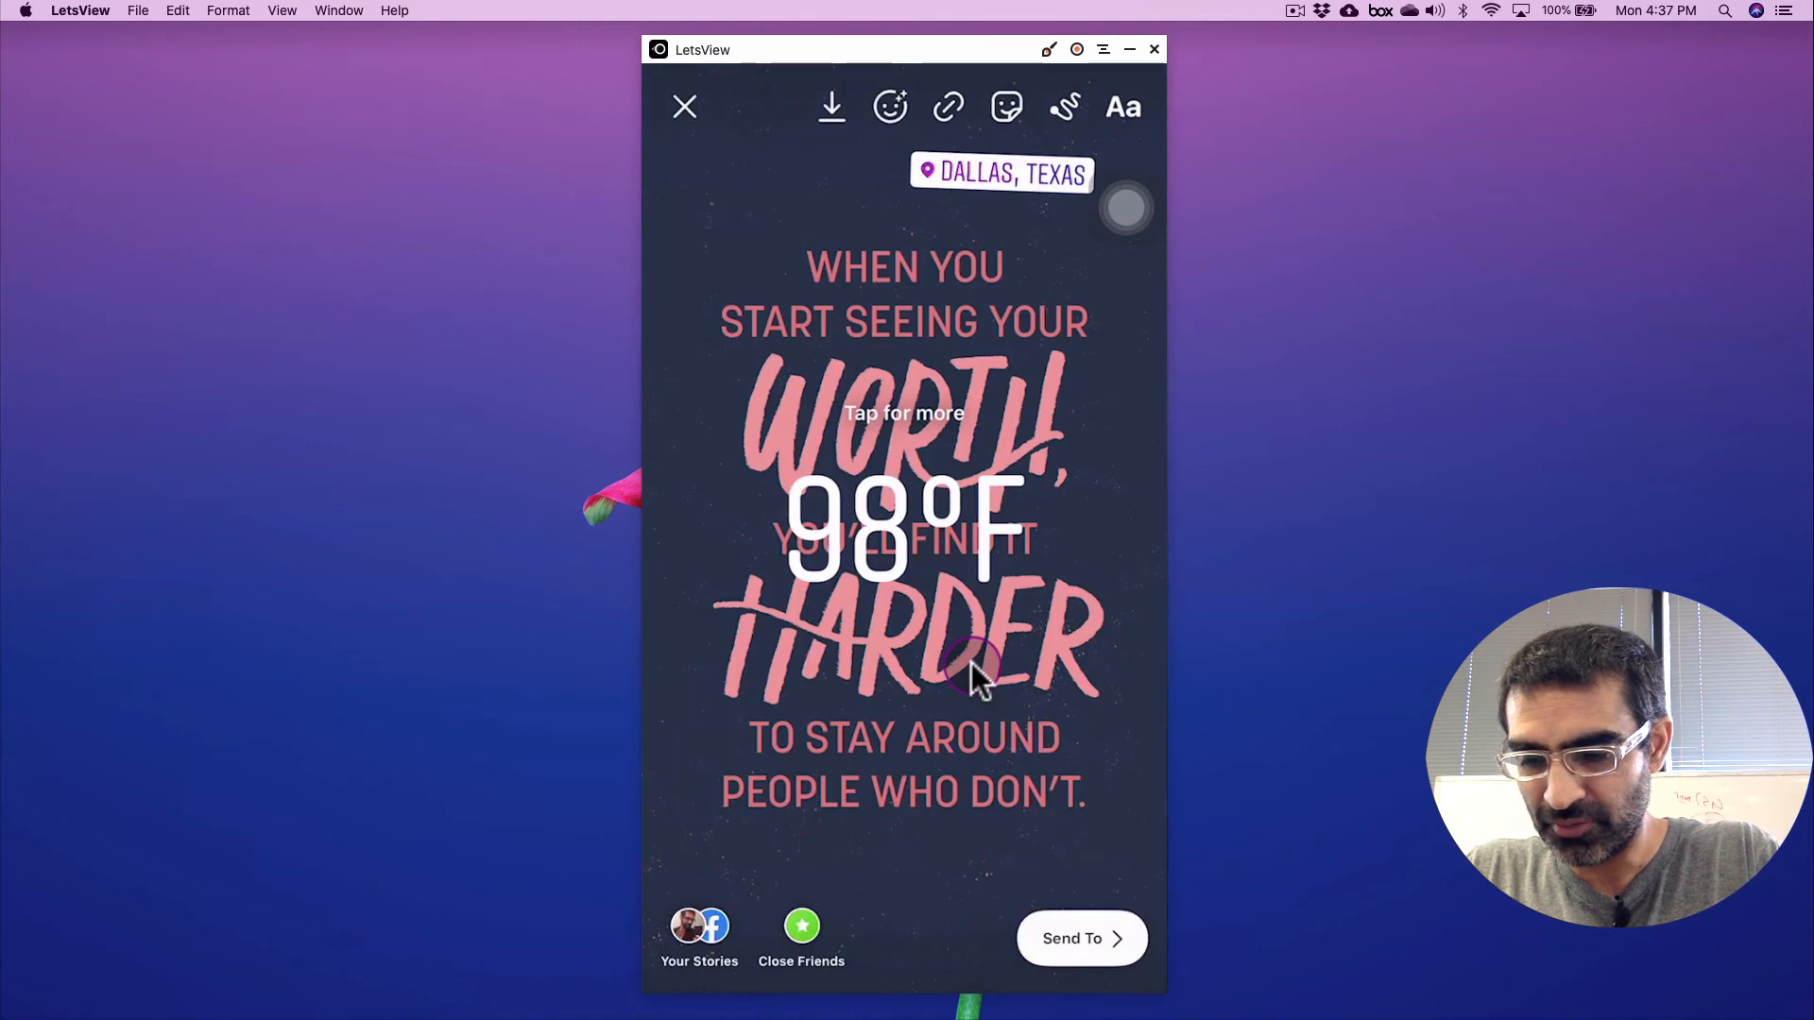
left_click_drag(903, 532, 1064, 856)
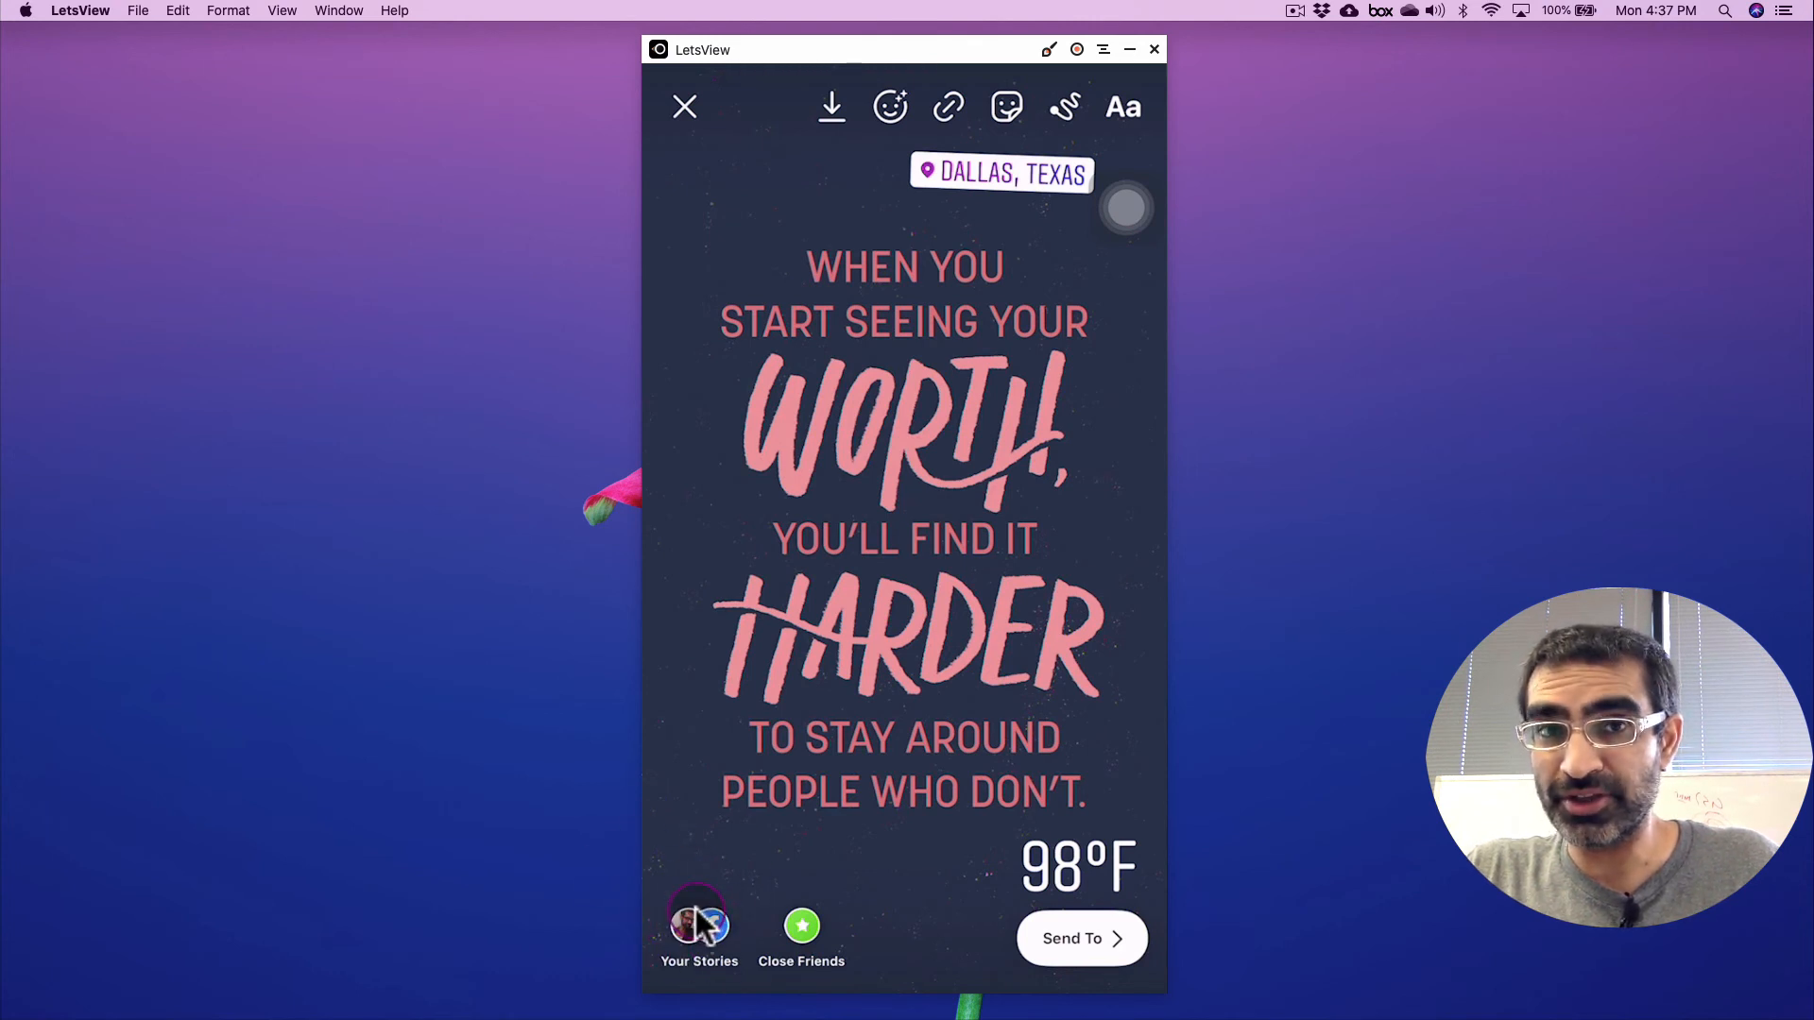
Step: Post the stickered quote to Your Story, then open your story ring and skip to the new story
left_click(698, 927)
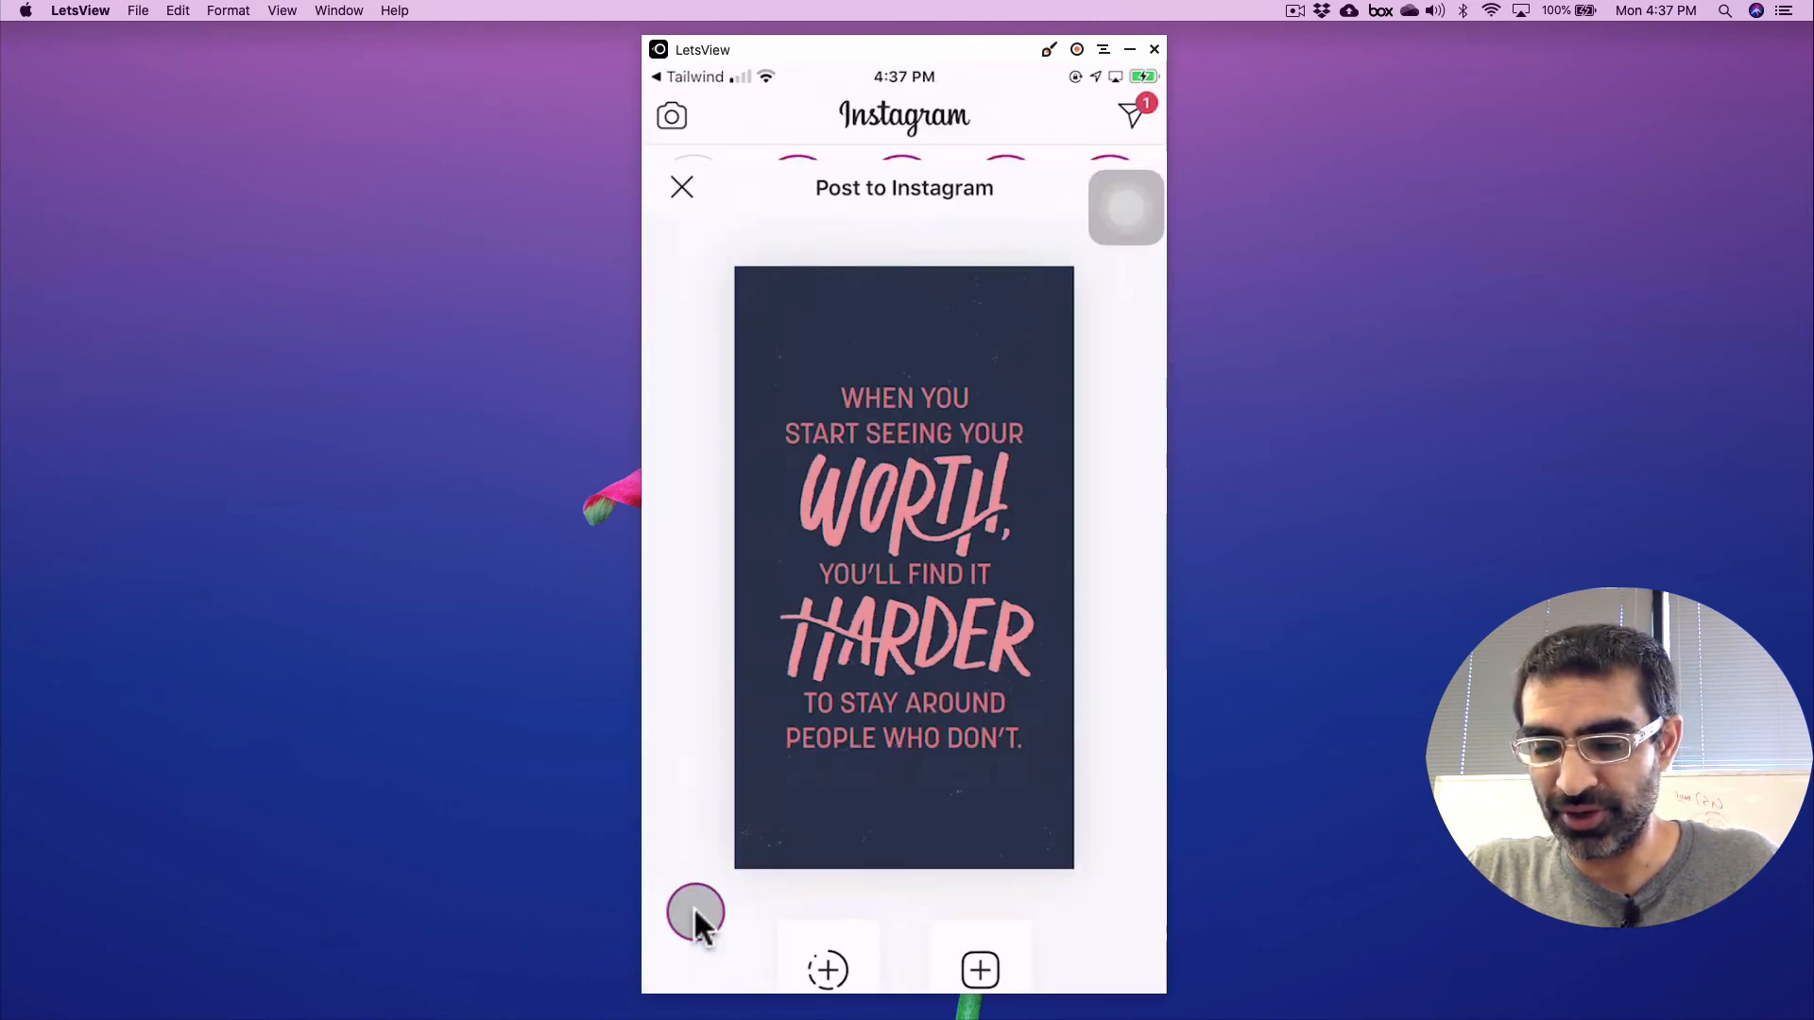
left_click(680, 186)
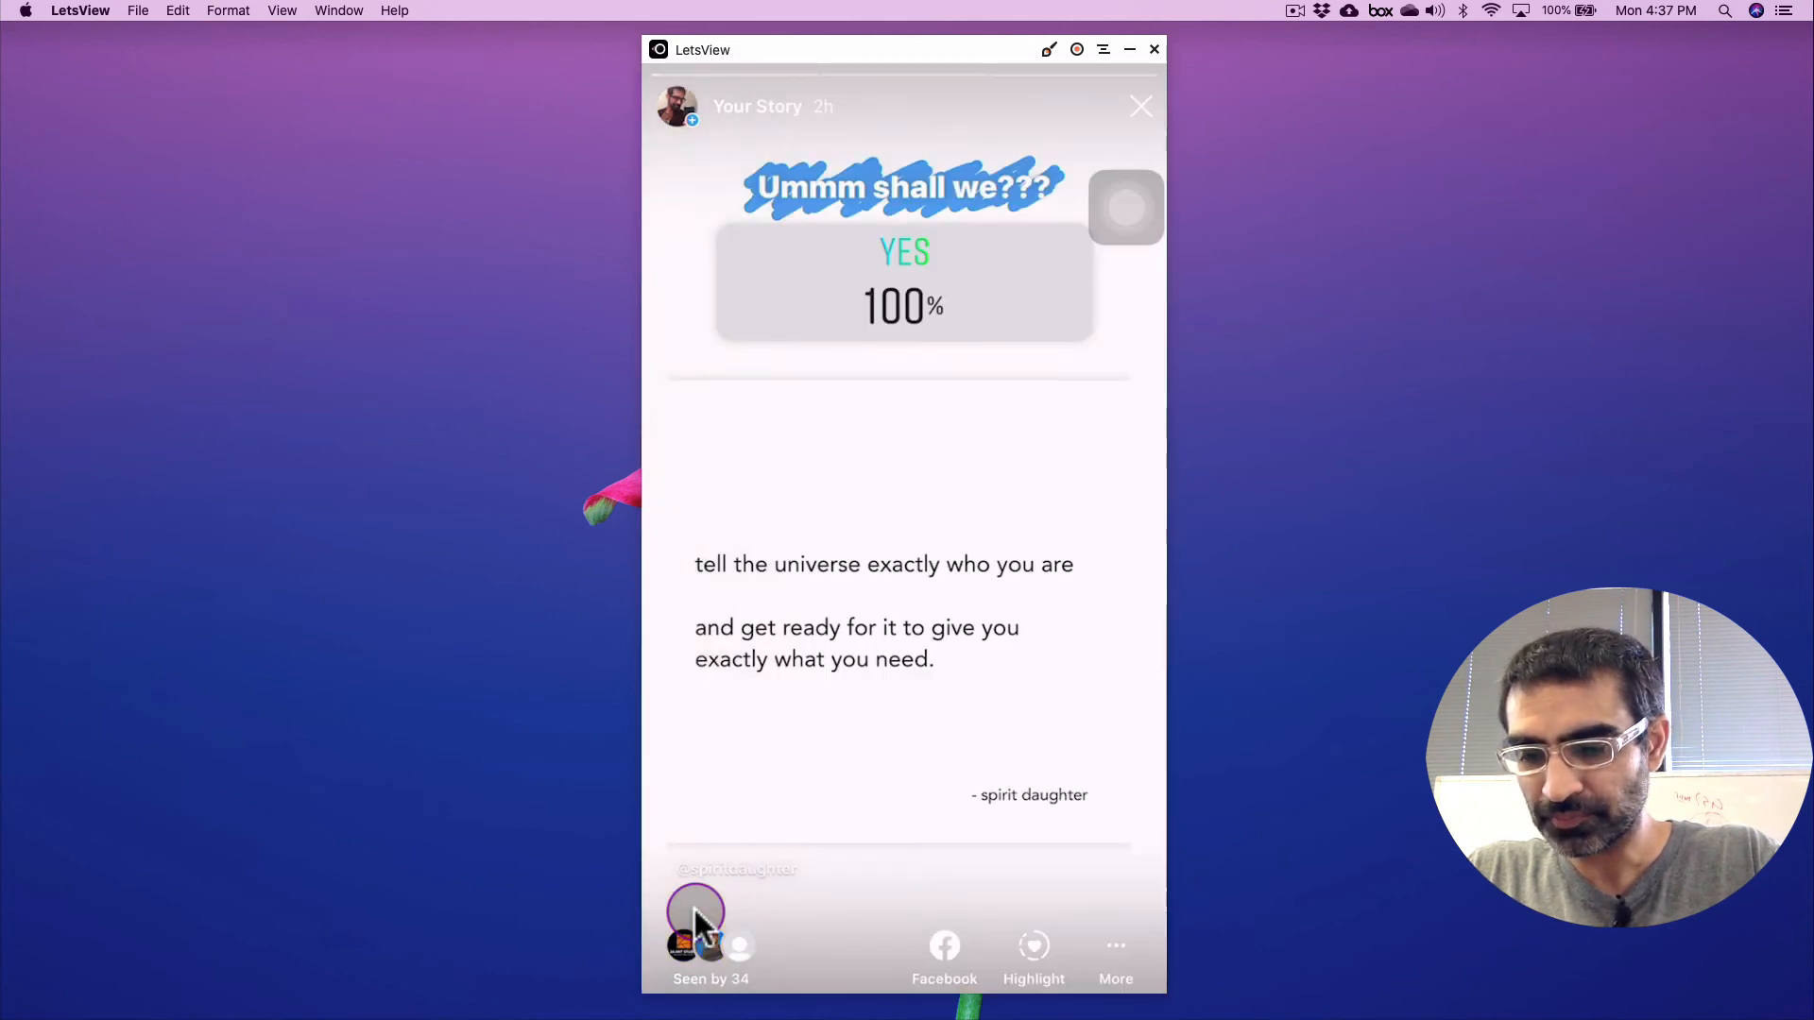
left_click(696, 913)
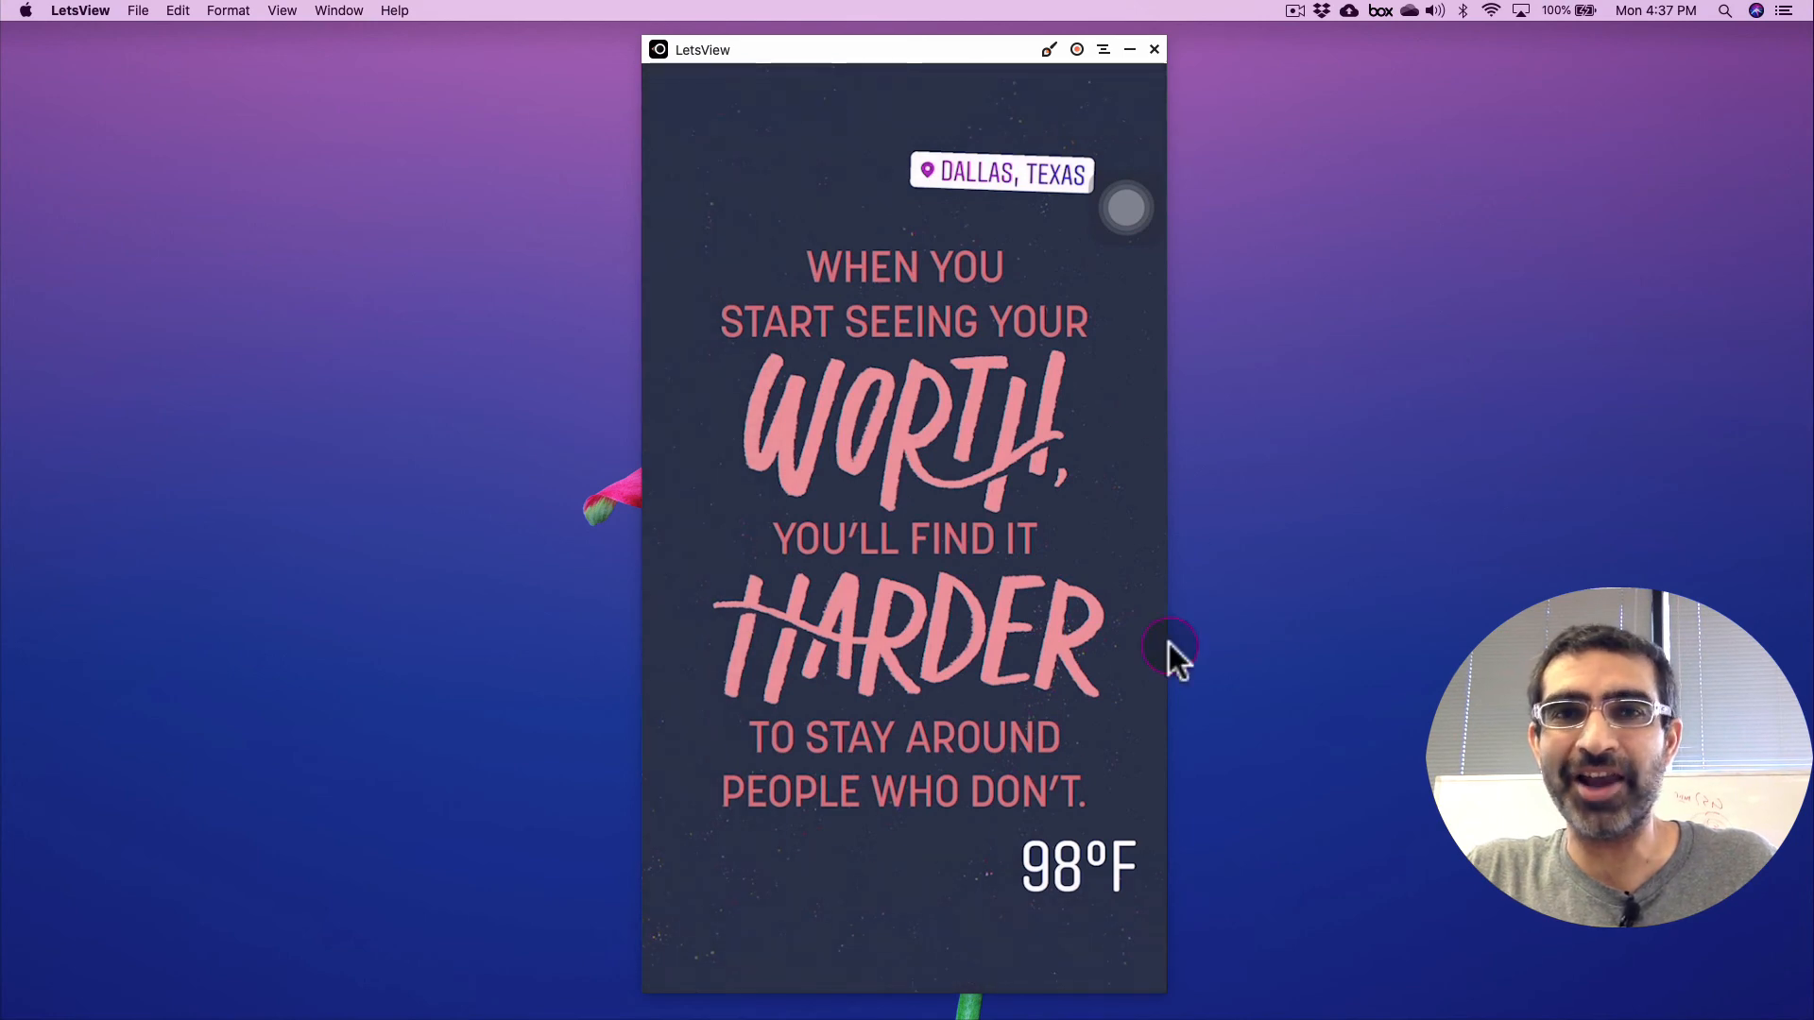
mouse_move(983, 621)
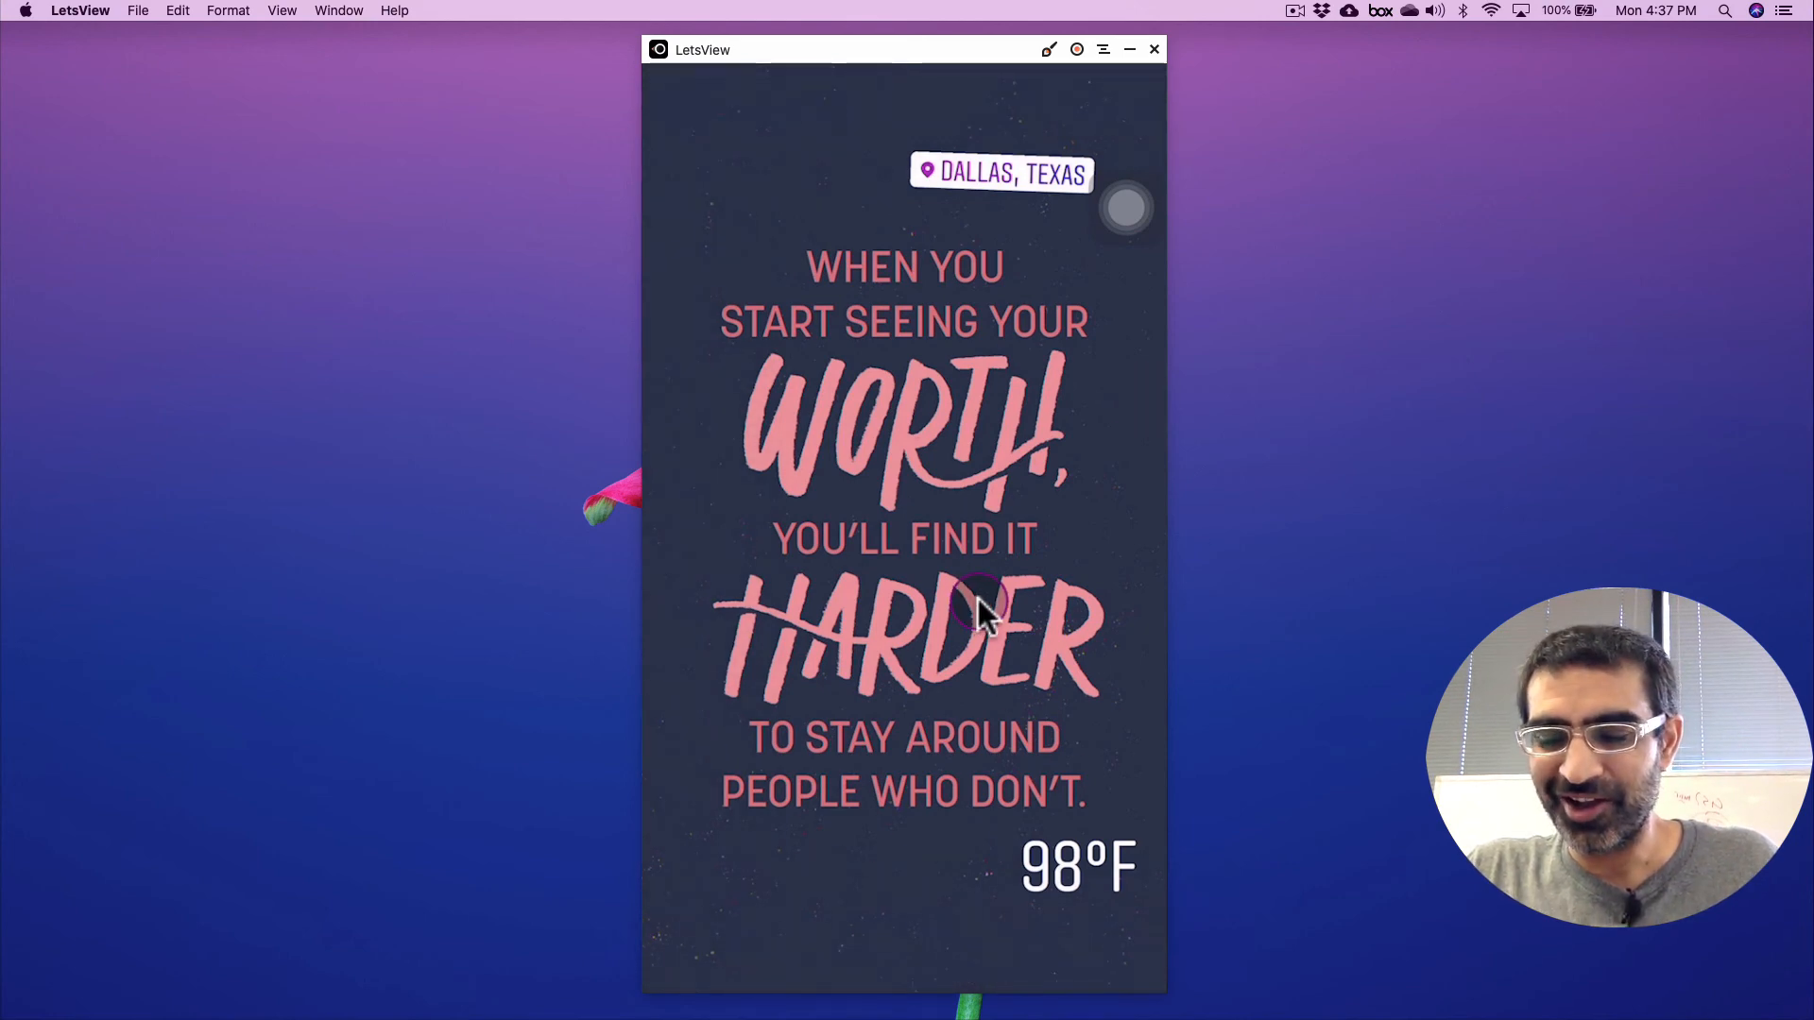